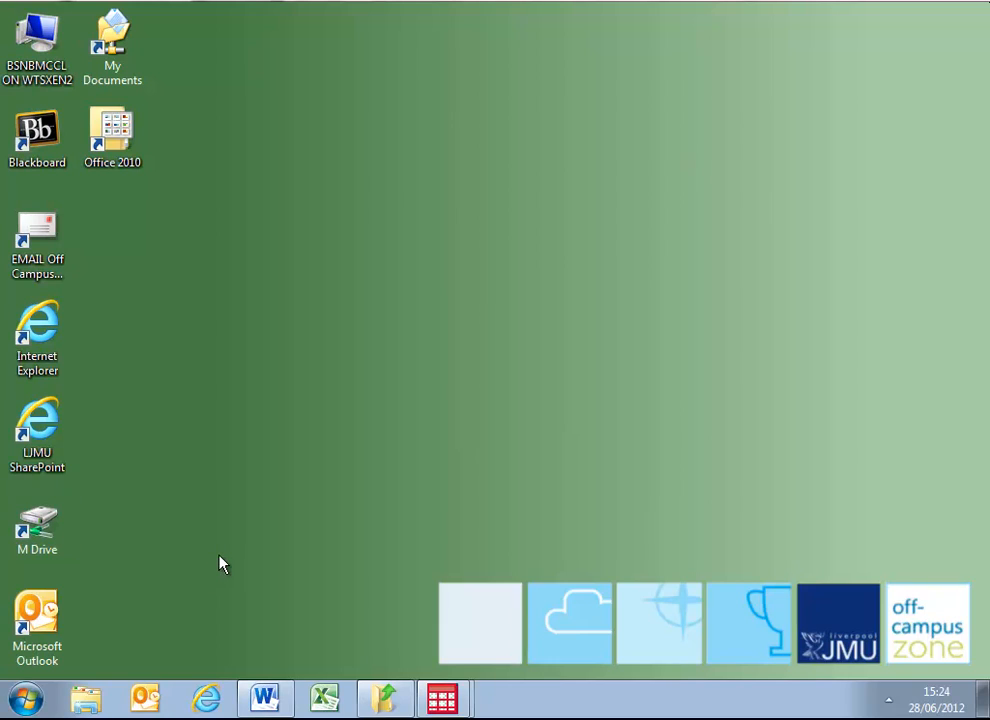
mouse_move(212, 572)
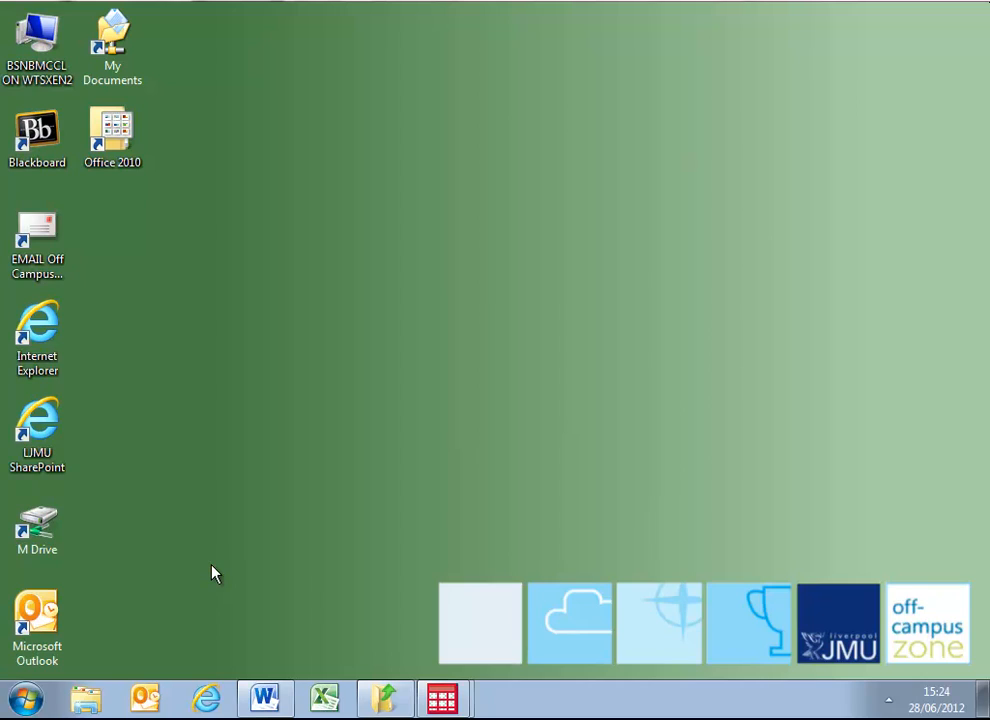
mouse_move(208, 576)
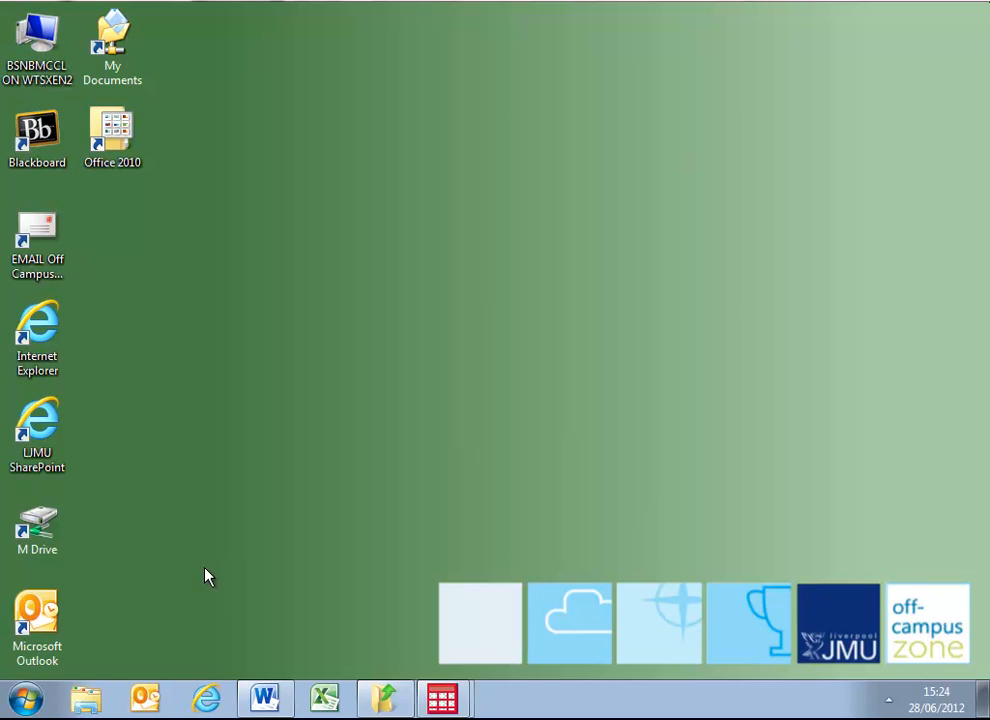
mouse_move(196, 588)
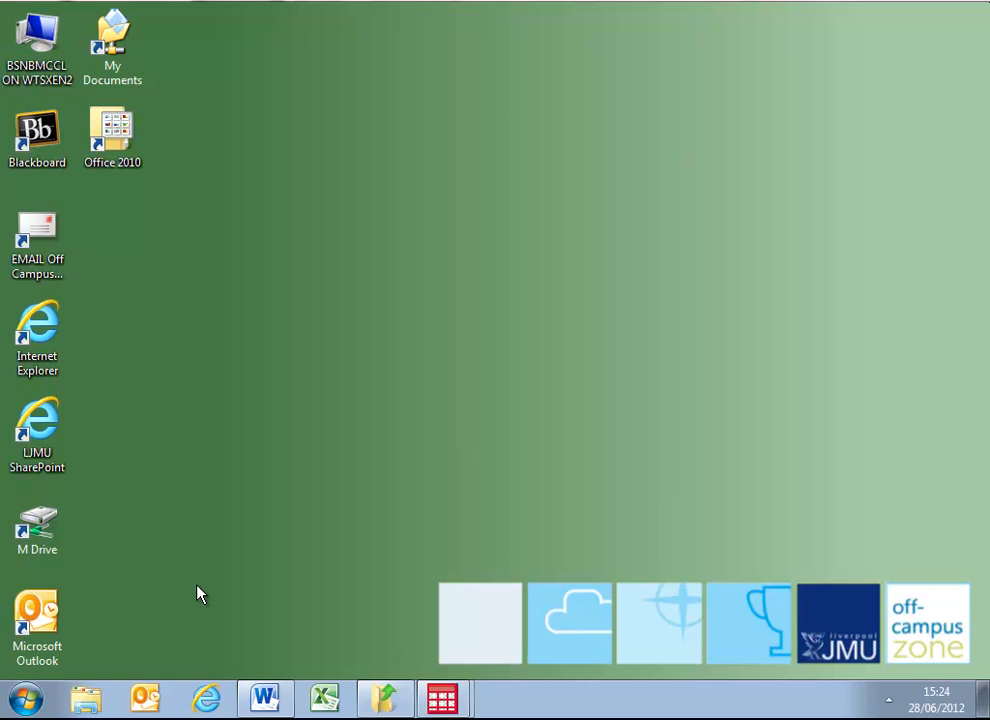
mouse_move(200, 616)
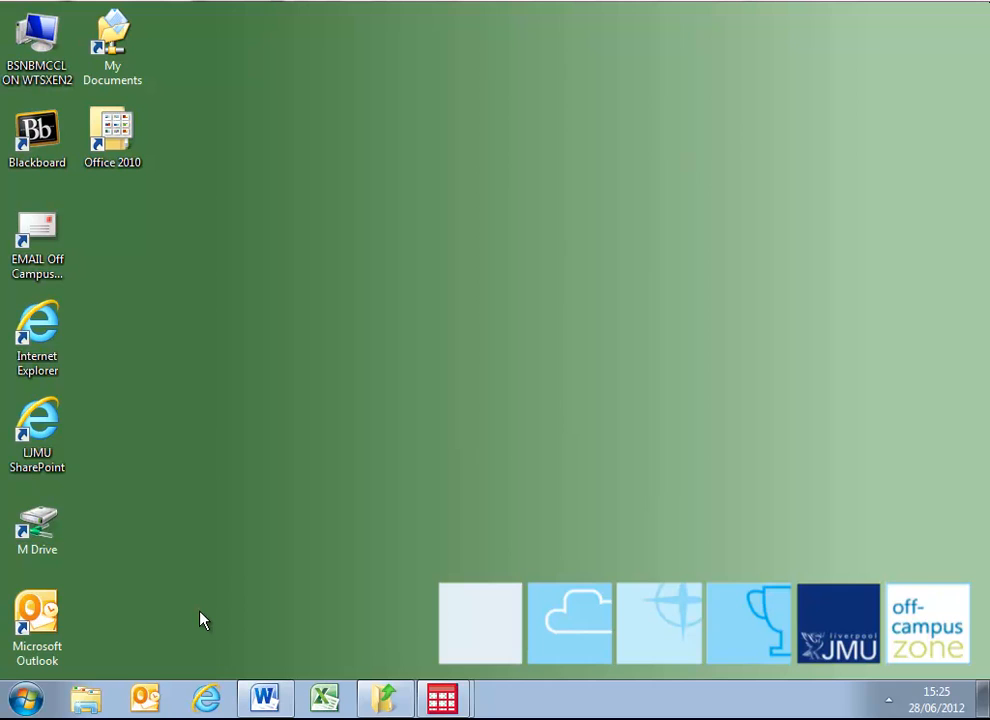
mouse_move(218, 632)
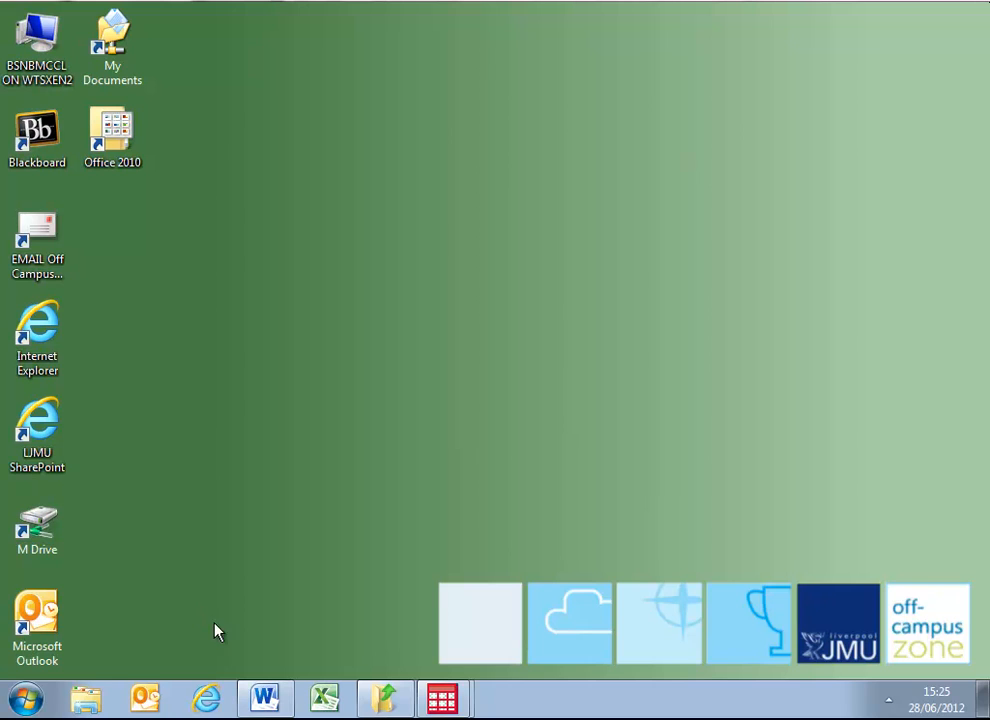
mouse_move(264, 696)
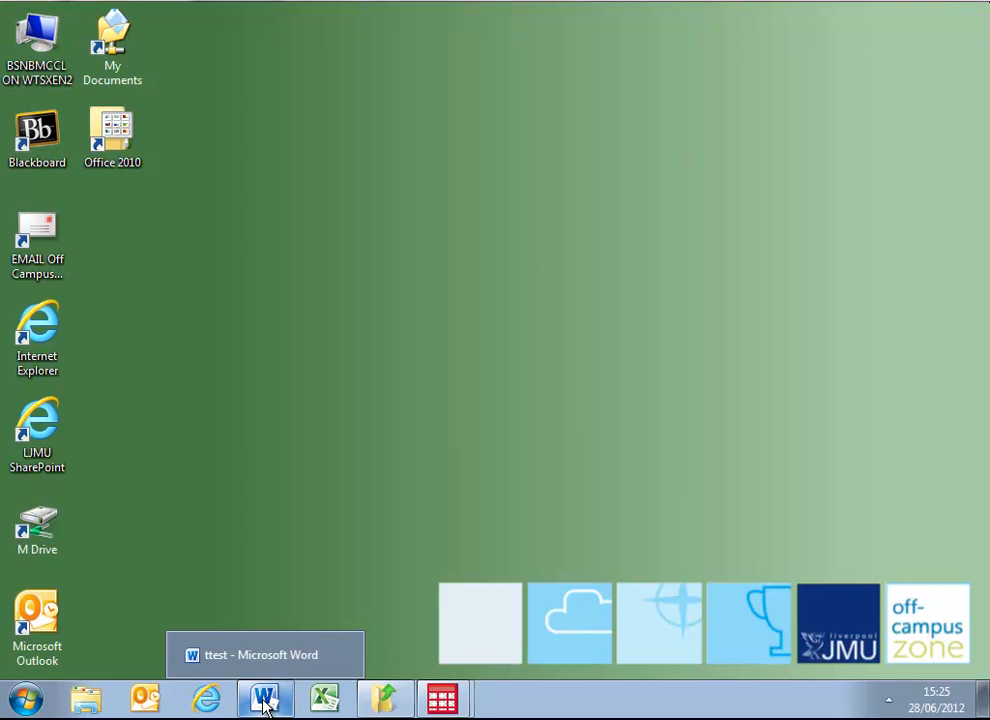
Bring the Word ttest document with the H0 and H1 schooling-by-gender hypotheses to the front
left_click(264, 696)
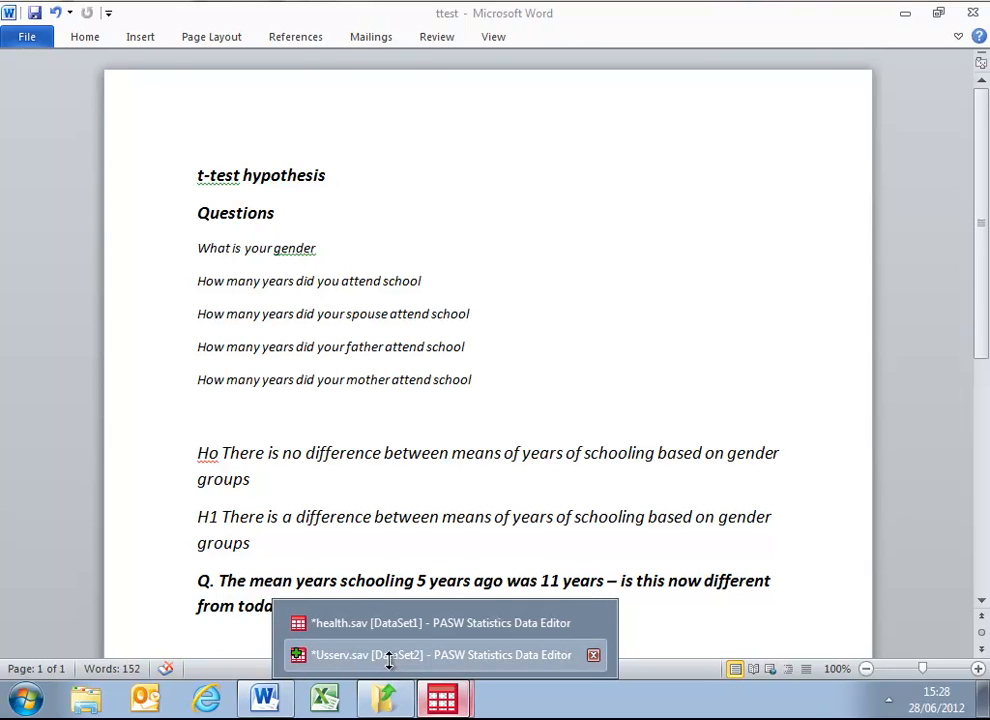
Switch to the Userv.sav dataset with sex, educ, paeduc, maeduc and speduc variables
left_click(440, 656)
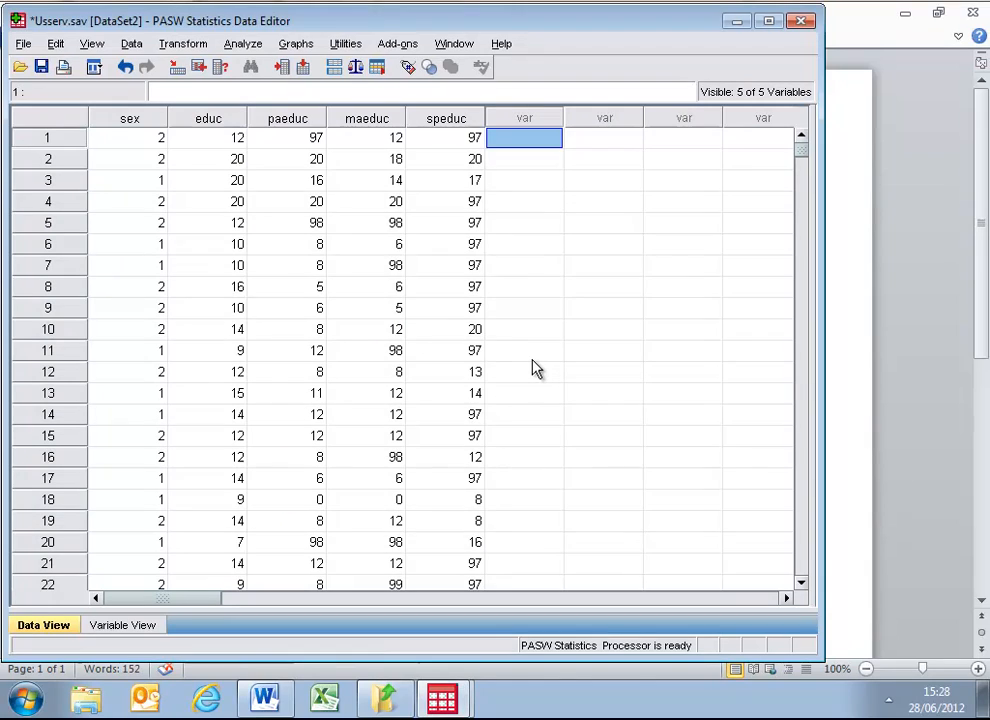
mouse_move(544, 362)
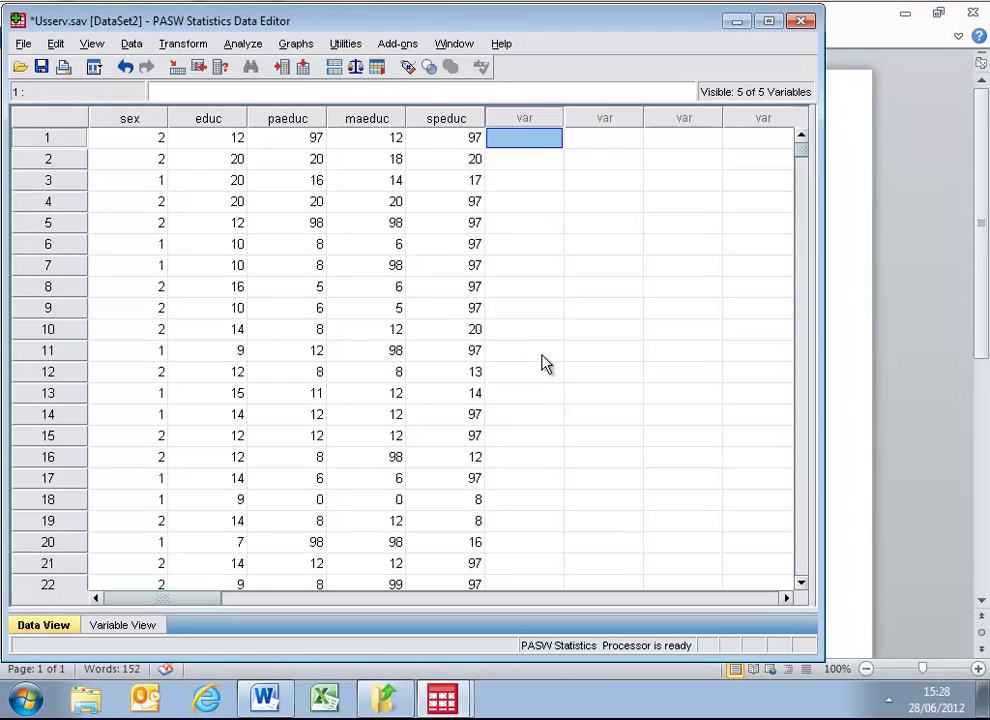
mouse_move(132, 124)
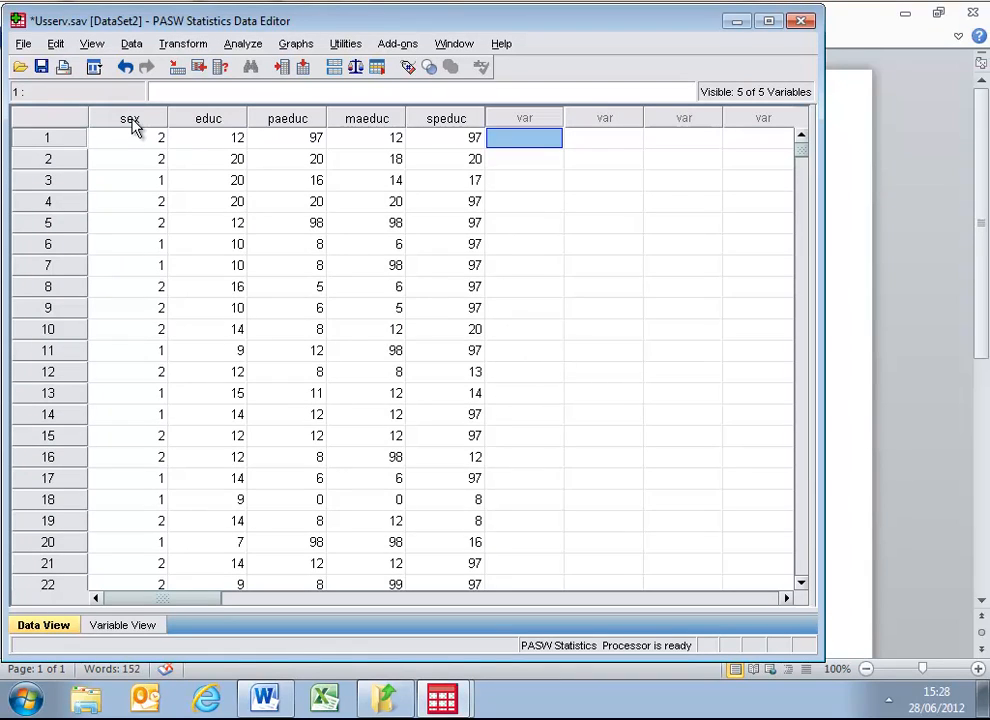
mouse_move(128, 118)
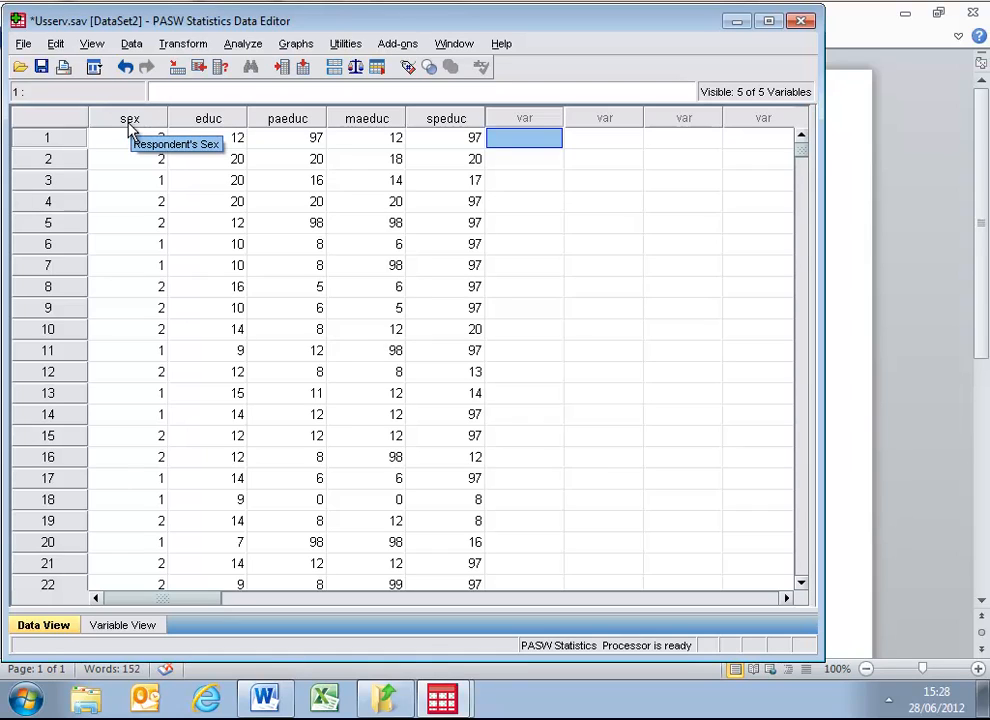
mouse_move(208, 118)
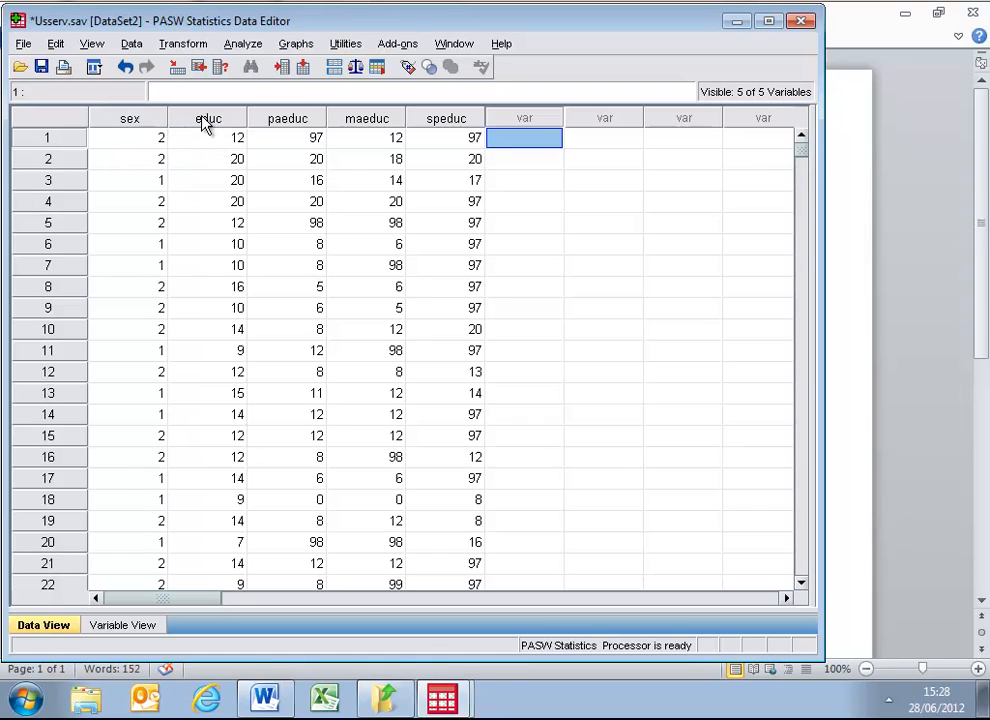
mouse_move(208, 118)
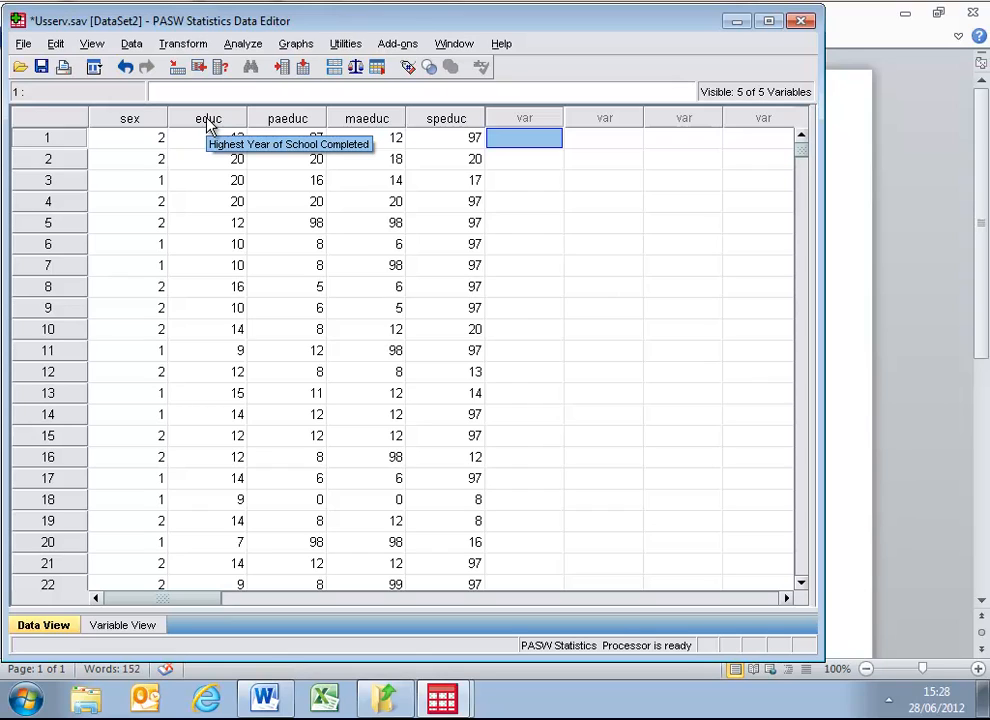
mouse_move(280, 124)
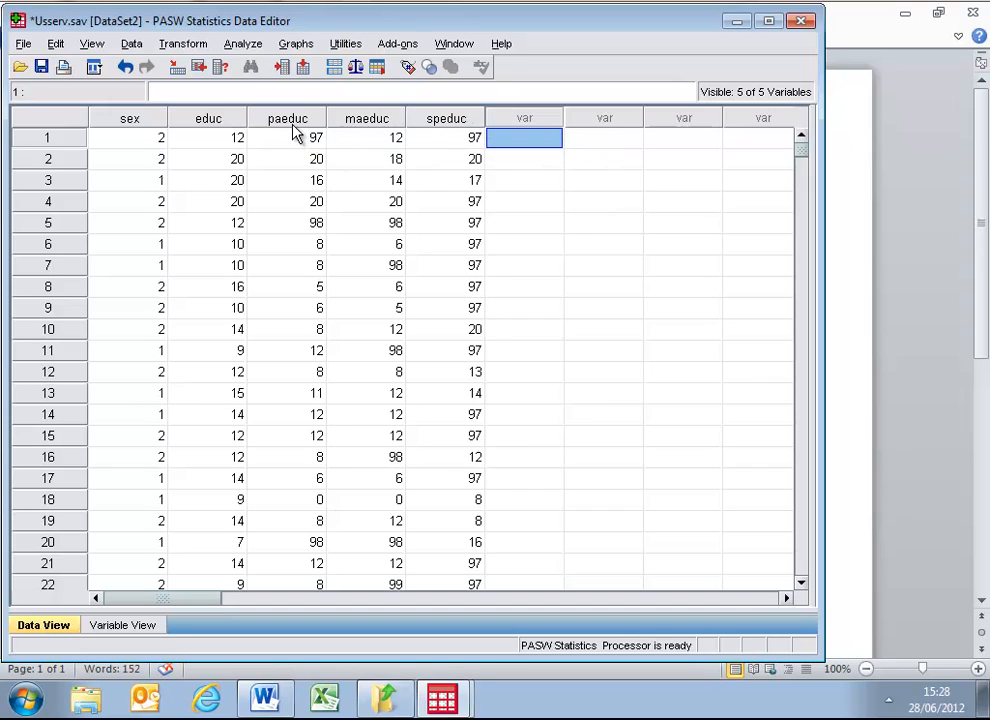
mouse_move(288, 120)
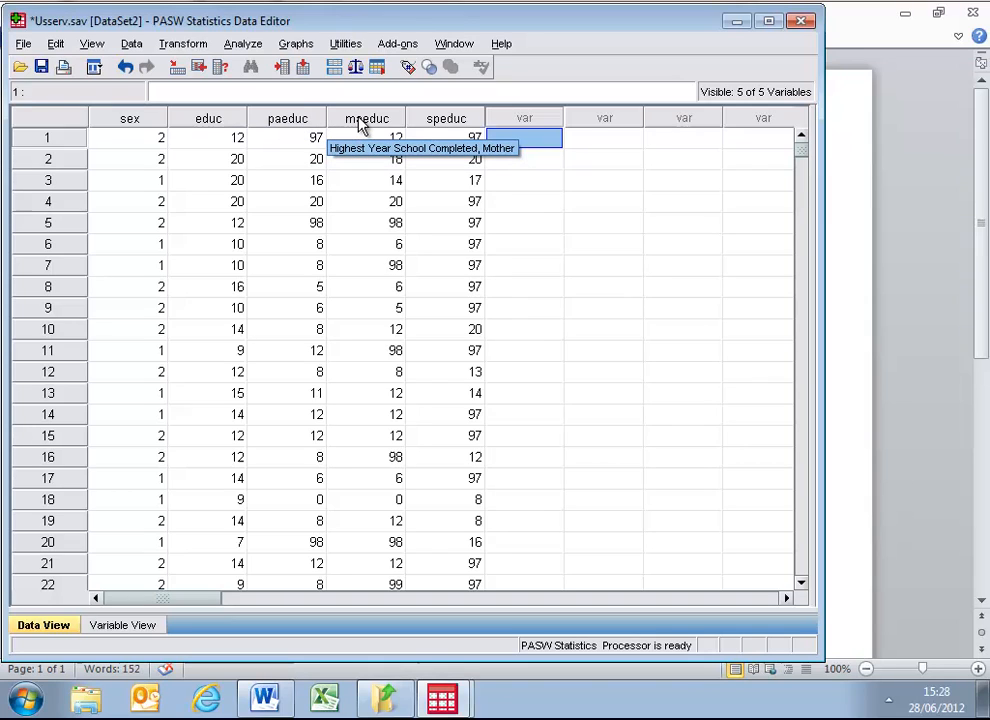
mouse_move(444, 120)
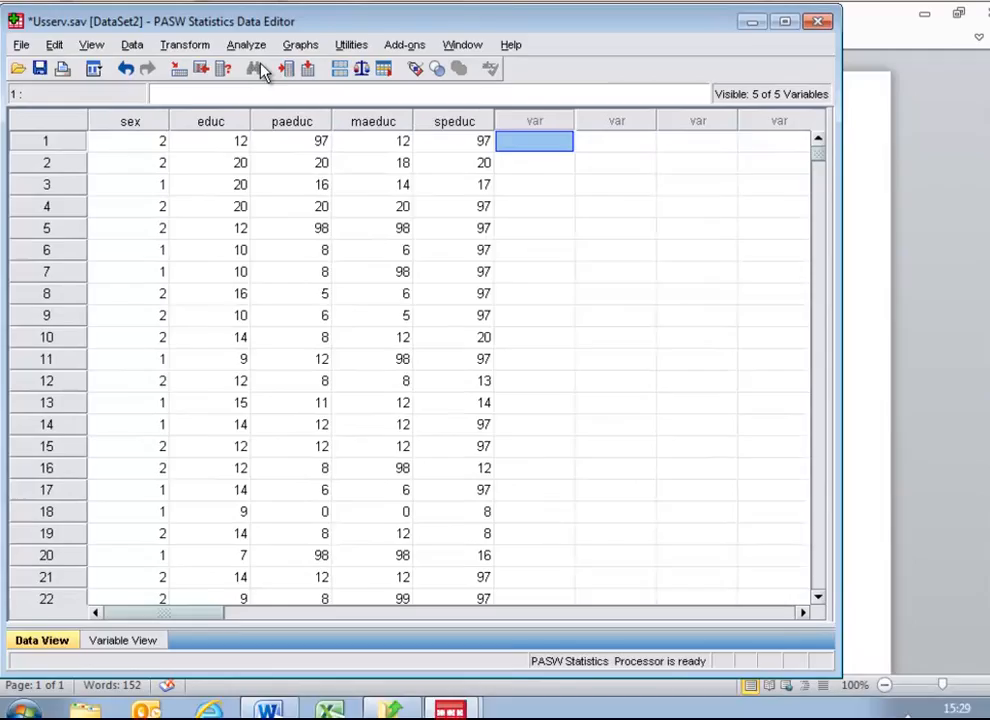
left_click(246, 44)
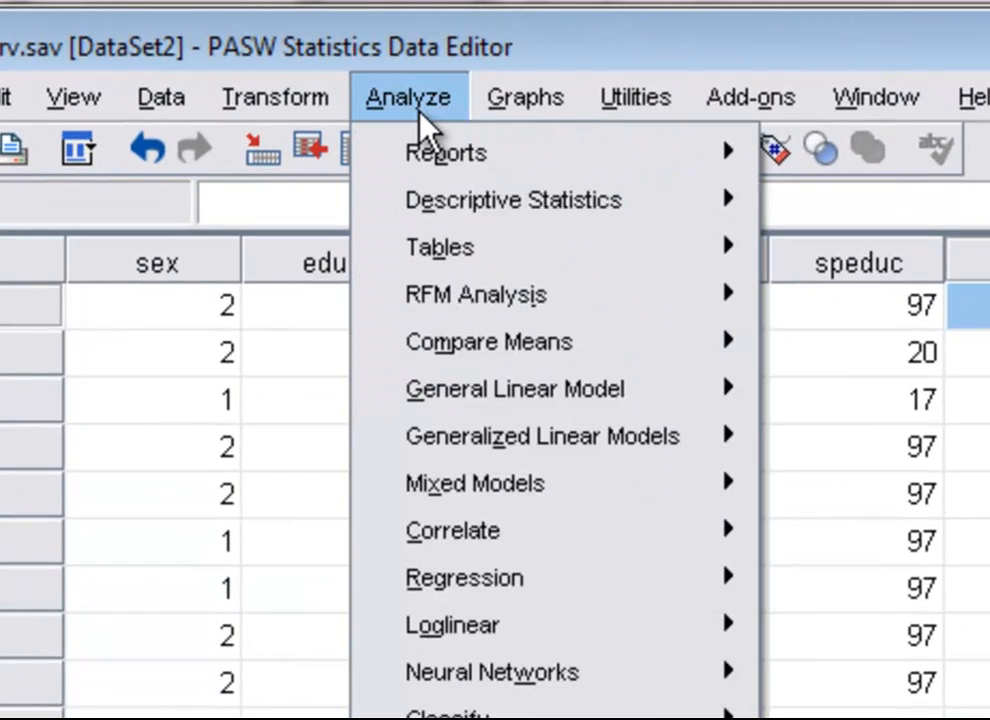
mouse_move(444, 152)
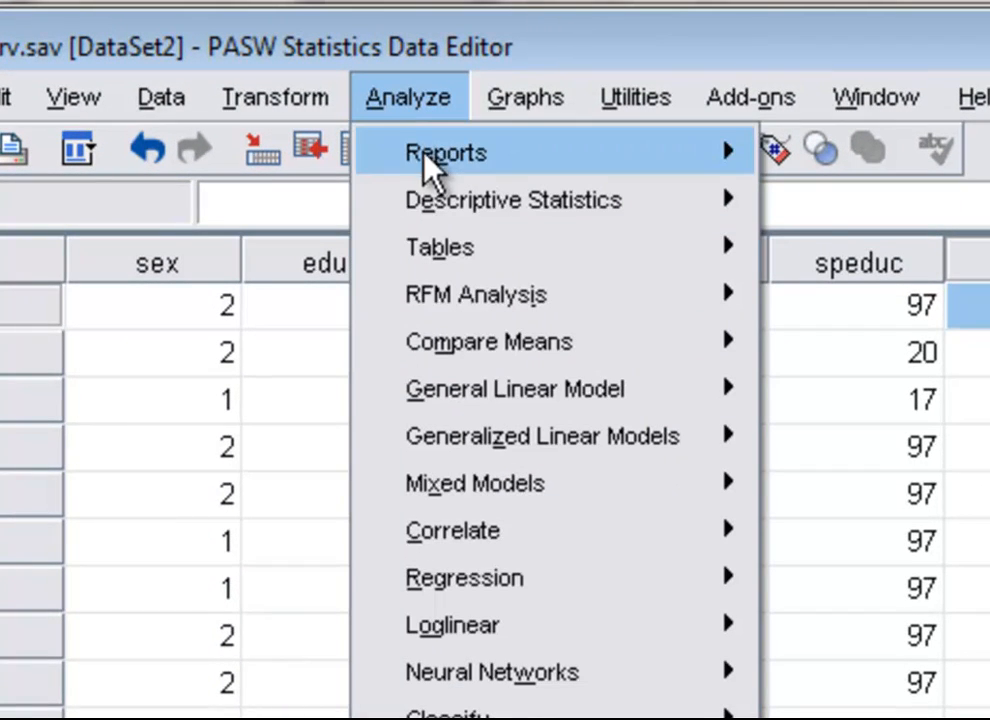
mouse_move(464, 350)
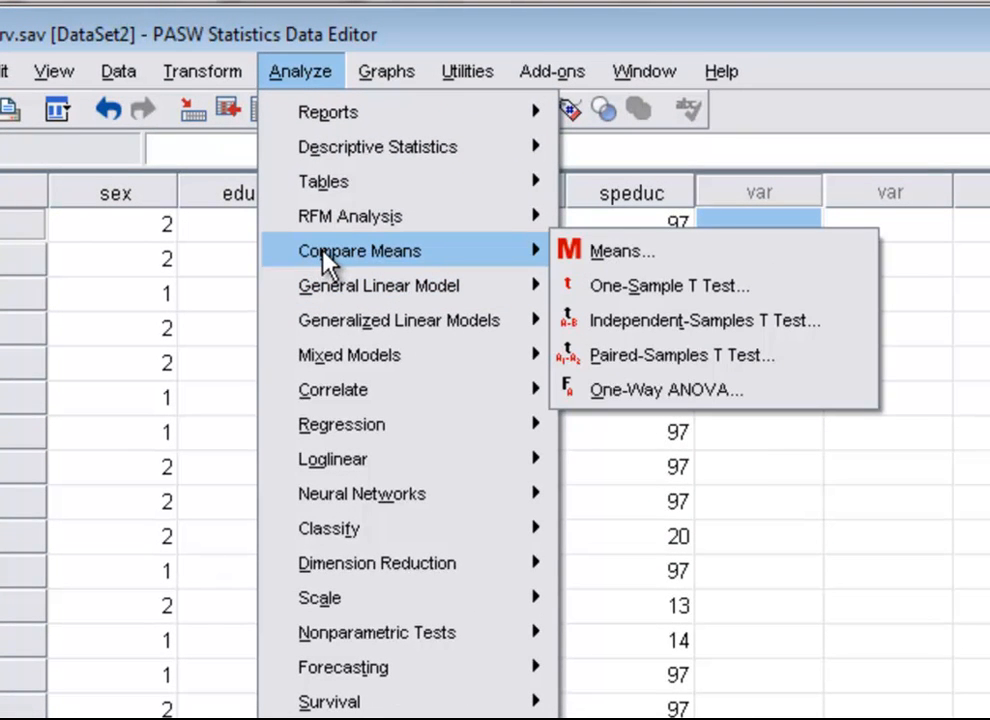
mouse_move(360, 258)
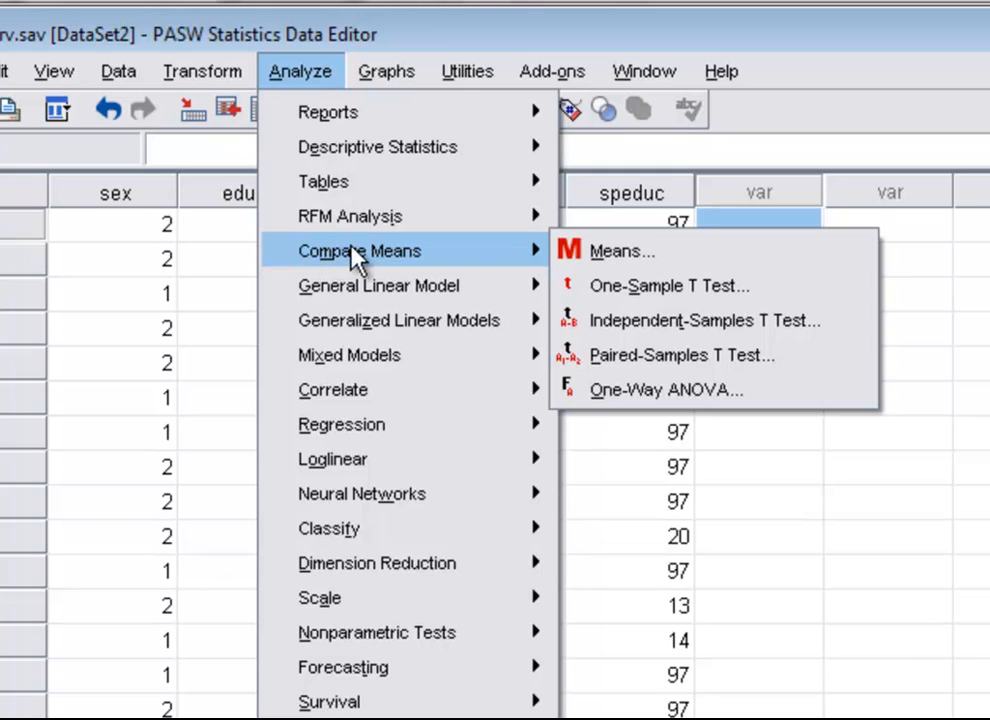
mouse_move(620, 252)
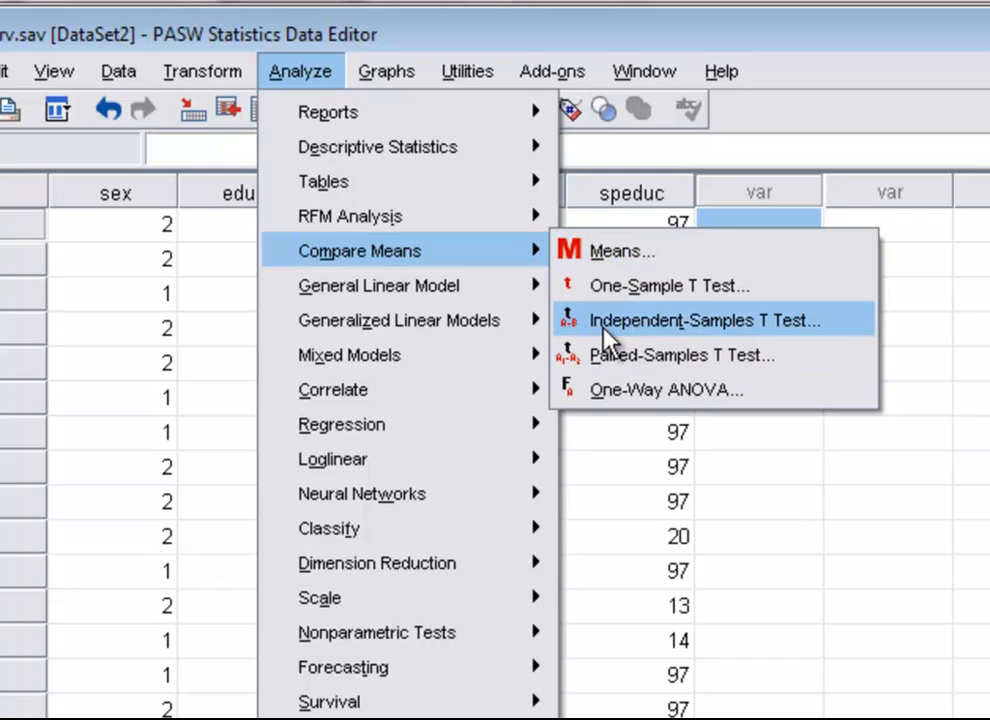
mouse_move(616, 324)
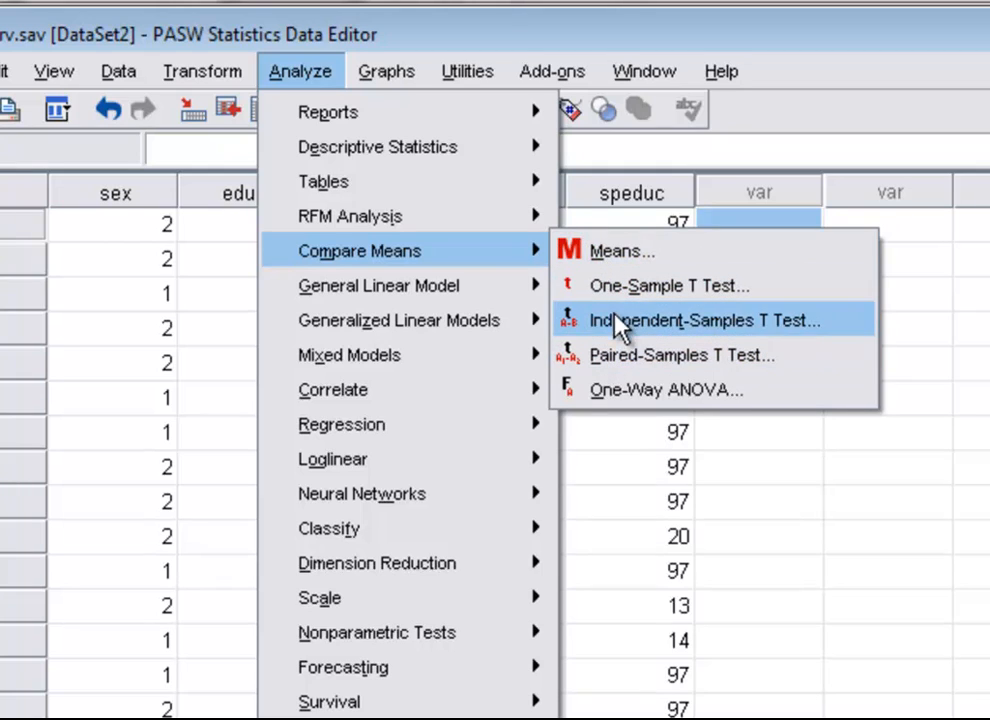
mouse_move(624, 338)
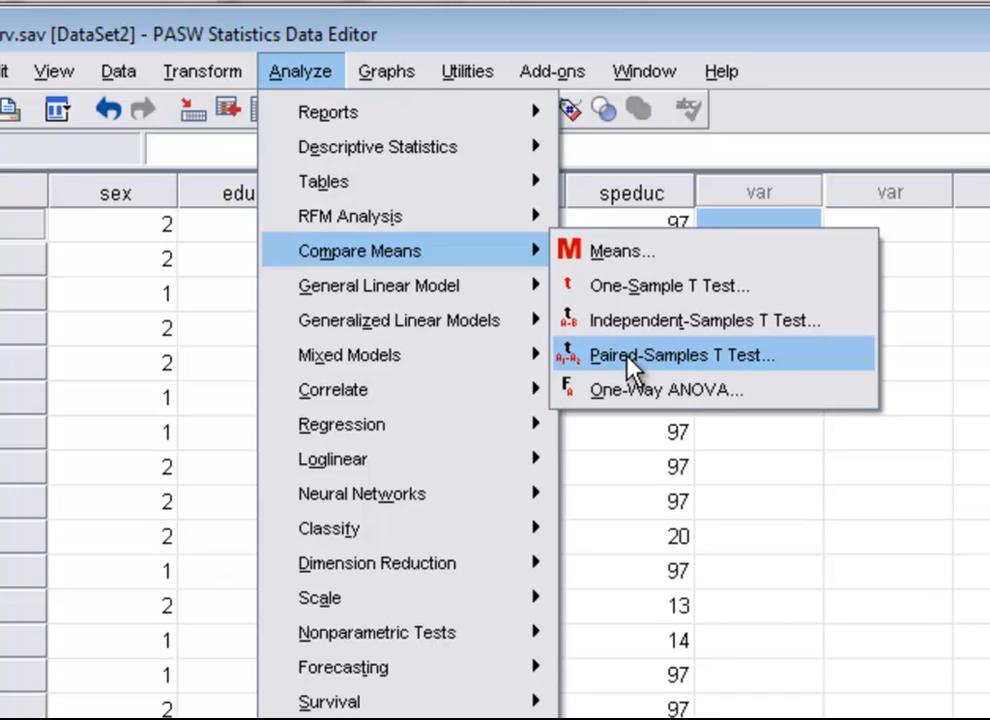
mouse_move(632, 370)
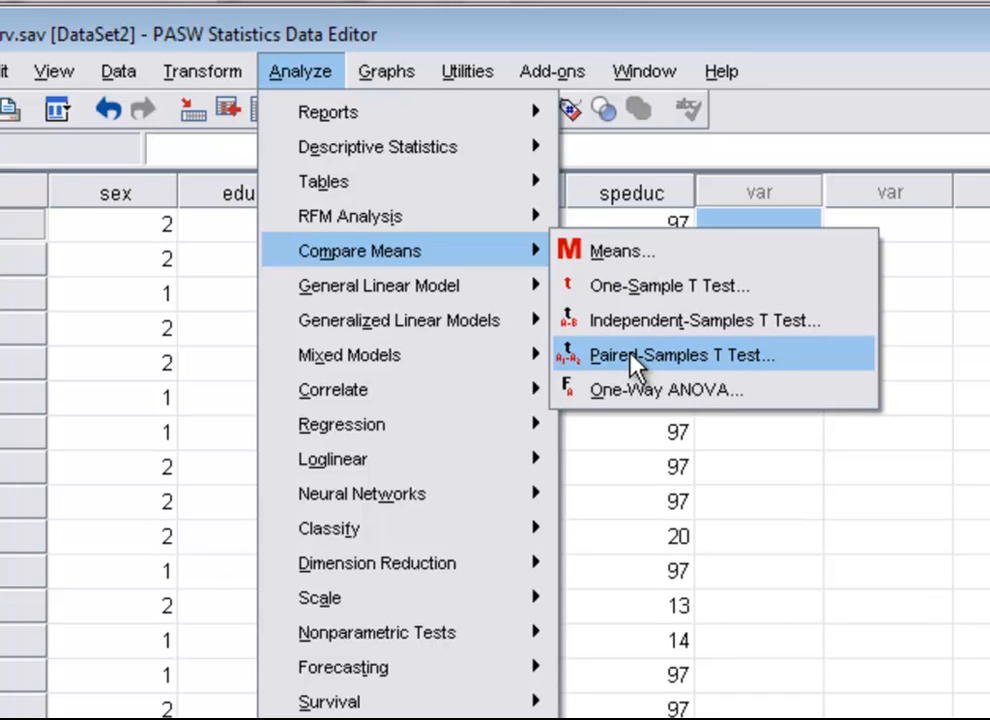
mouse_move(638, 362)
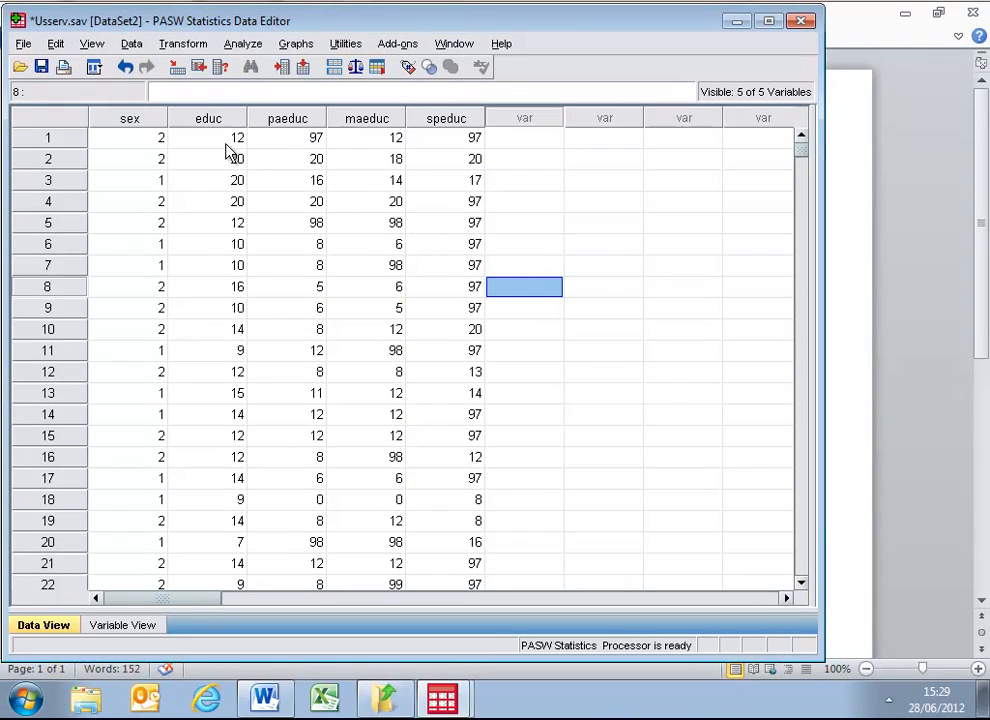
left_click(208, 118)
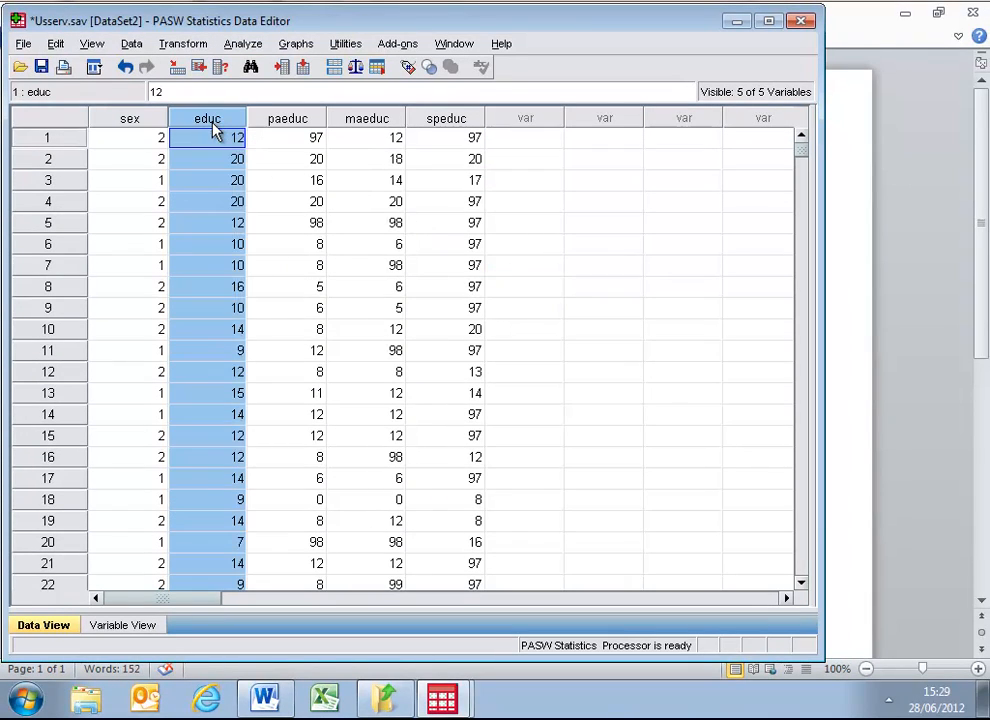
mouse_move(204, 244)
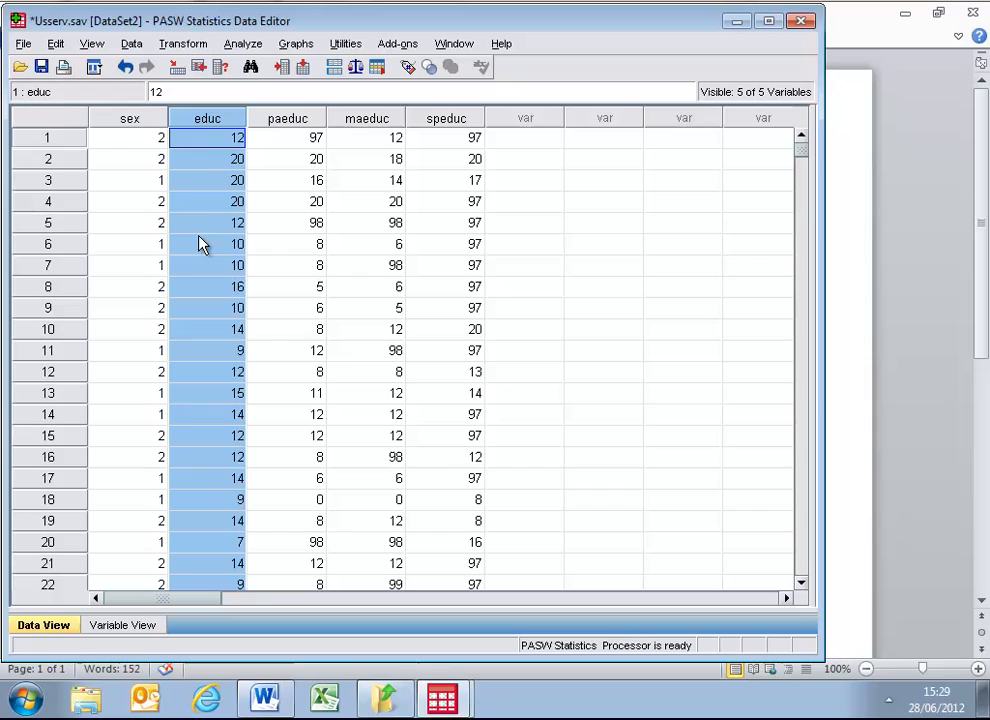
mouse_move(112, 158)
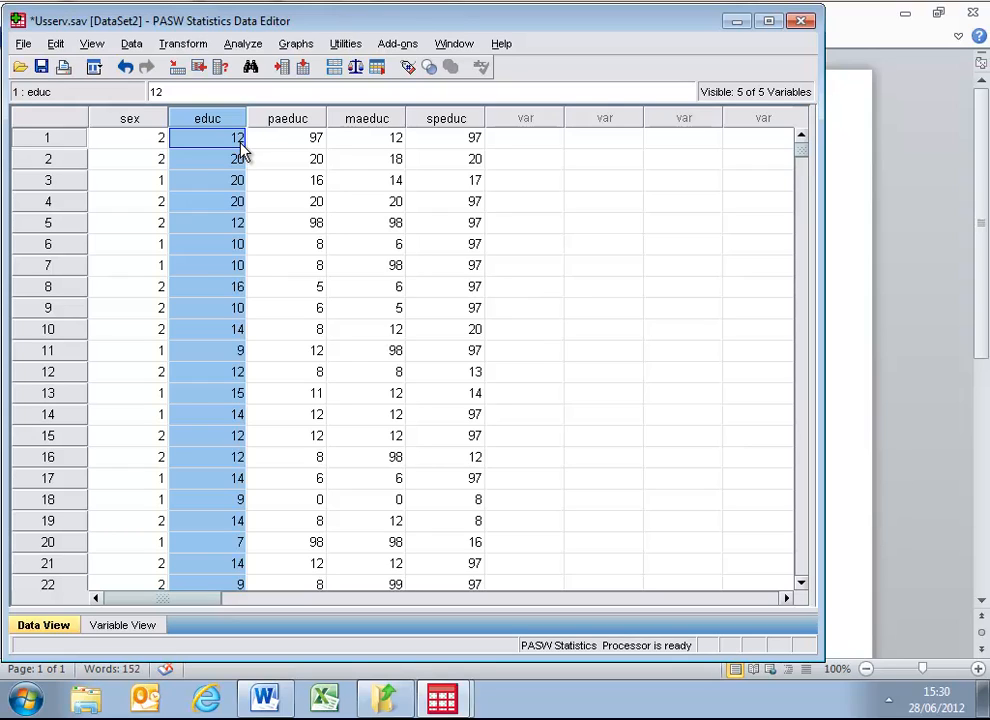
mouse_move(316, 150)
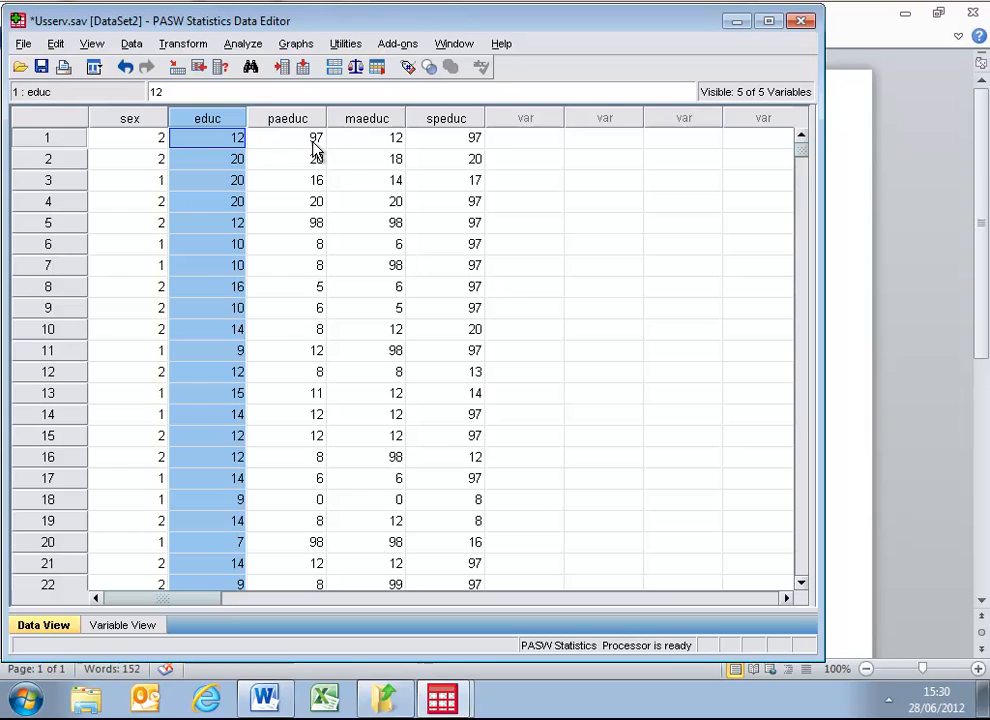
left_click(288, 136)
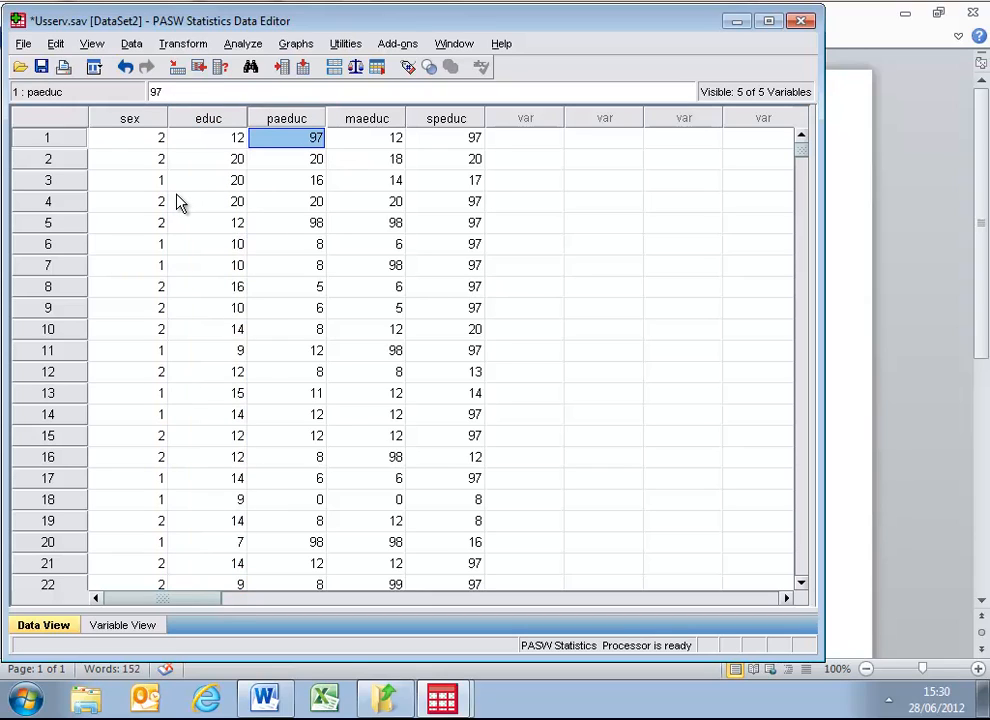
mouse_move(224, 150)
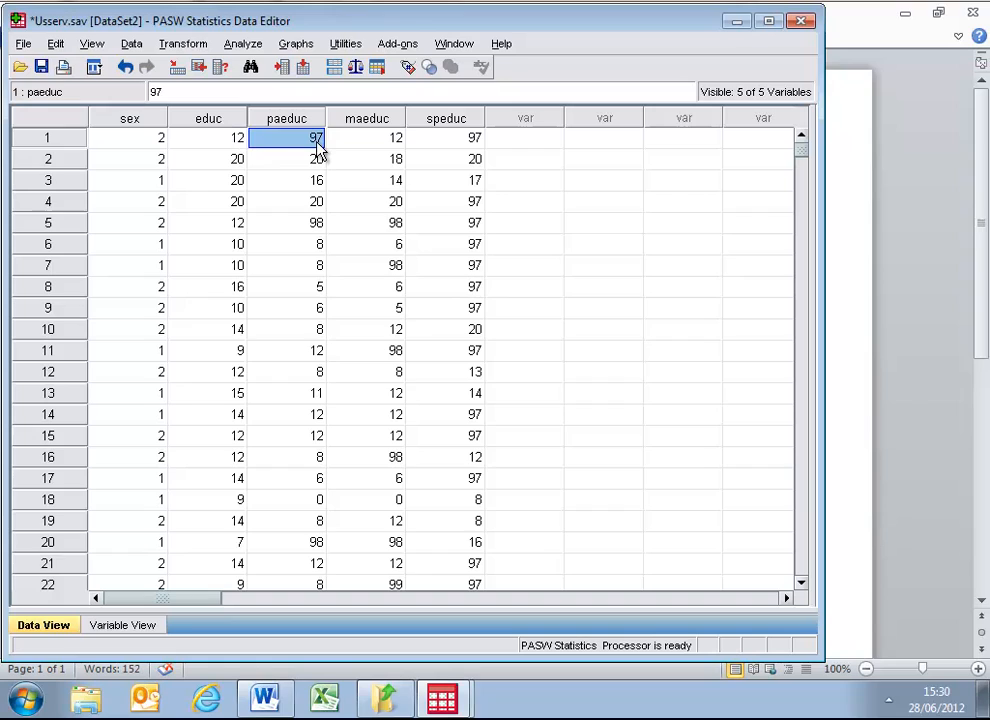
mouse_move(320, 150)
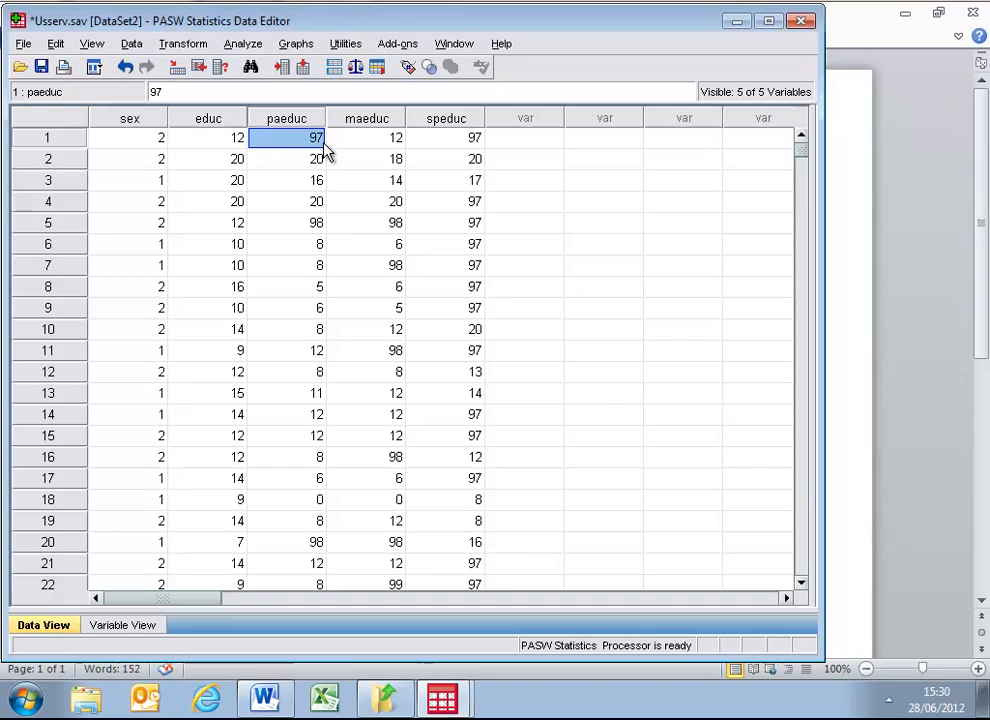
mouse_move(236, 150)
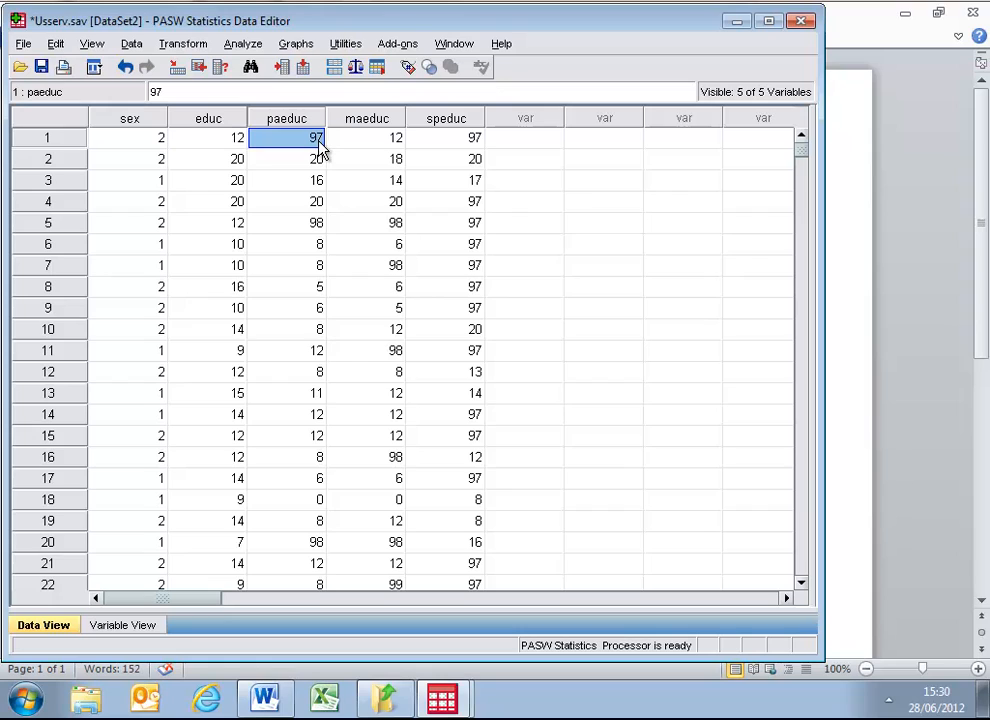
mouse_move(162, 188)
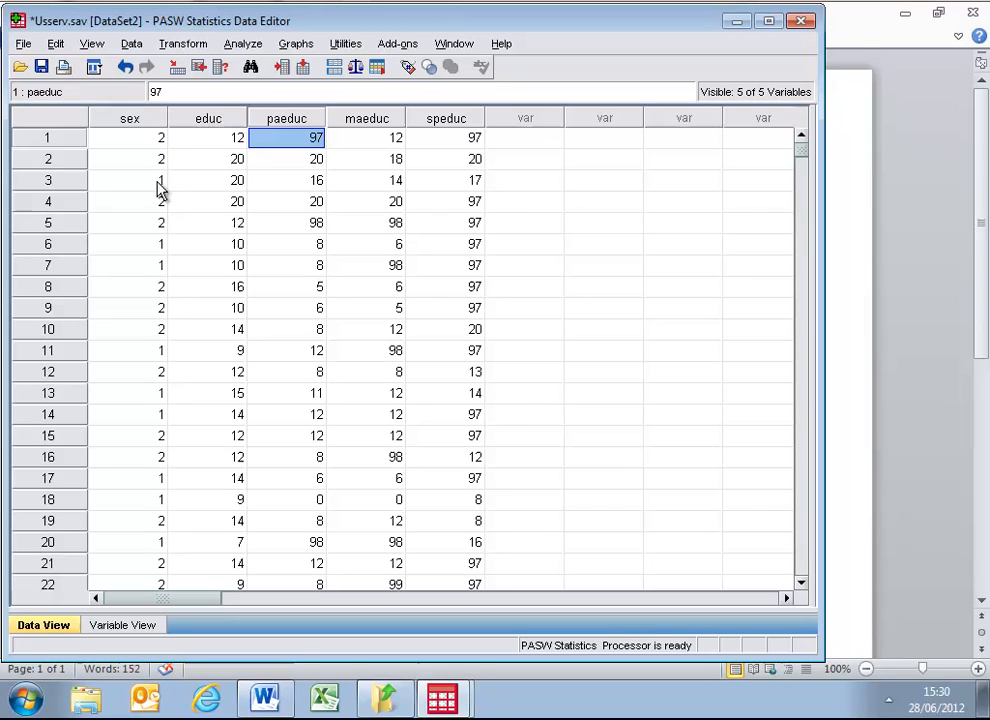
left_click(236, 160)
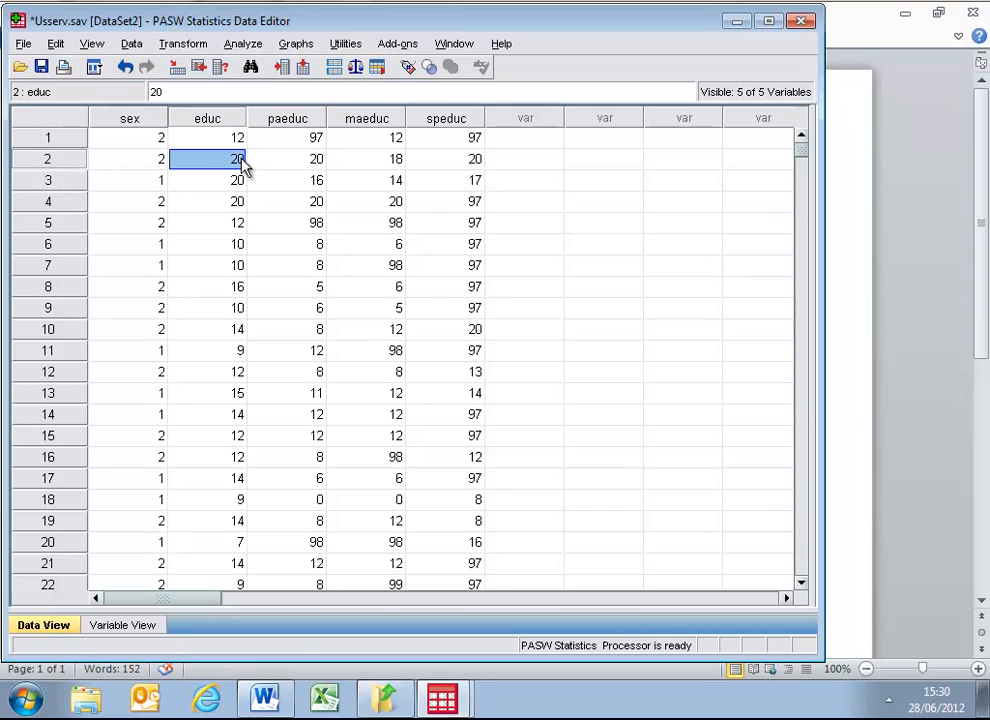
mouse_move(320, 164)
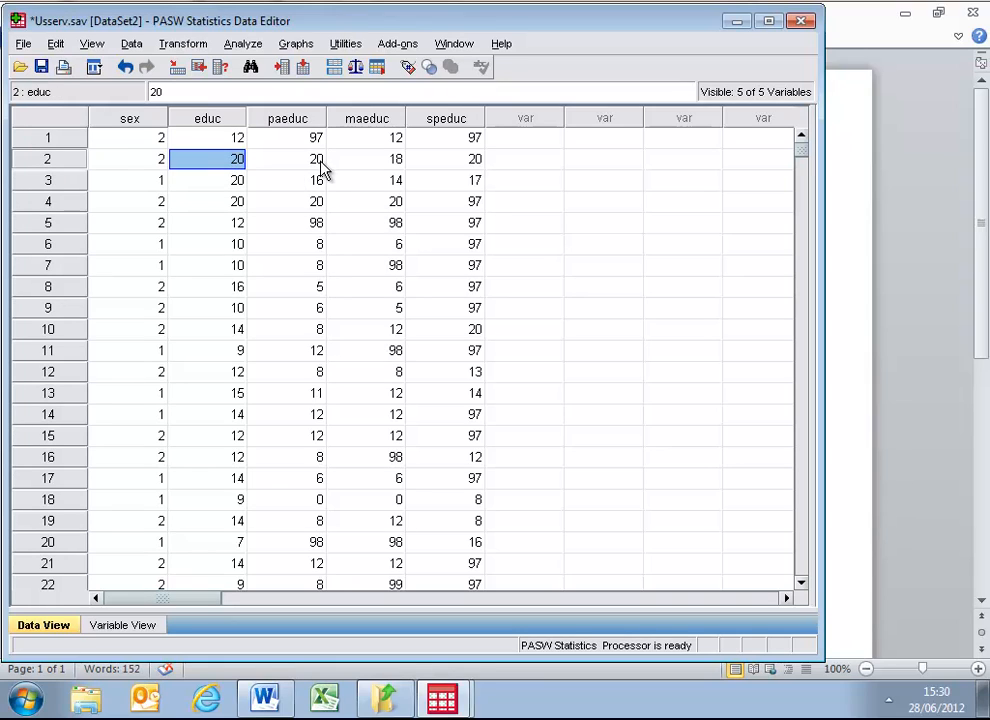
left_click(316, 160)
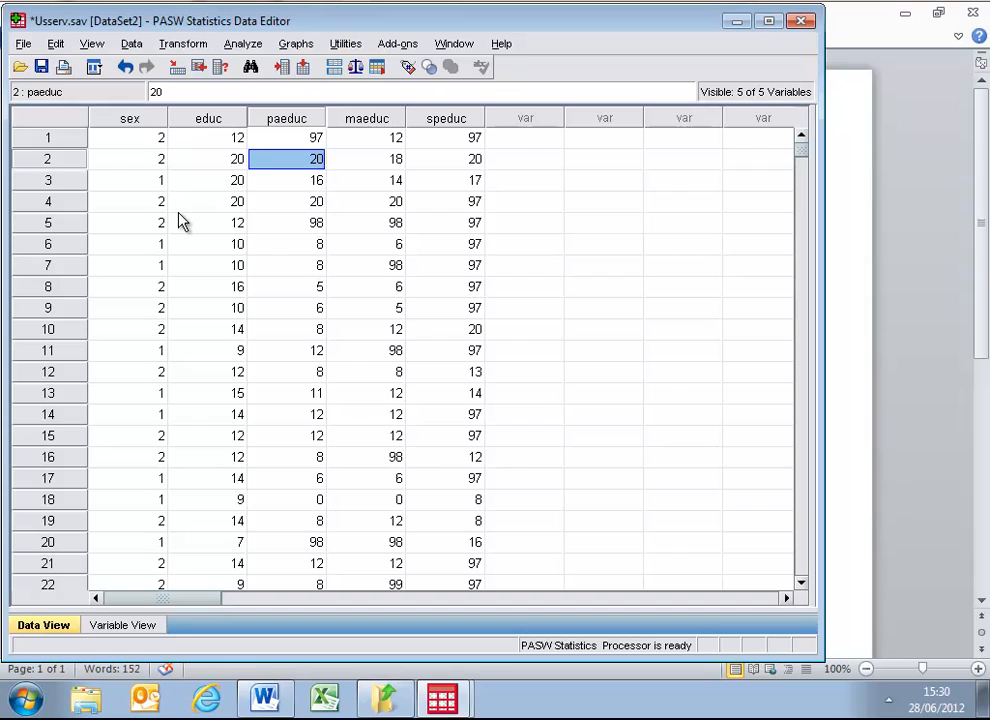
left_click(288, 180)
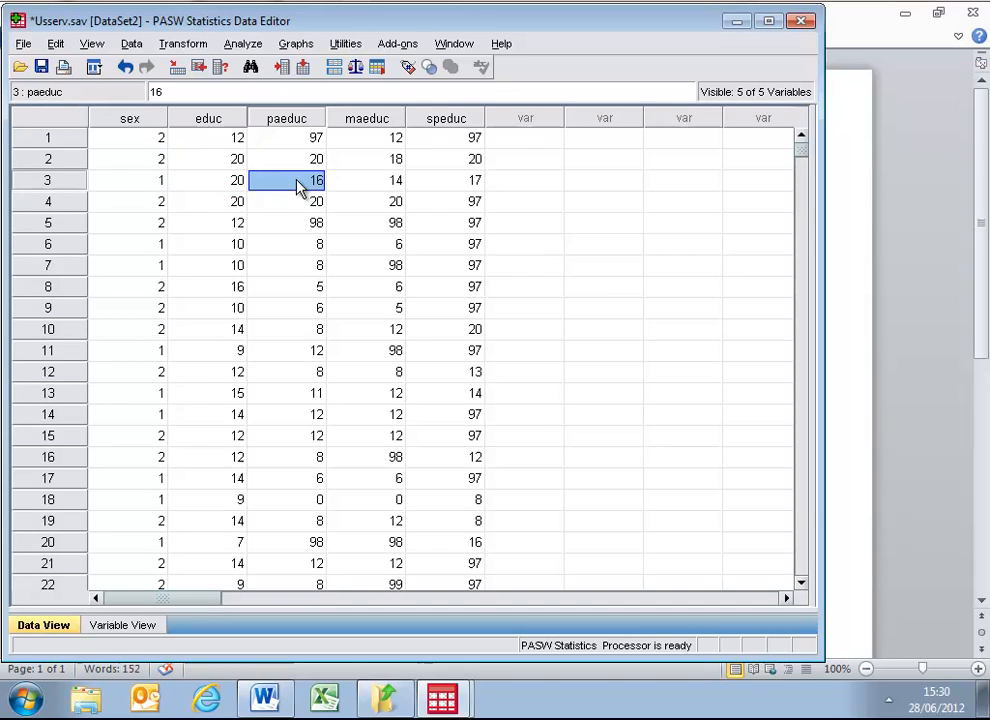
left_click(288, 200)
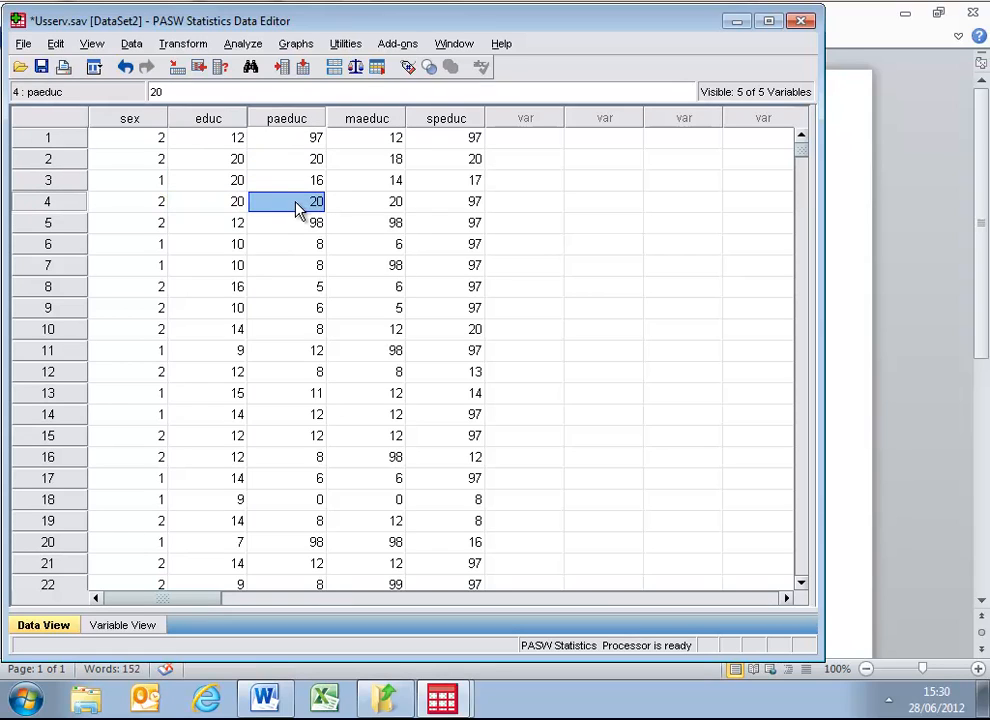
left_click(288, 222)
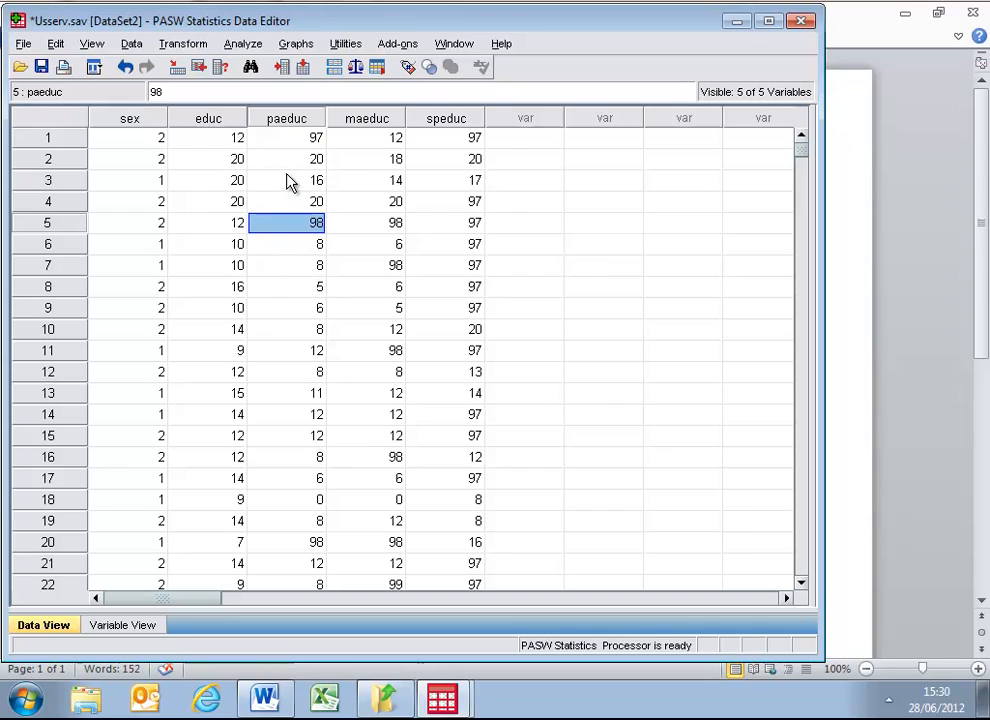
mouse_move(220, 210)
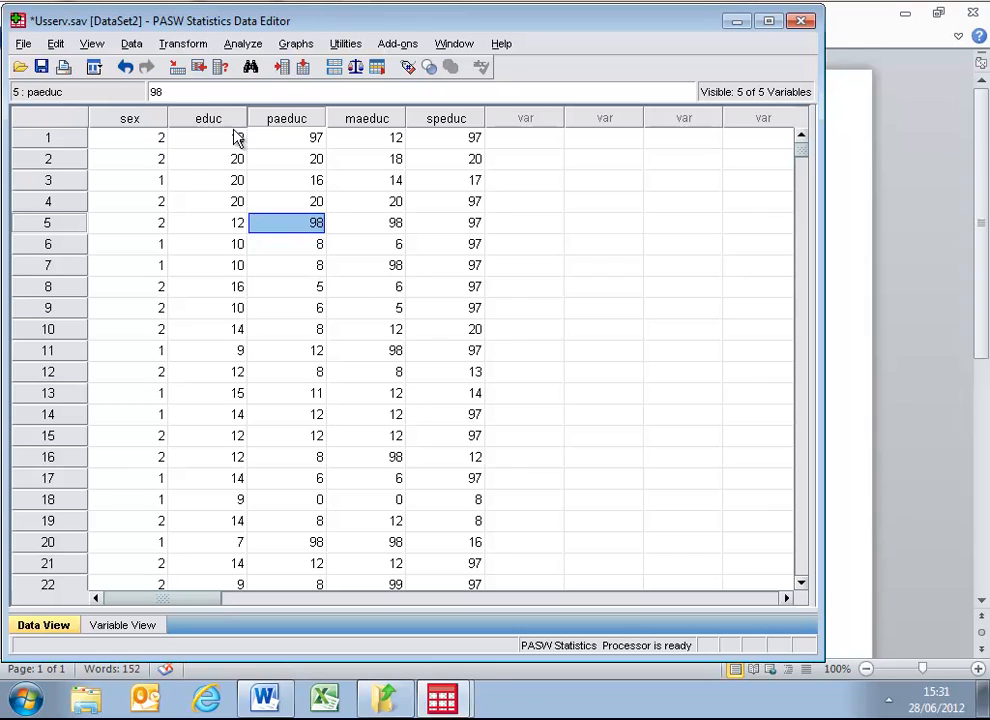
left_click(242, 44)
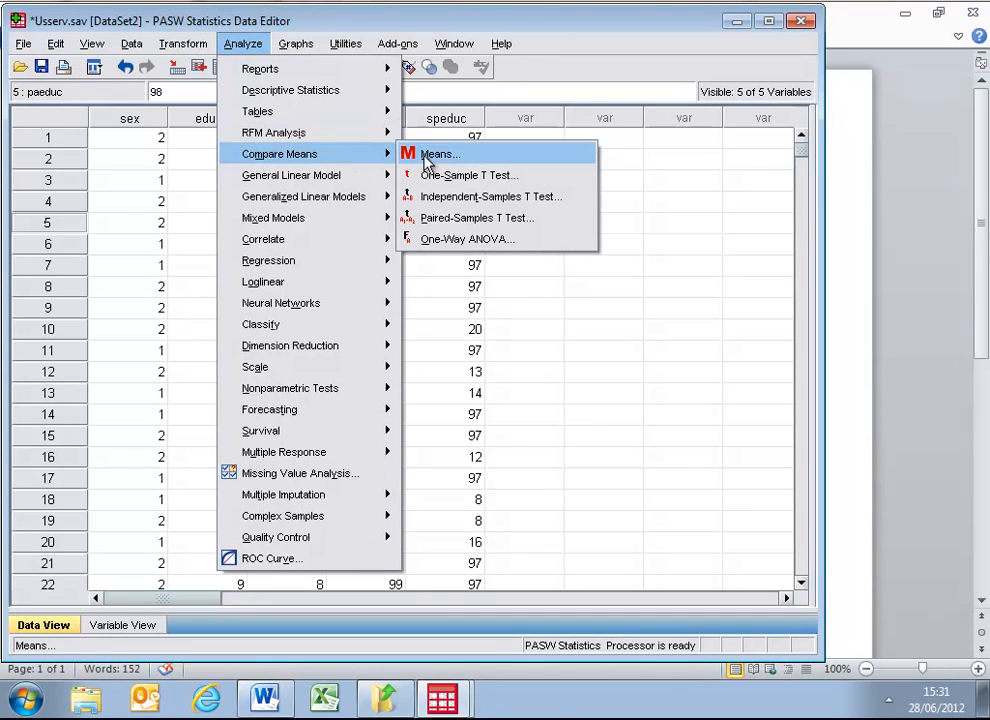
mouse_move(476, 218)
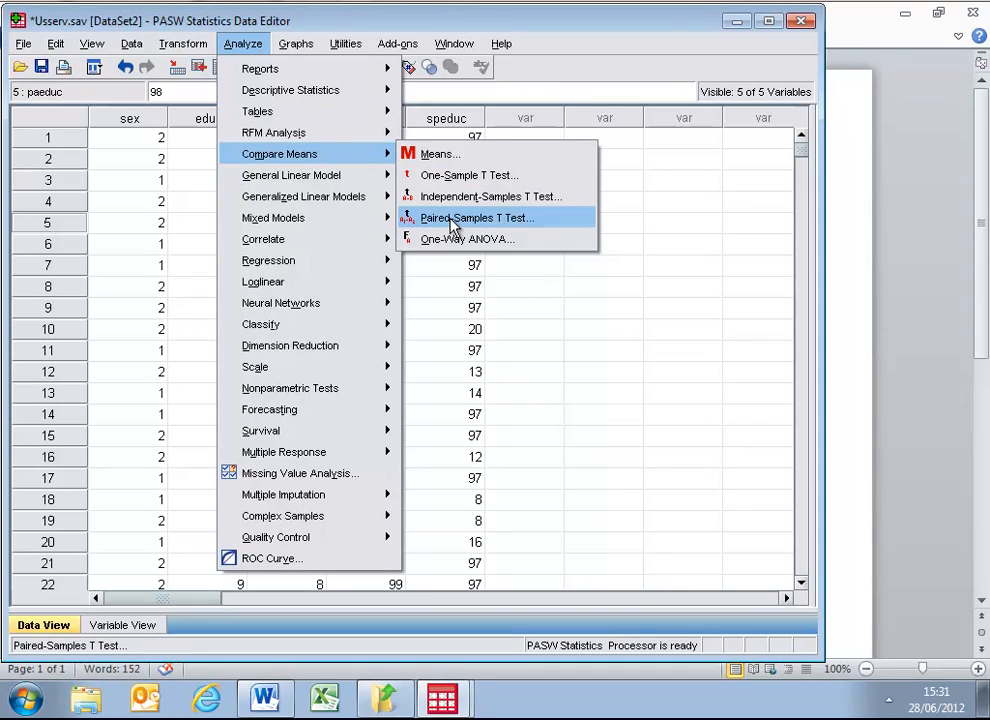
mouse_move(490, 196)
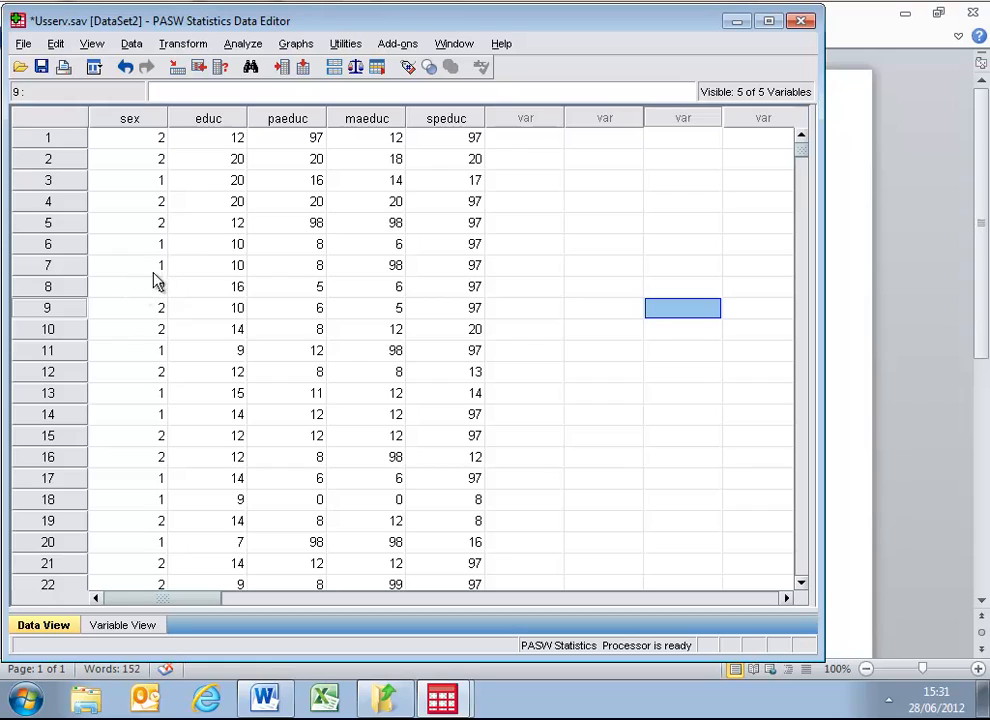
mouse_move(216, 556)
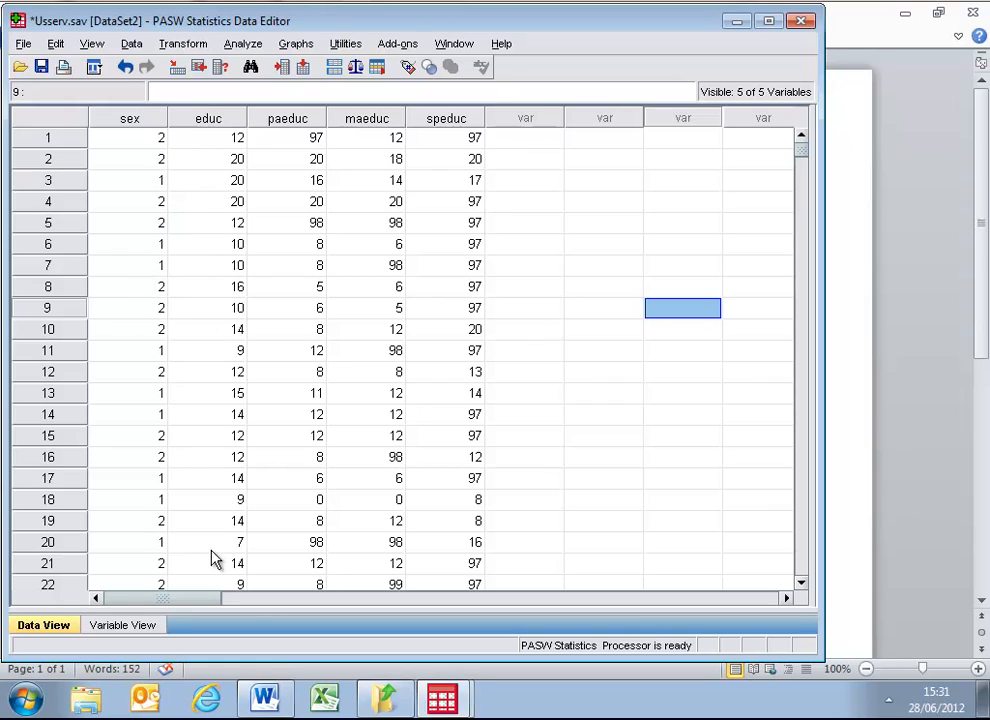
mouse_move(204, 420)
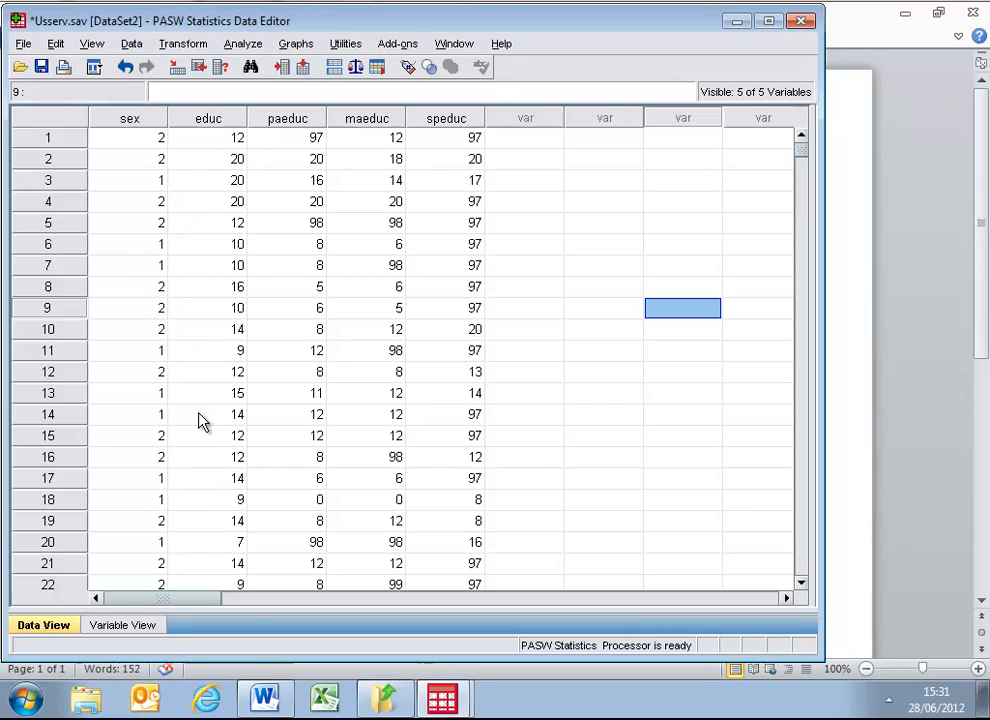
mouse_move(224, 304)
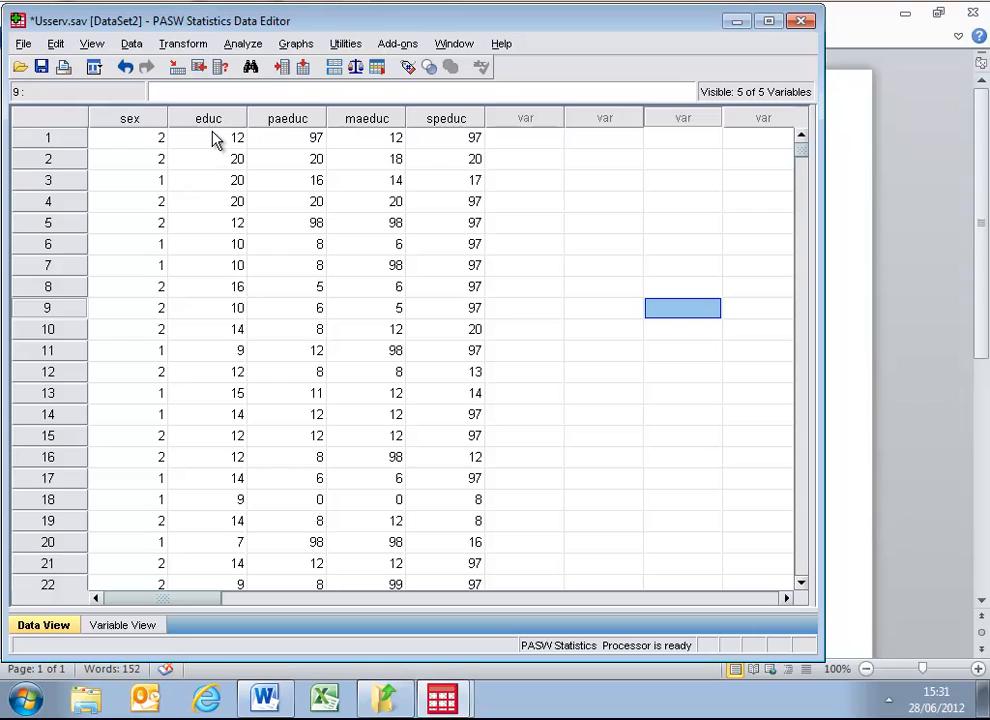
left_click(208, 116)
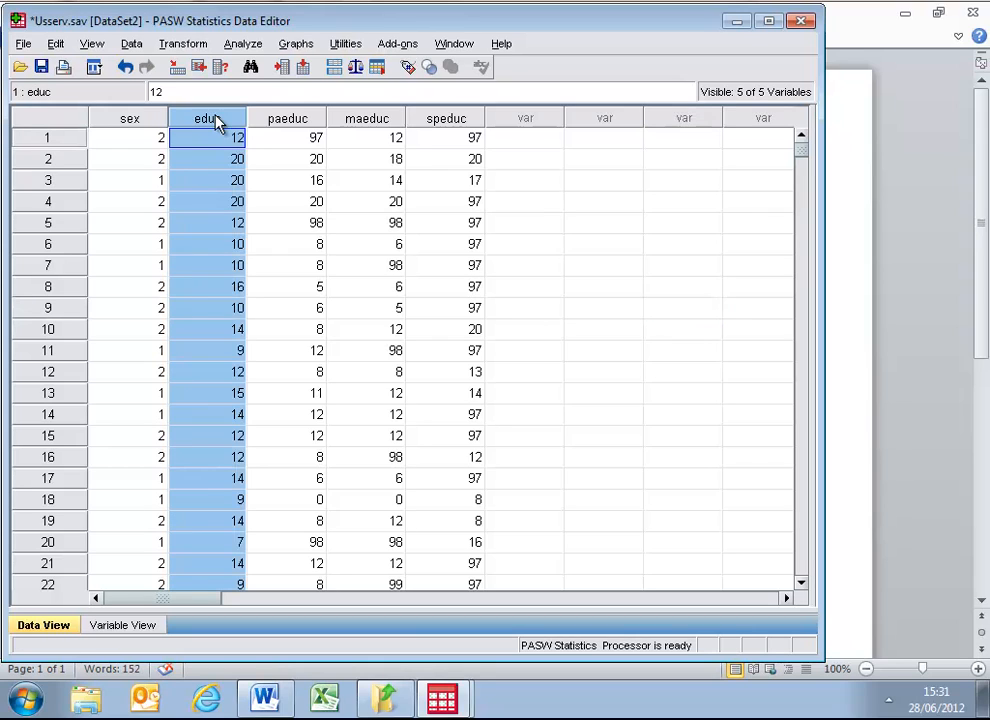
left_click(128, 118)
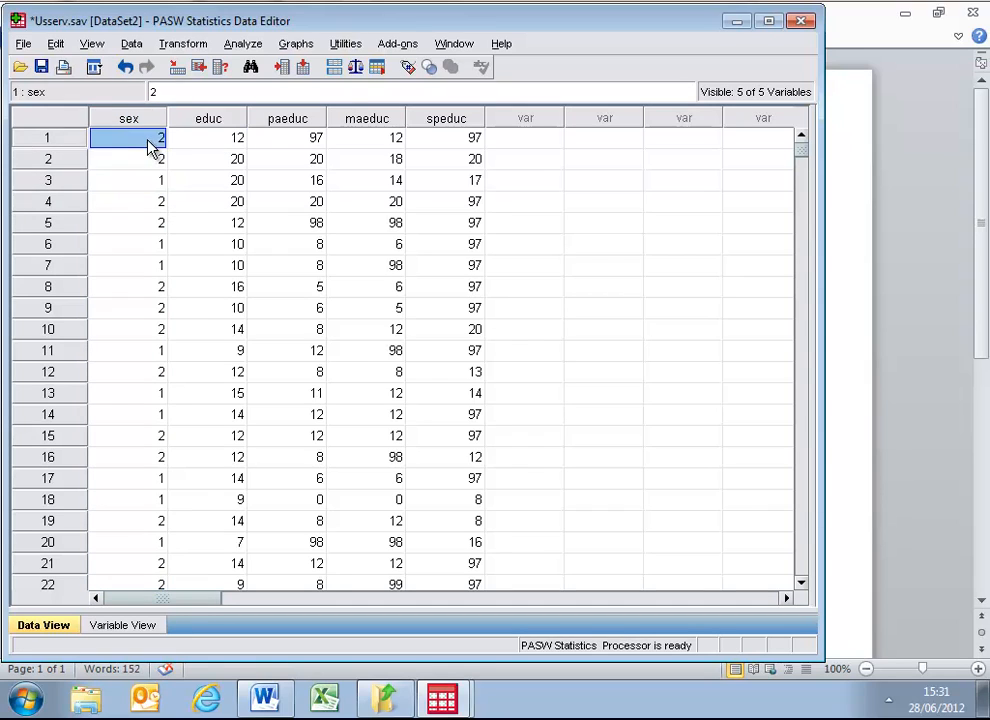
left_click(128, 180)
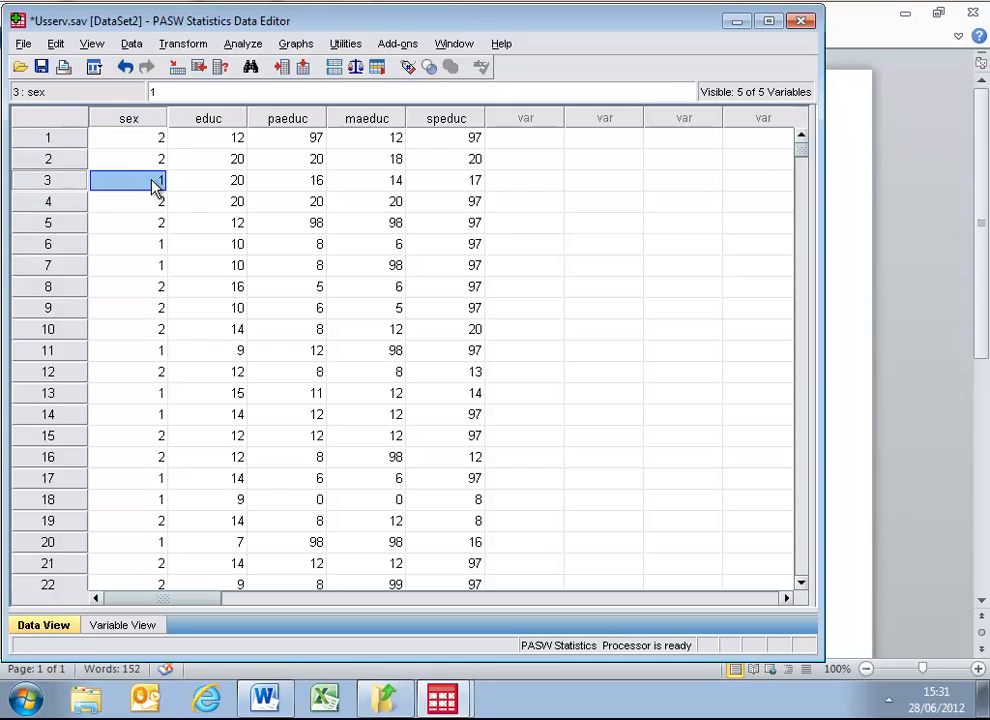
mouse_move(222, 178)
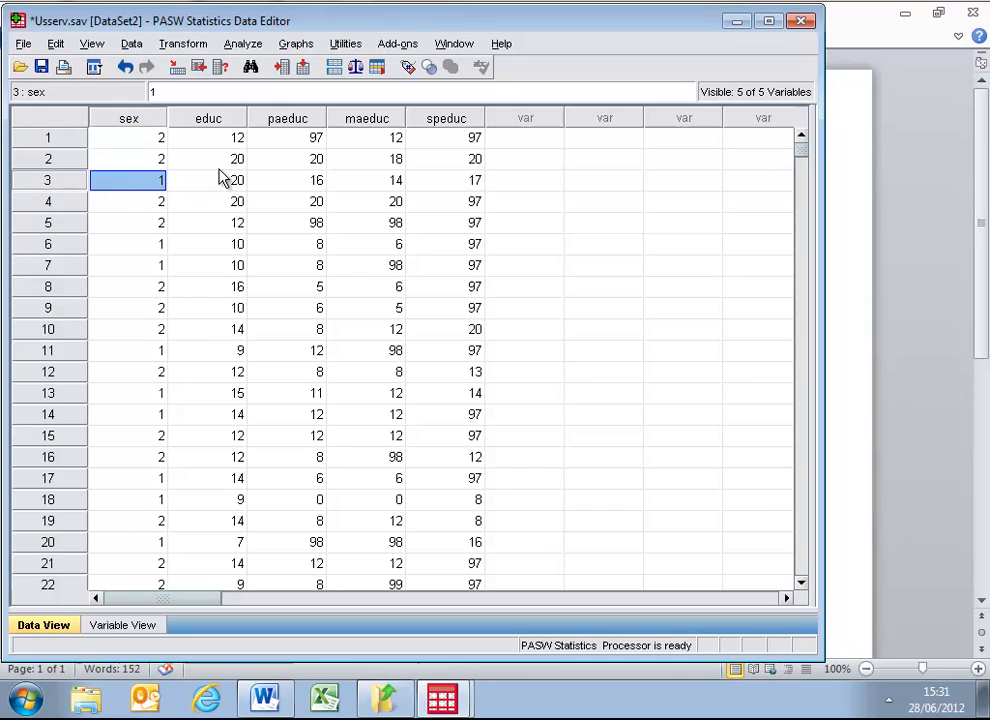
mouse_move(218, 276)
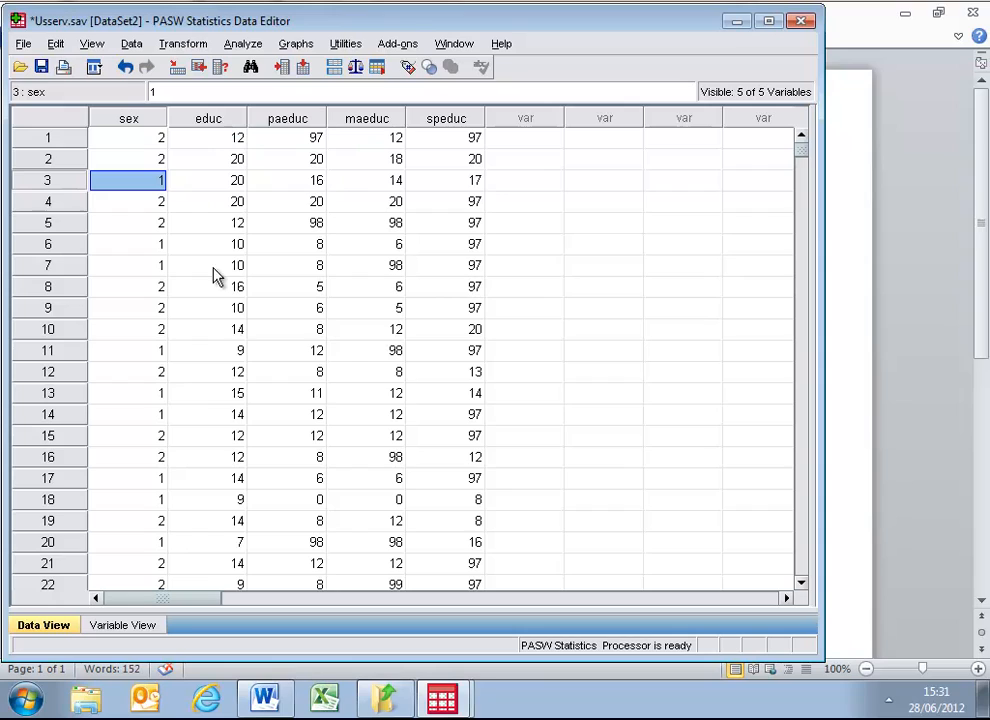
mouse_move(212, 140)
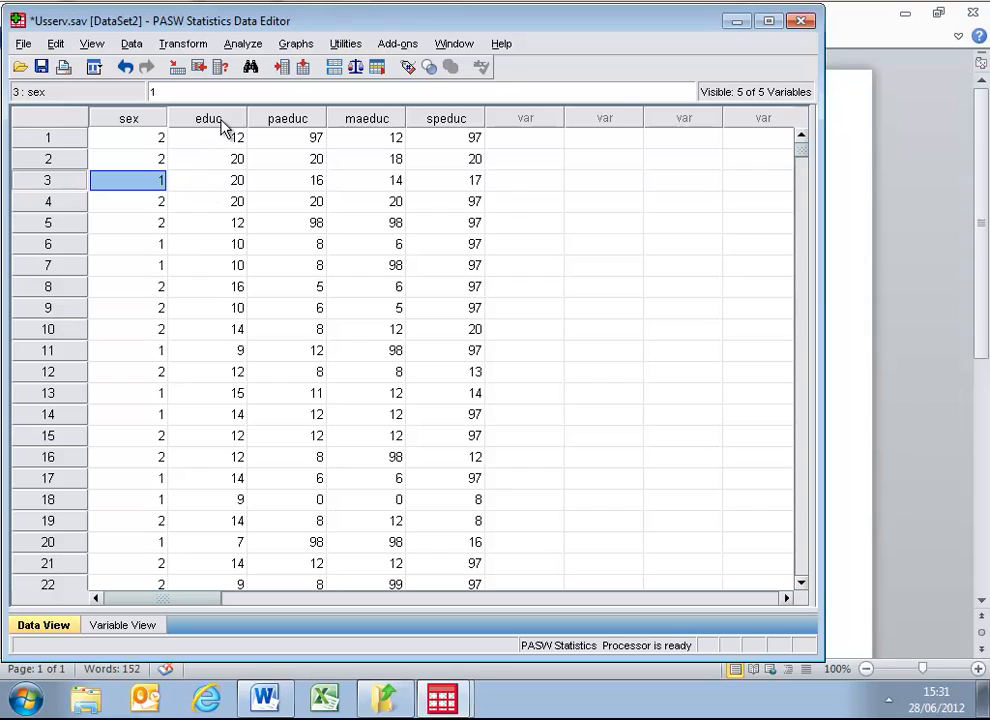
mouse_move(210, 118)
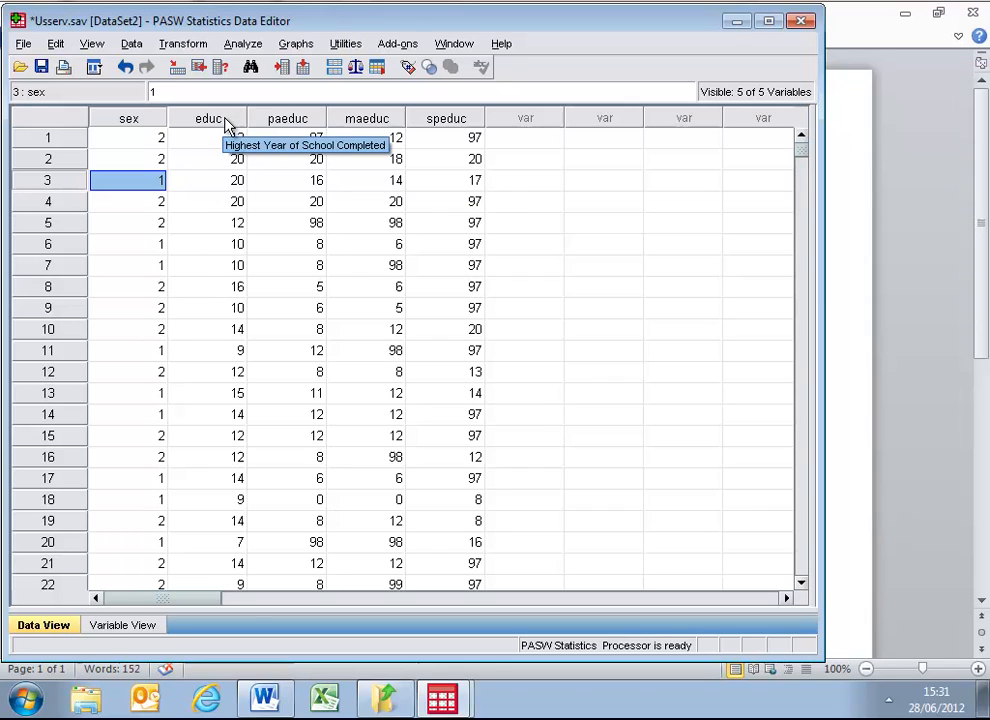
mouse_move(222, 132)
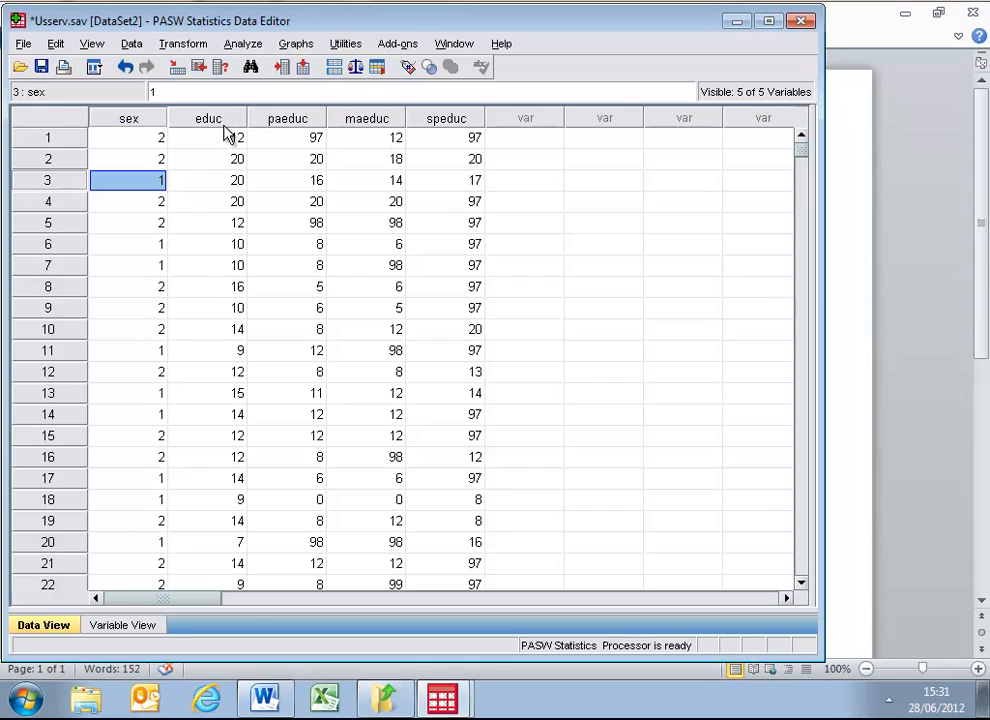
mouse_move(210, 130)
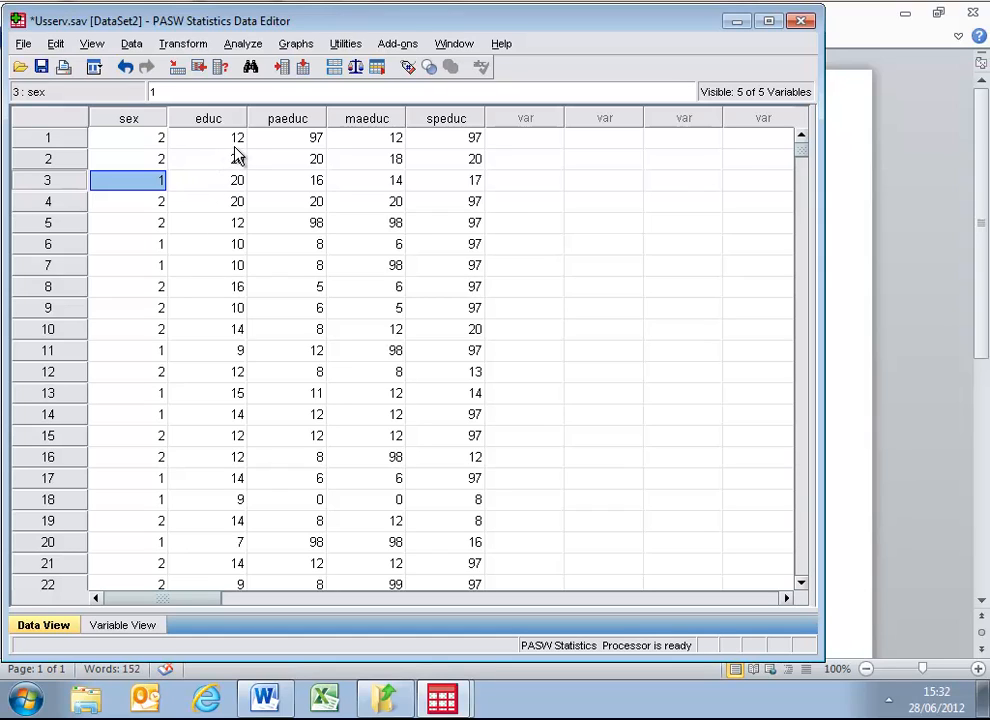
mouse_move(236, 148)
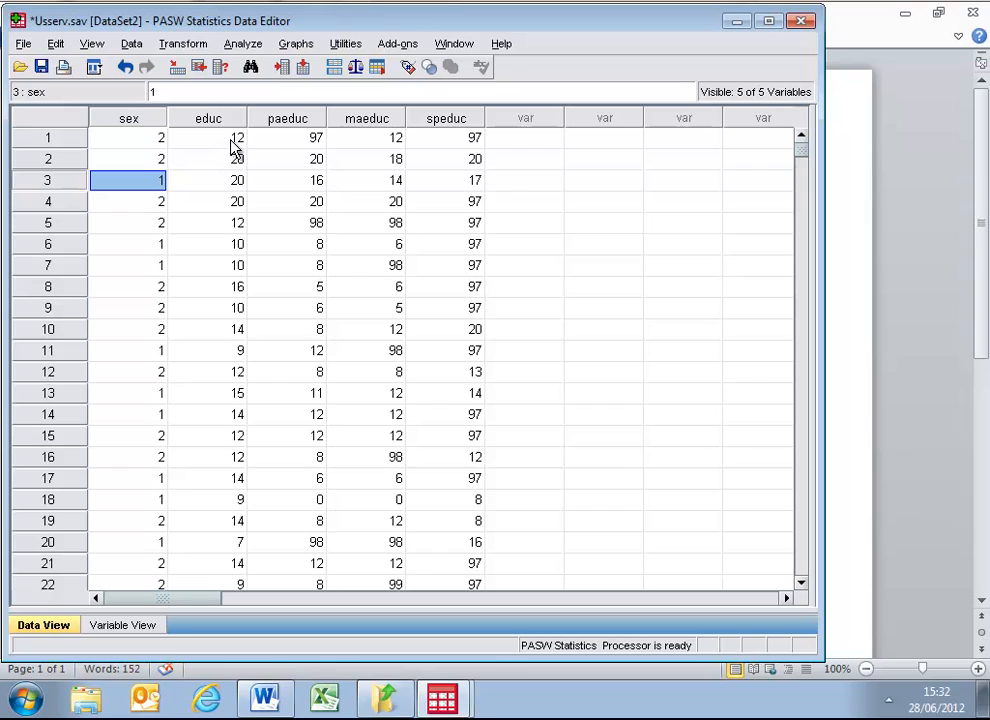
mouse_move(232, 152)
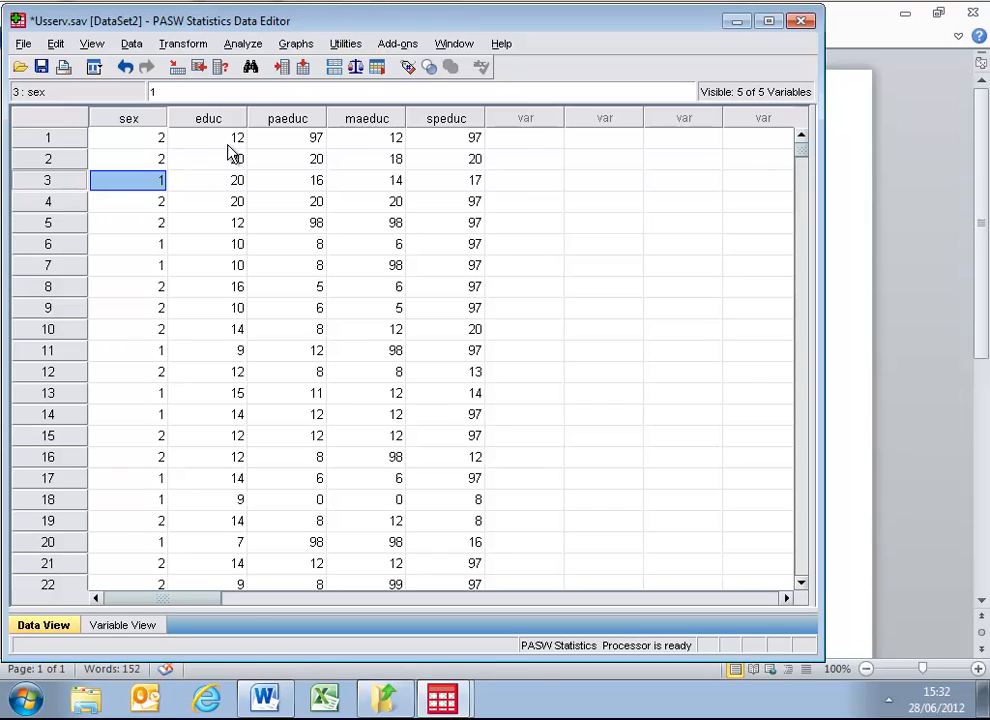
mouse_move(204, 158)
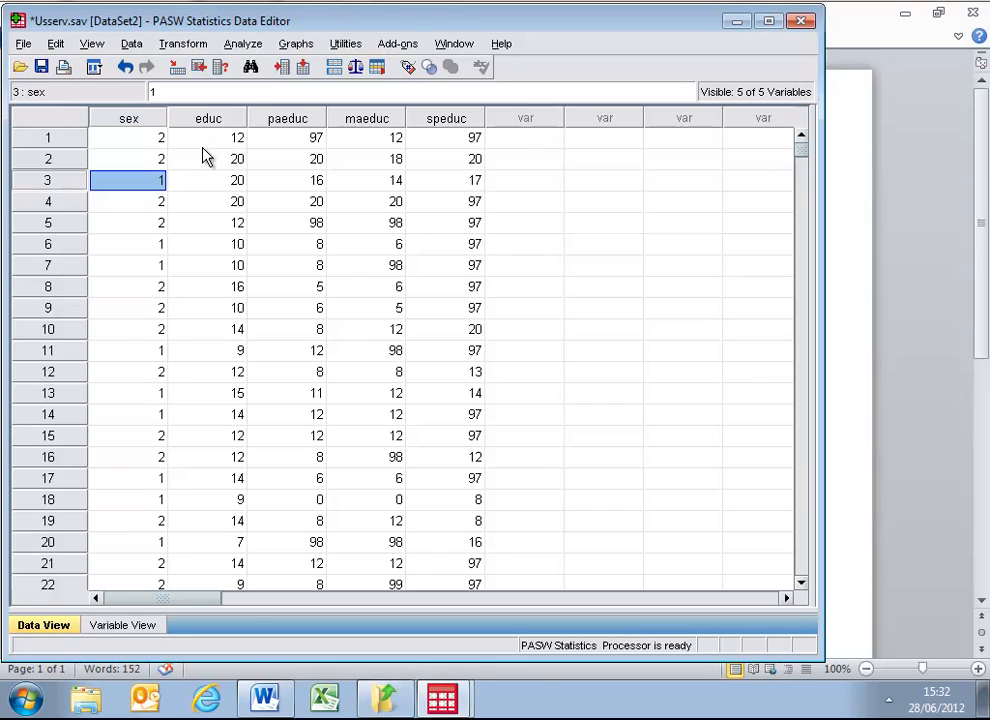
mouse_move(220, 140)
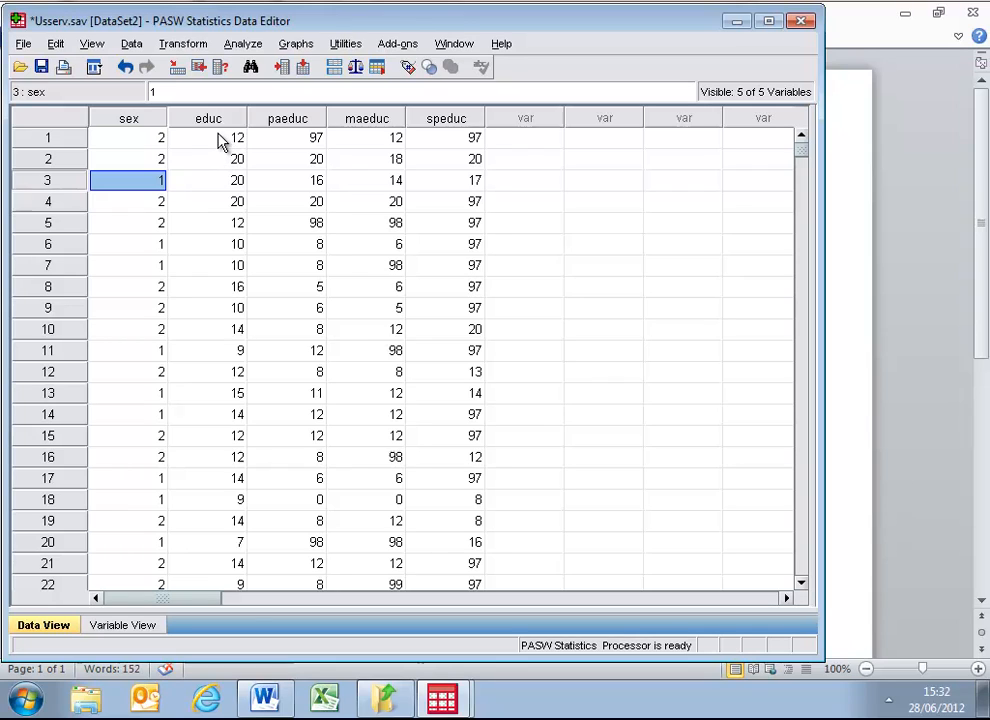
mouse_move(198, 164)
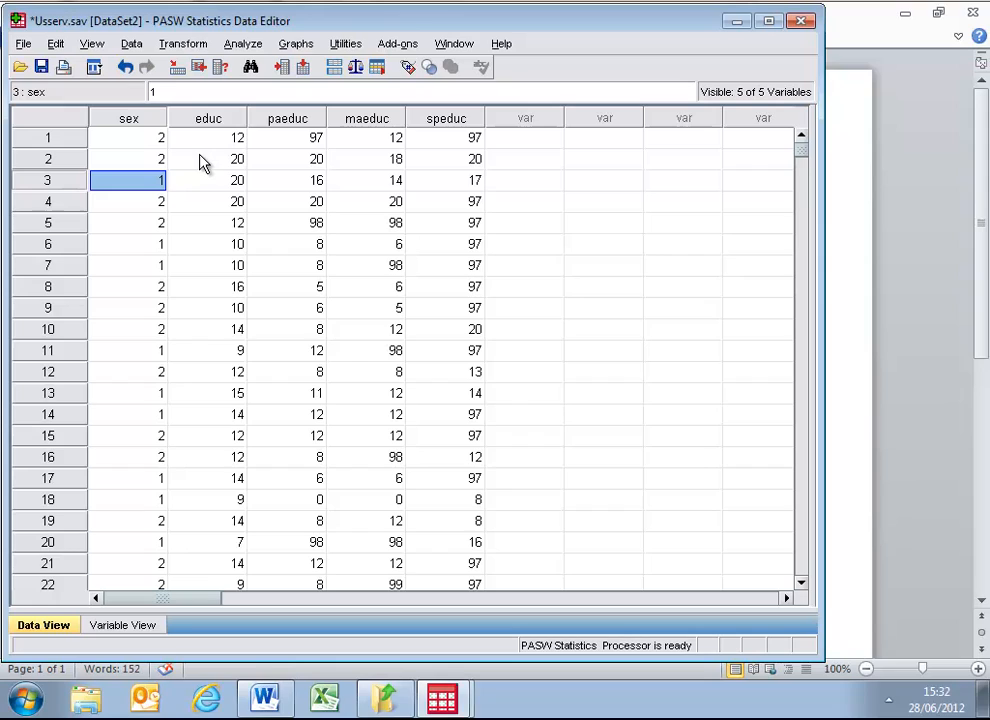
mouse_move(204, 168)
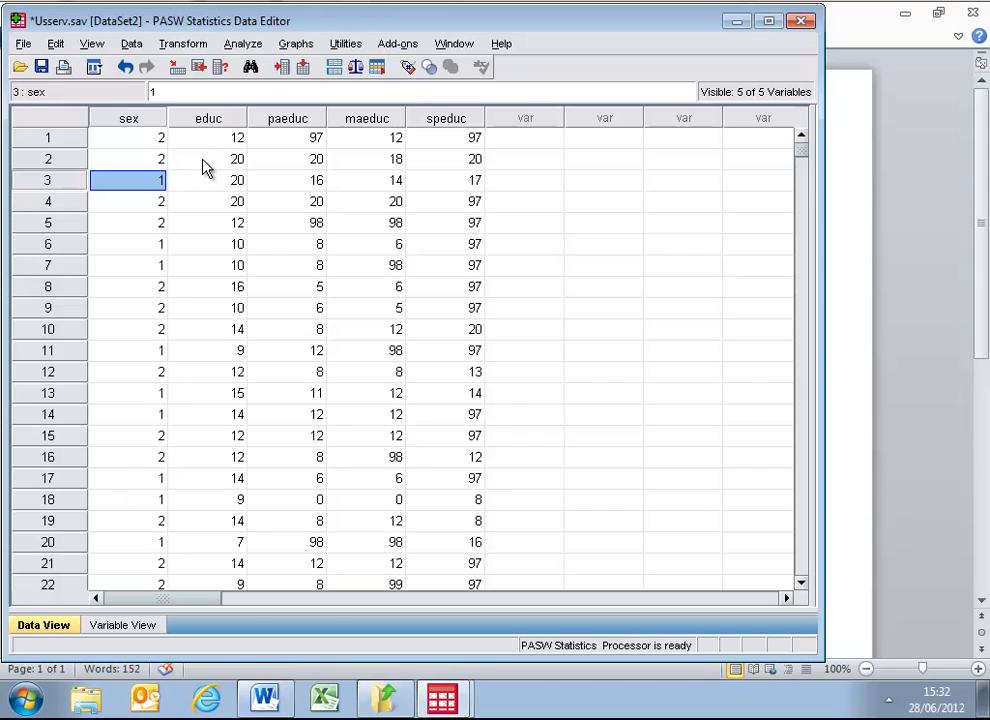
mouse_move(220, 140)
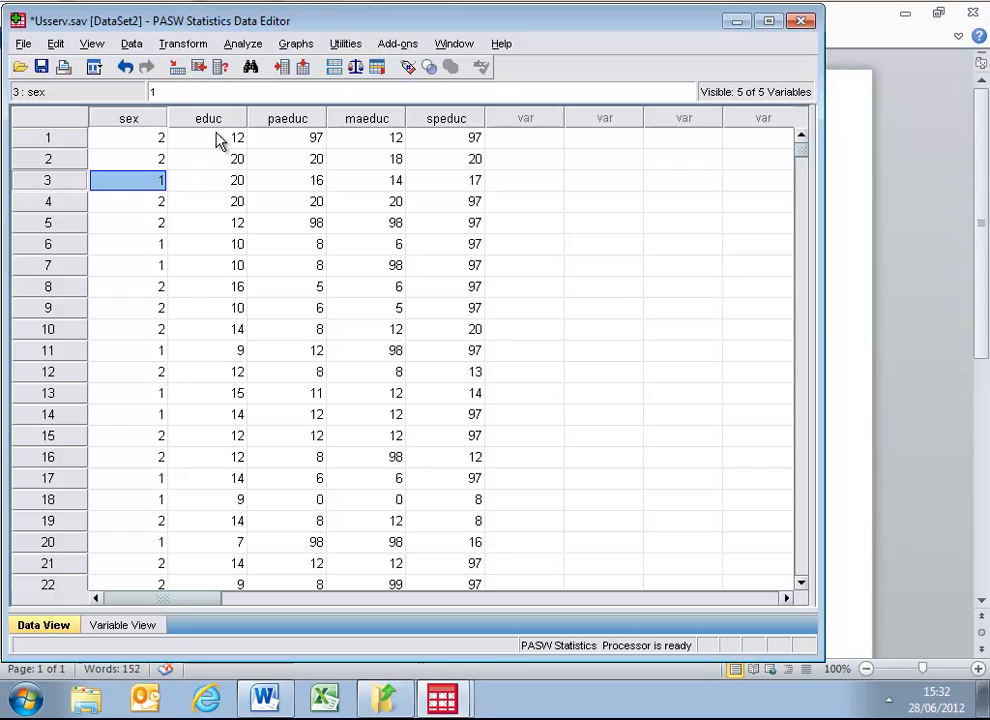
Review the paeduc, speduc and sex columns, then reach the Analyze menu's Compare Means tests
left_click(288, 118)
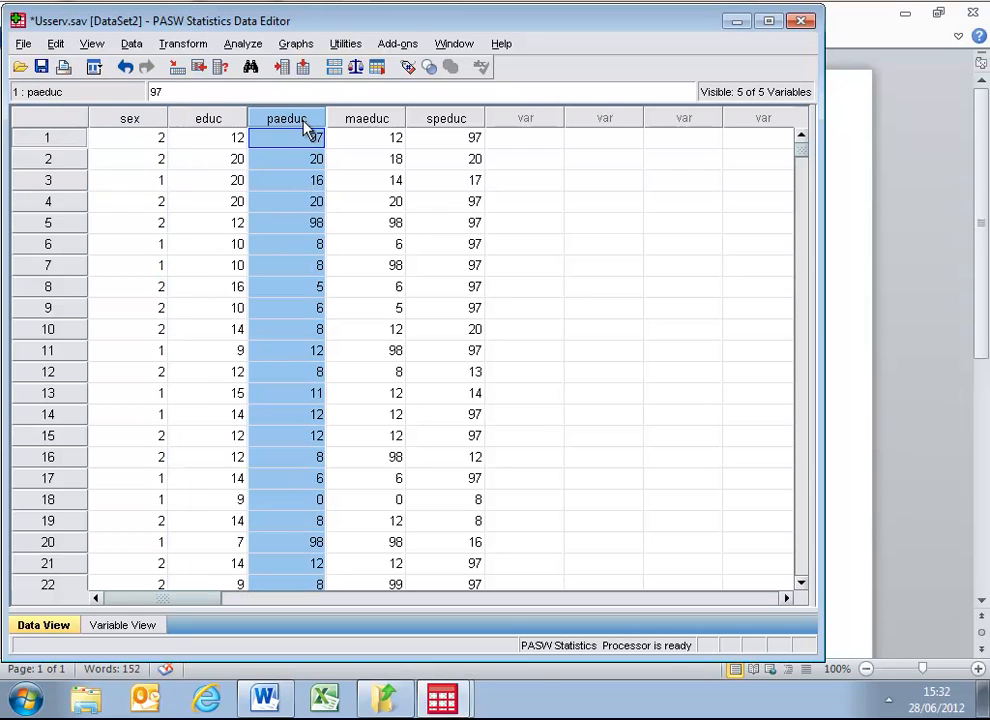
left_click(446, 118)
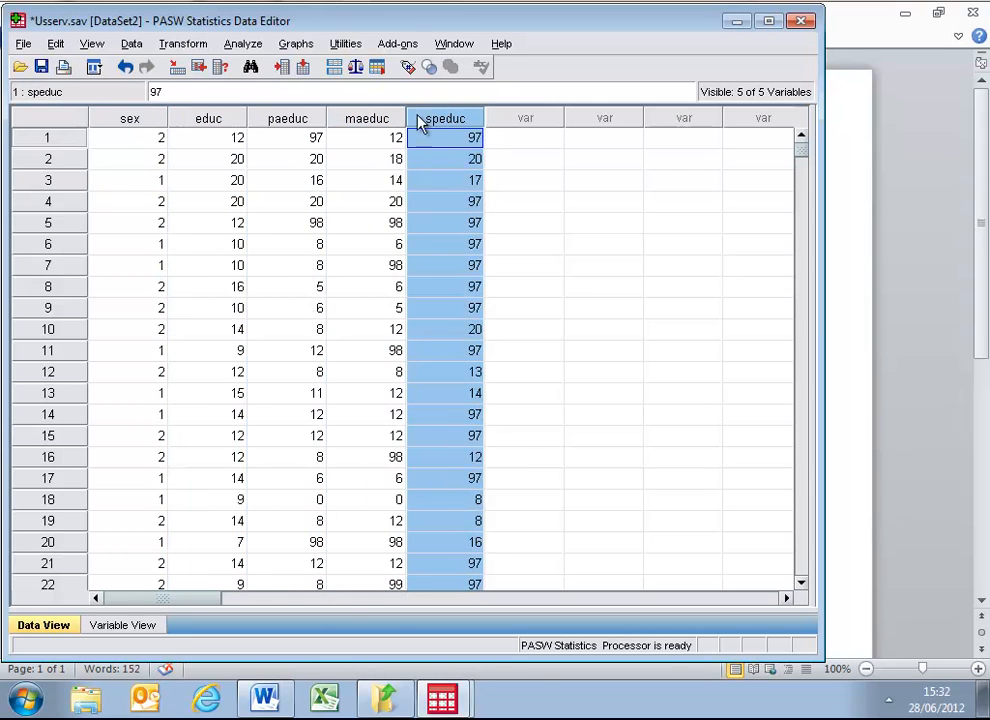
left_click(128, 118)
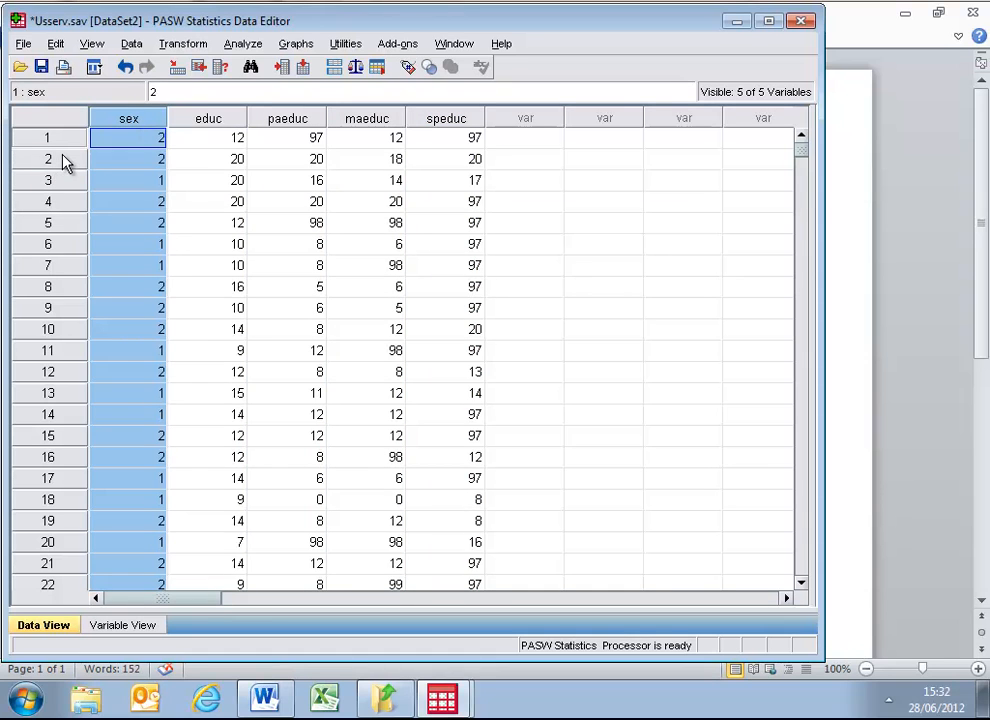
mouse_move(224, 108)
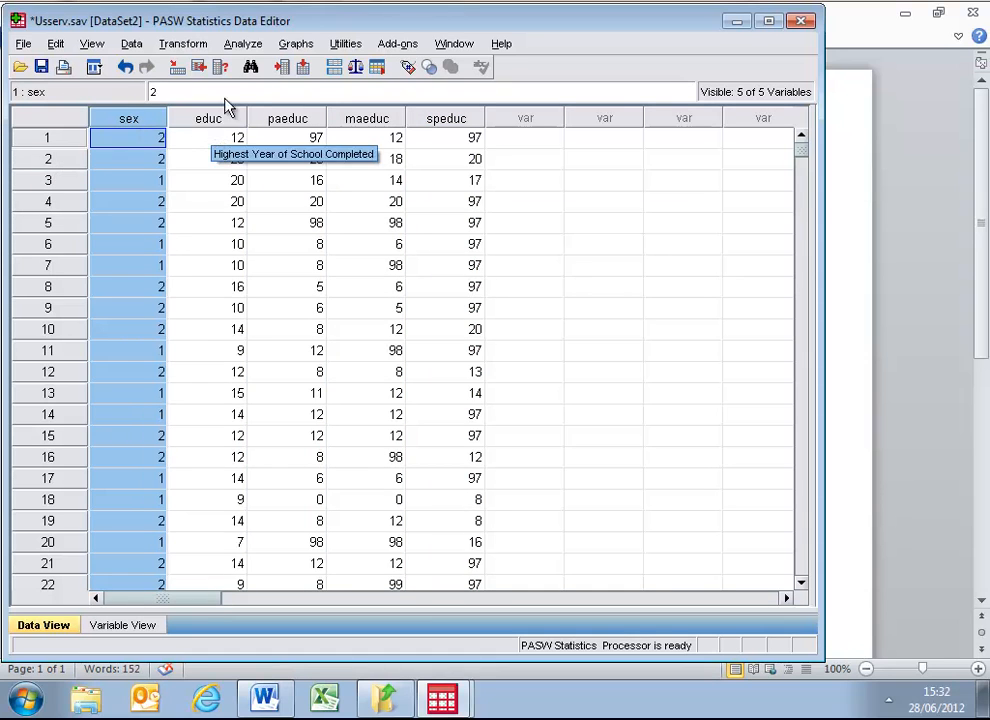
left_click(242, 44)
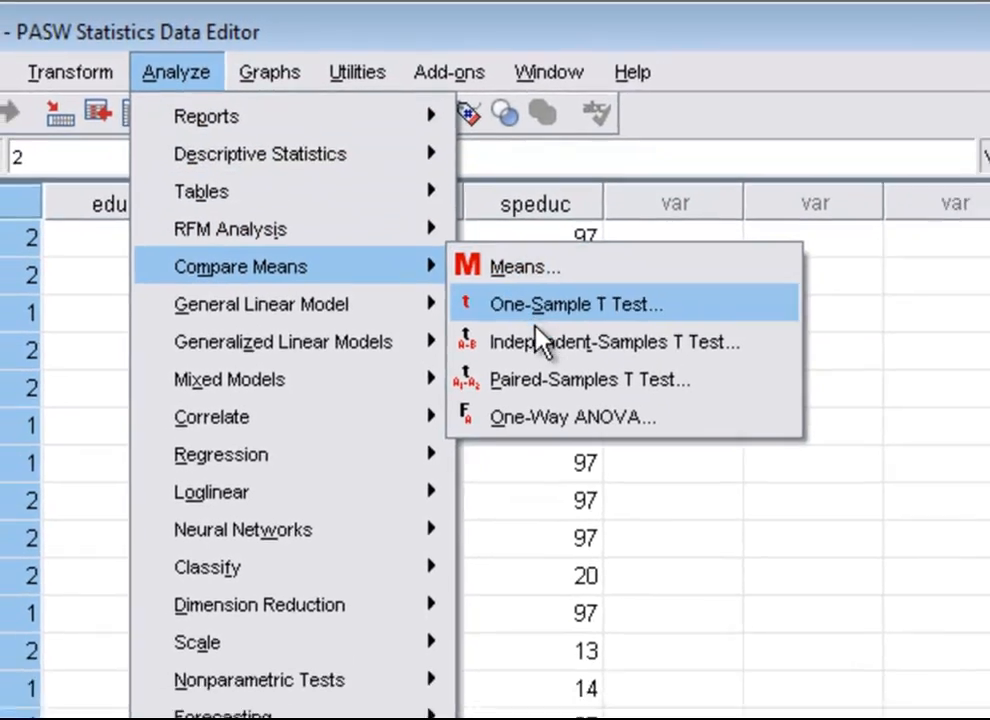
Start an Independent-Samples T Test with educ as test variable and Respondent's Sex as grouping variable
left_click(612, 342)
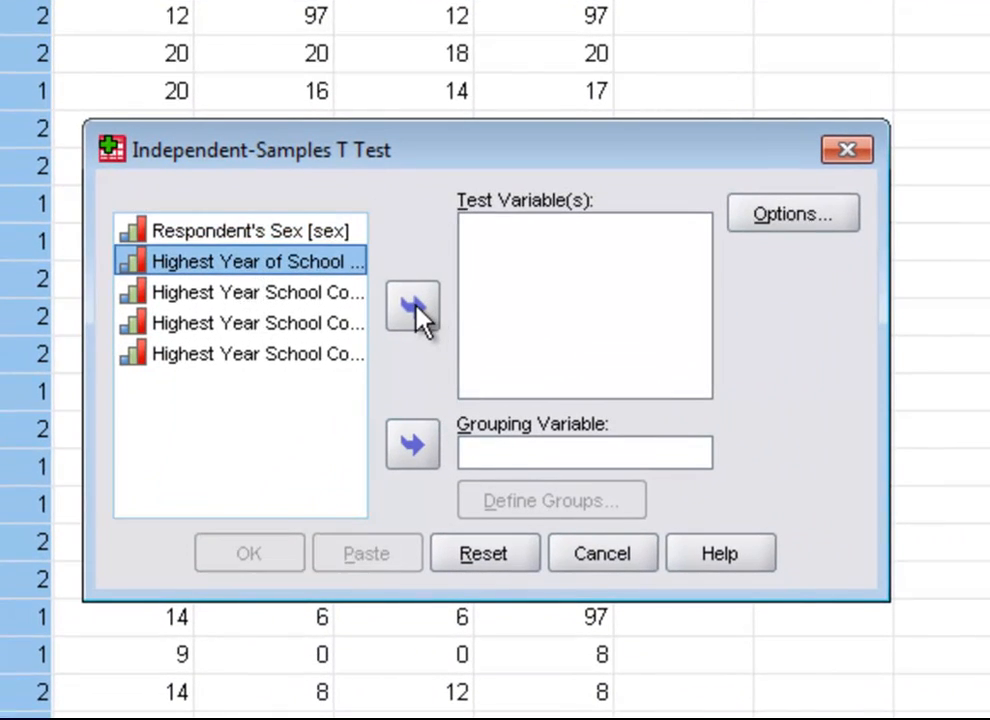
left_click(412, 306)
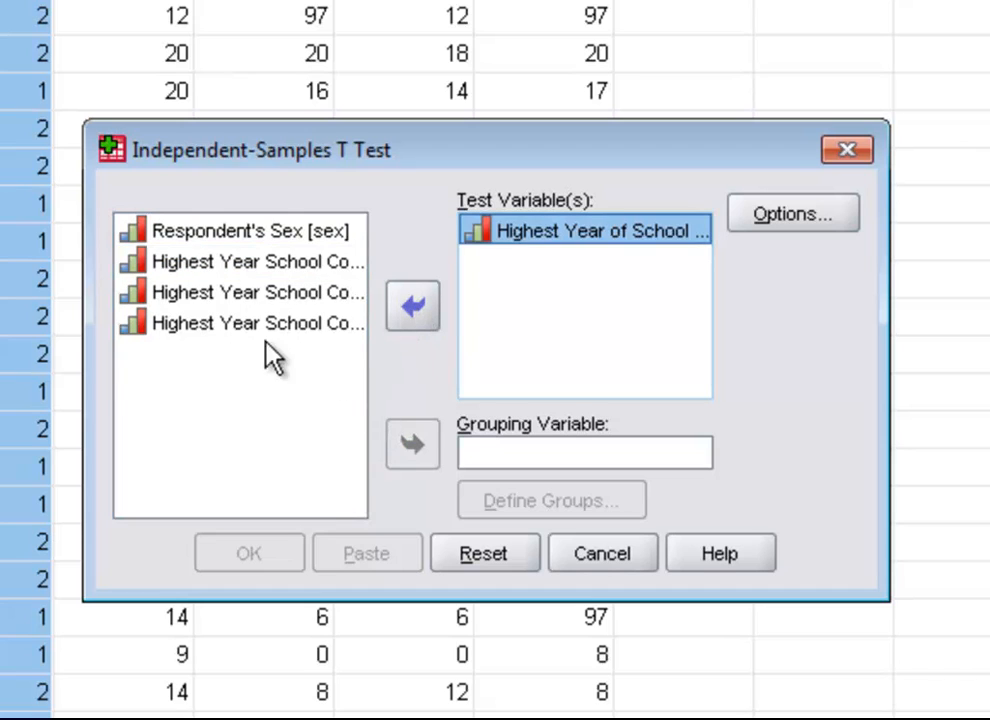
left_click(250, 232)
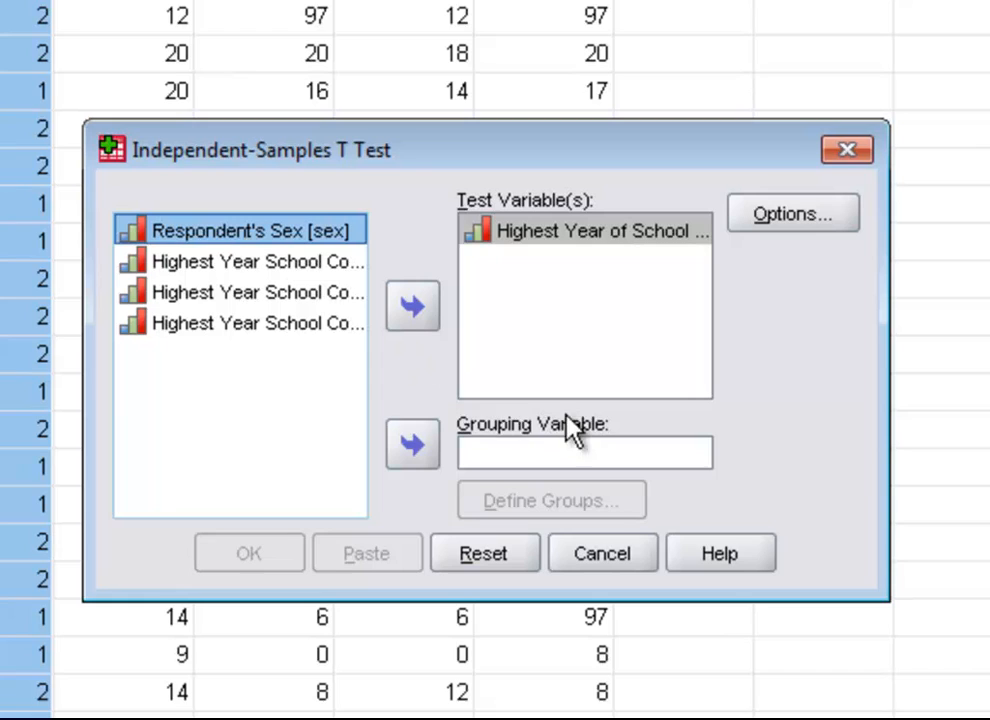
mouse_move(528, 518)
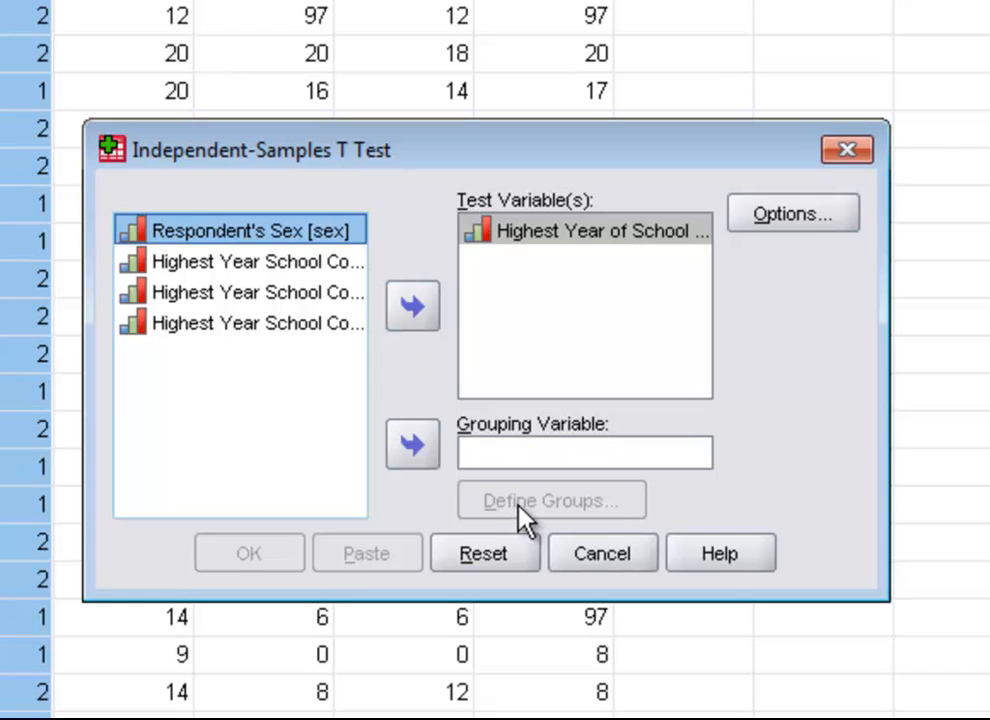
mouse_move(516, 504)
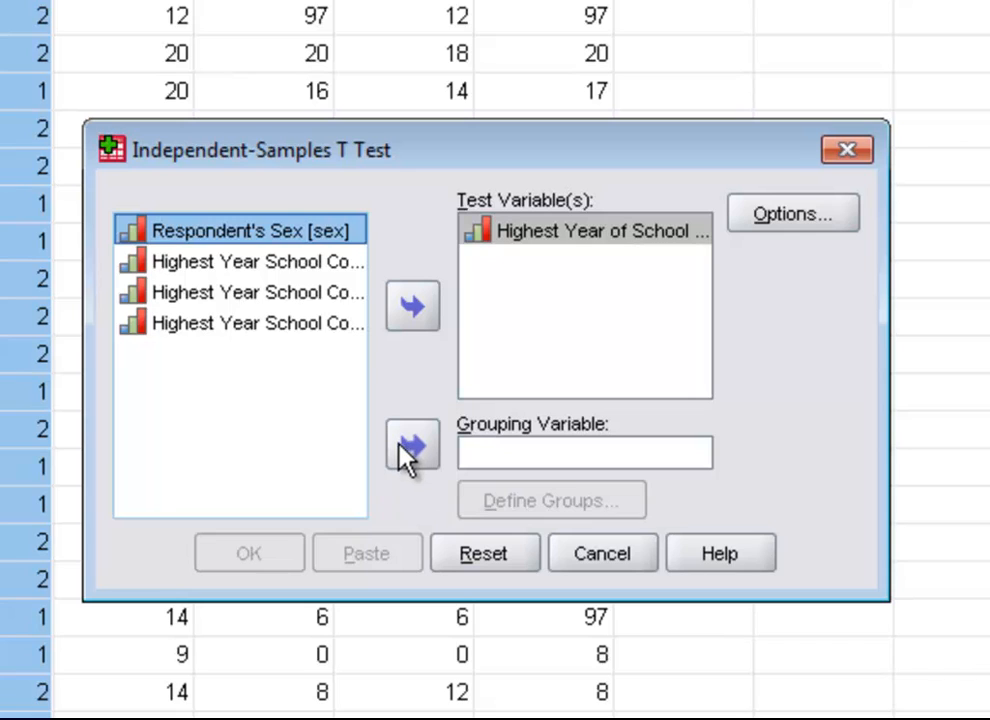
left_click(412, 444)
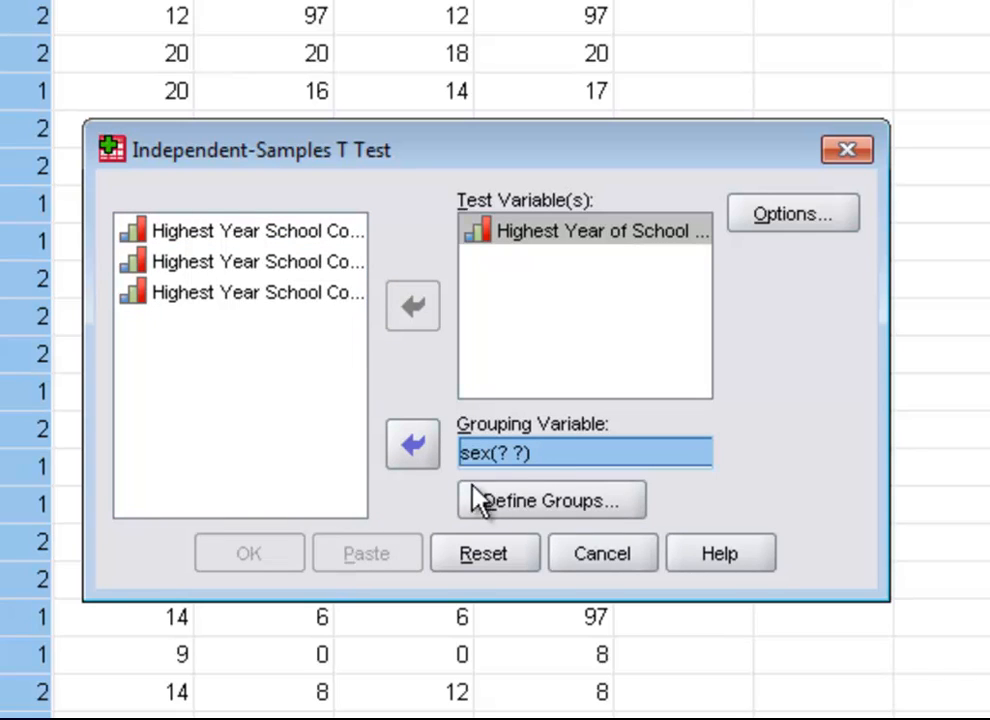
mouse_move(524, 476)
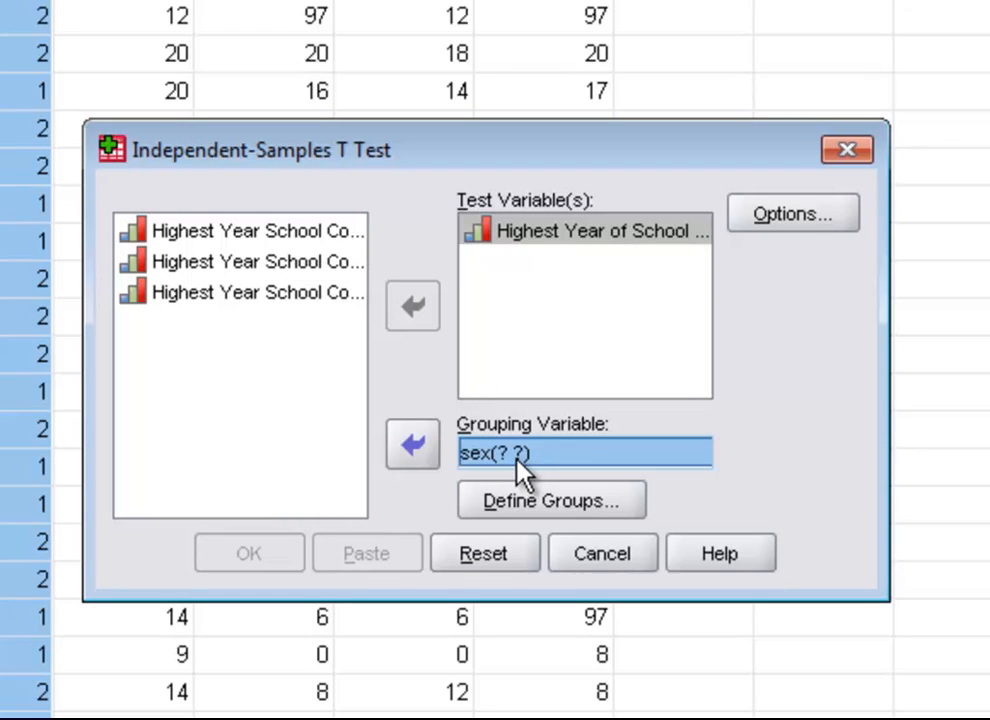
mouse_move(530, 530)
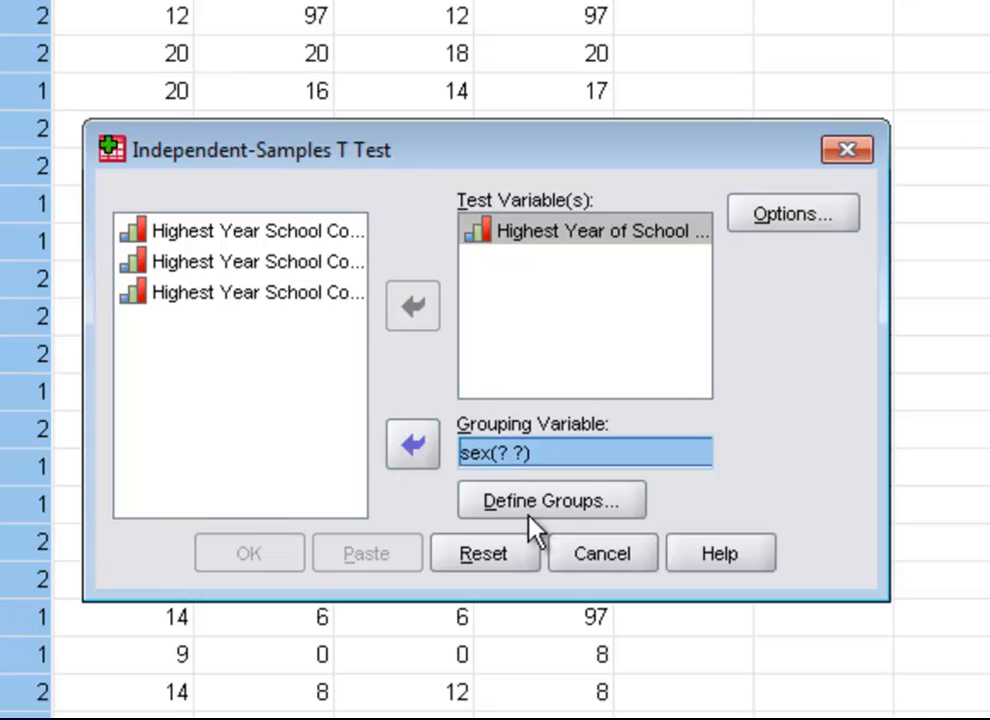
Define the sex groups as 1 and 2 so the t-test is ready to run
left_click(552, 500)
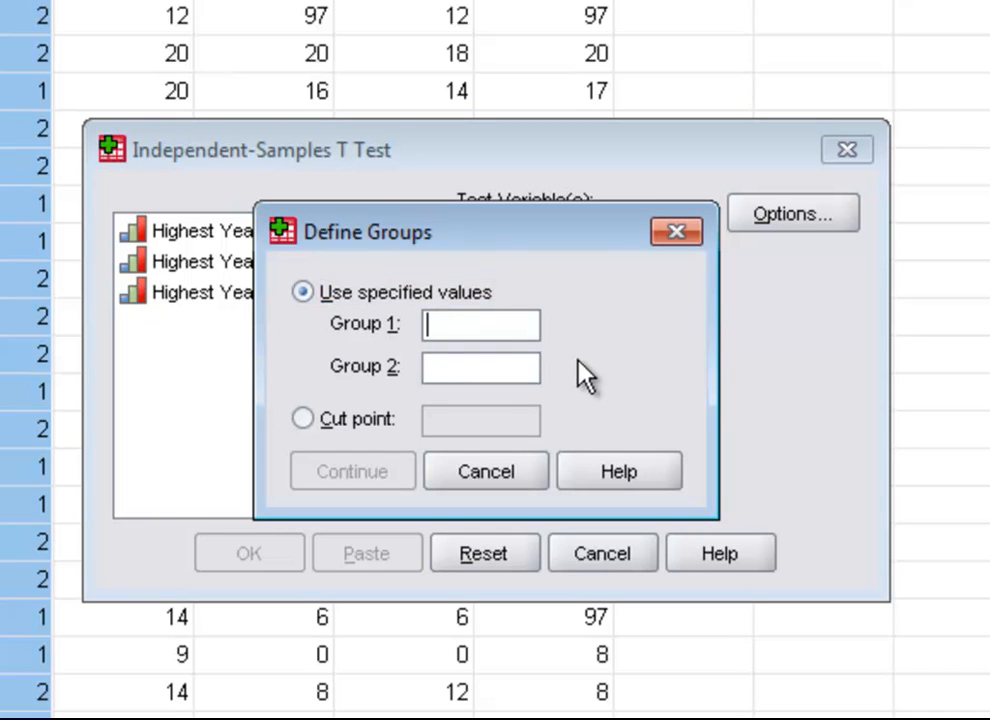
type("1")
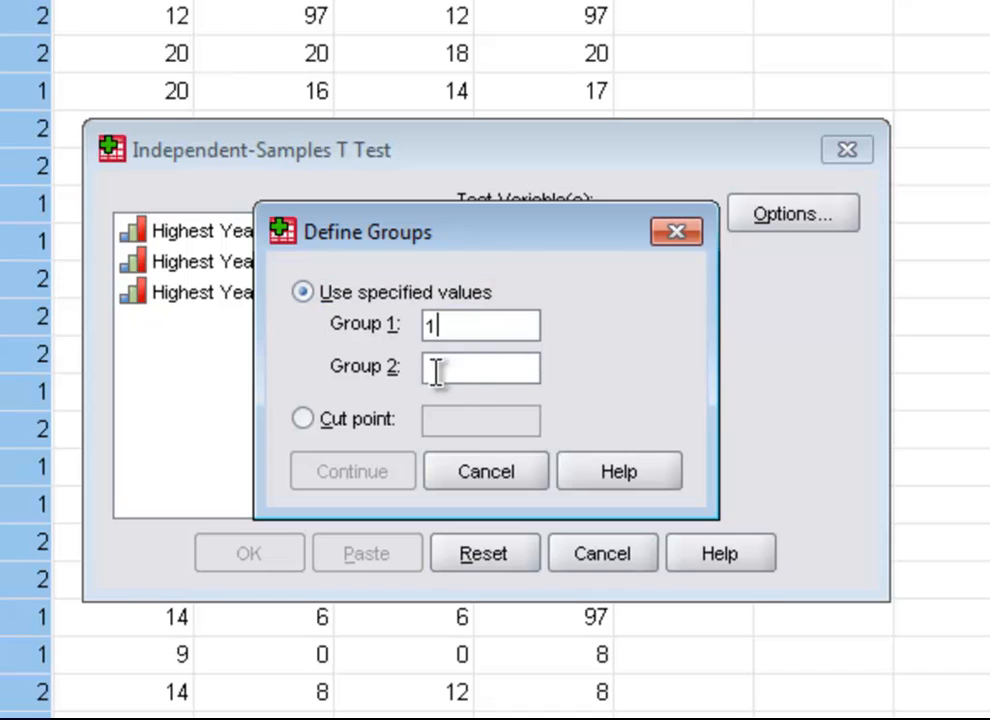
type("2")
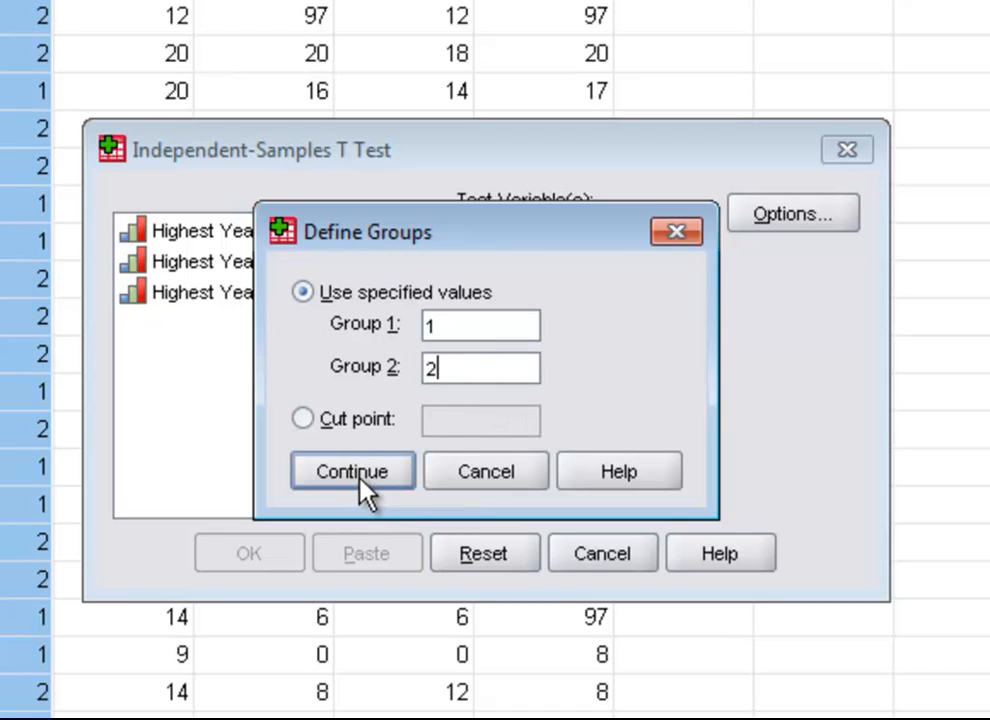
left_click(352, 472)
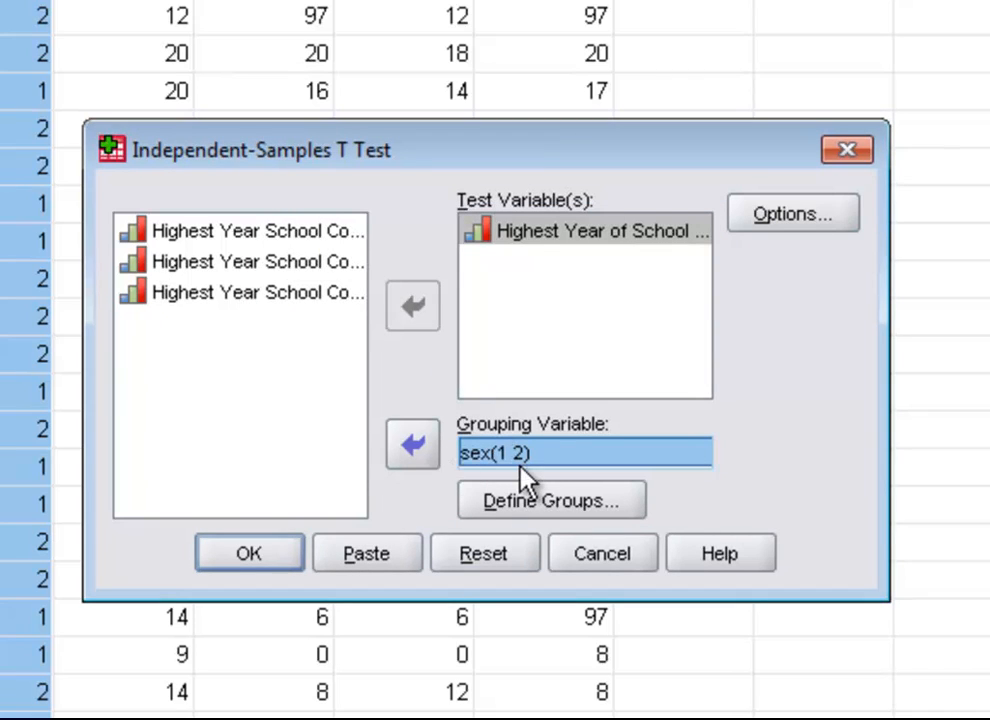
mouse_move(600, 244)
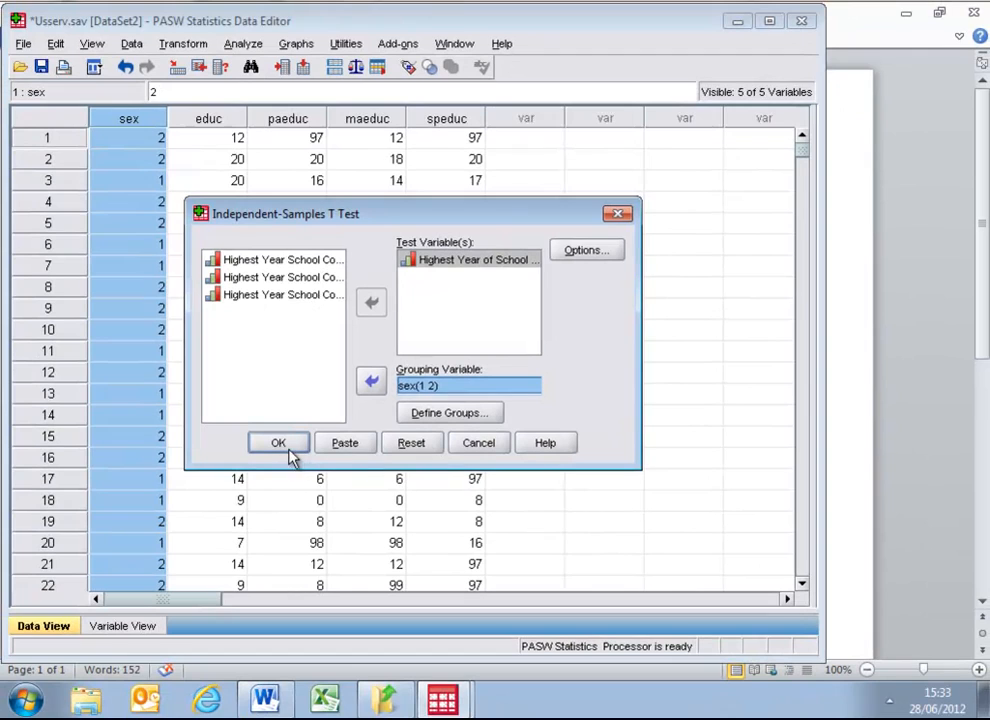
Run the t-test and view the Group Statistics and Independent Samples Test tables in the Output Viewer
left_click(278, 442)
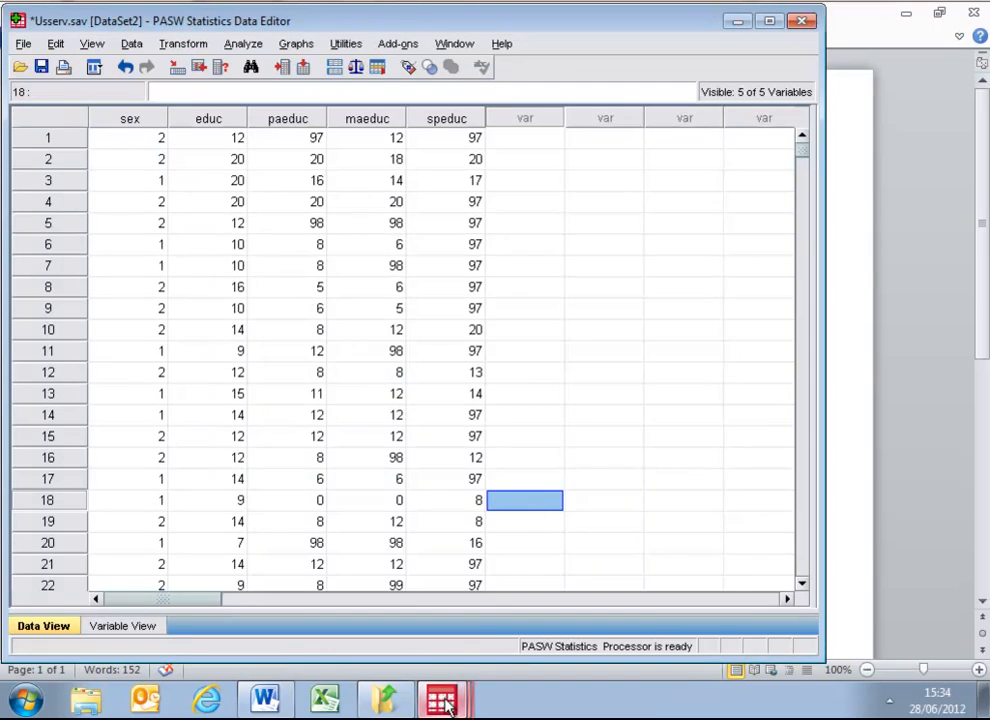
left_click(444, 696)
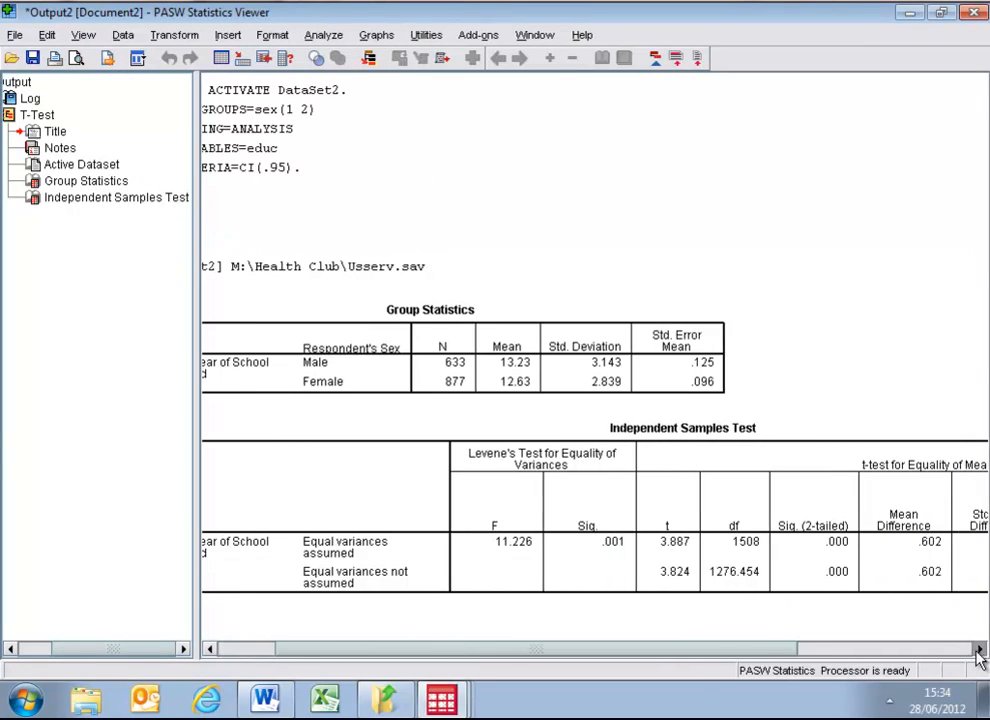
mouse_move(420, 378)
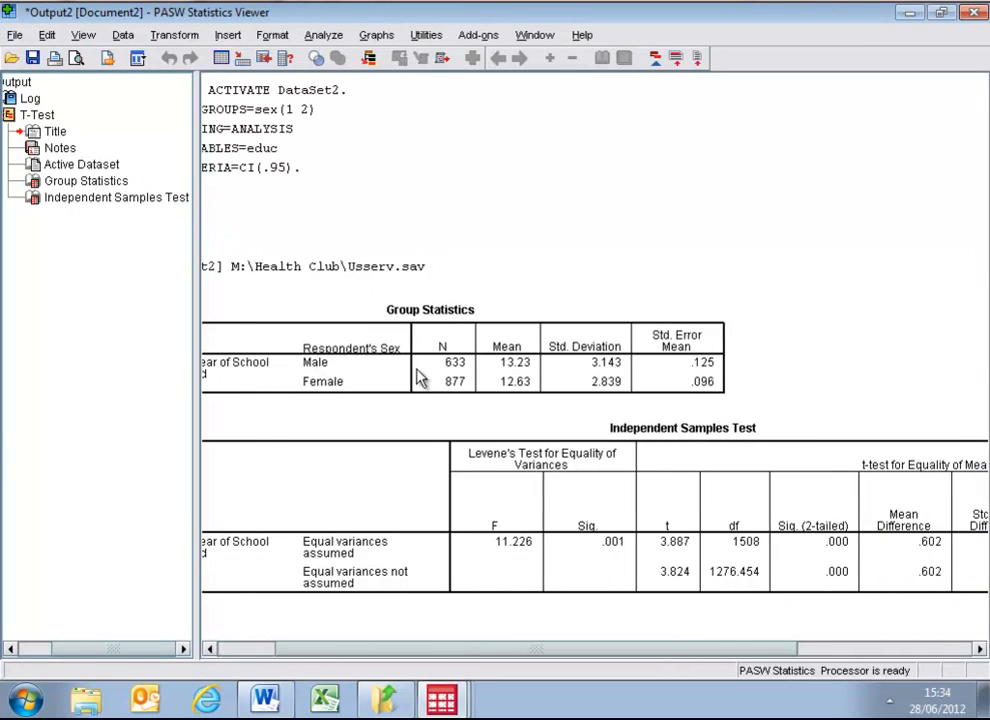
mouse_move(456, 396)
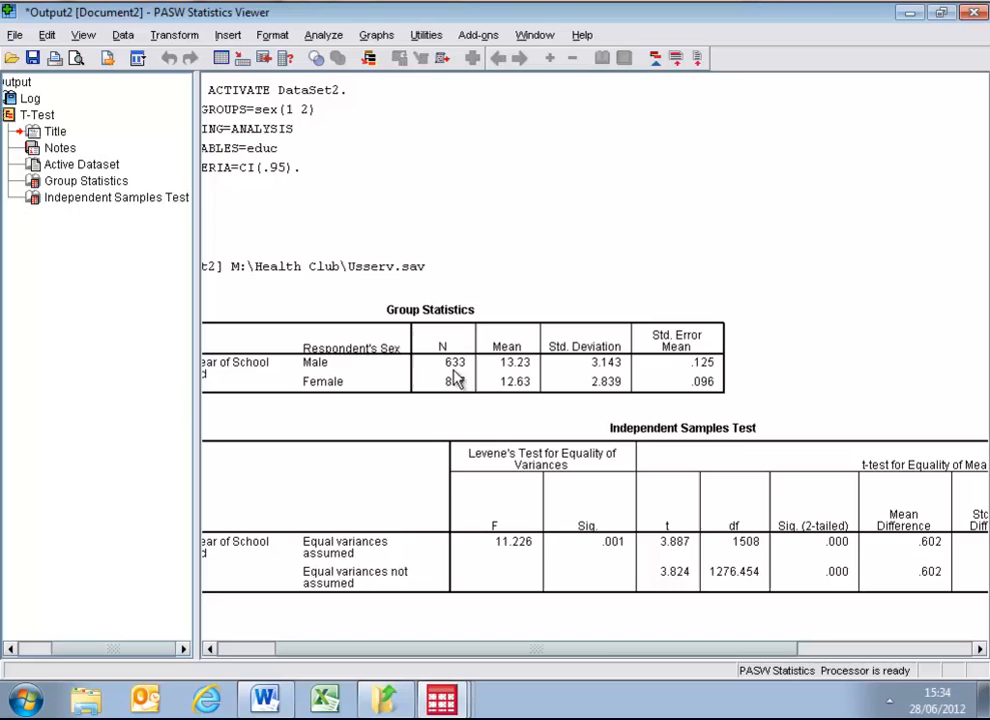
mouse_move(456, 388)
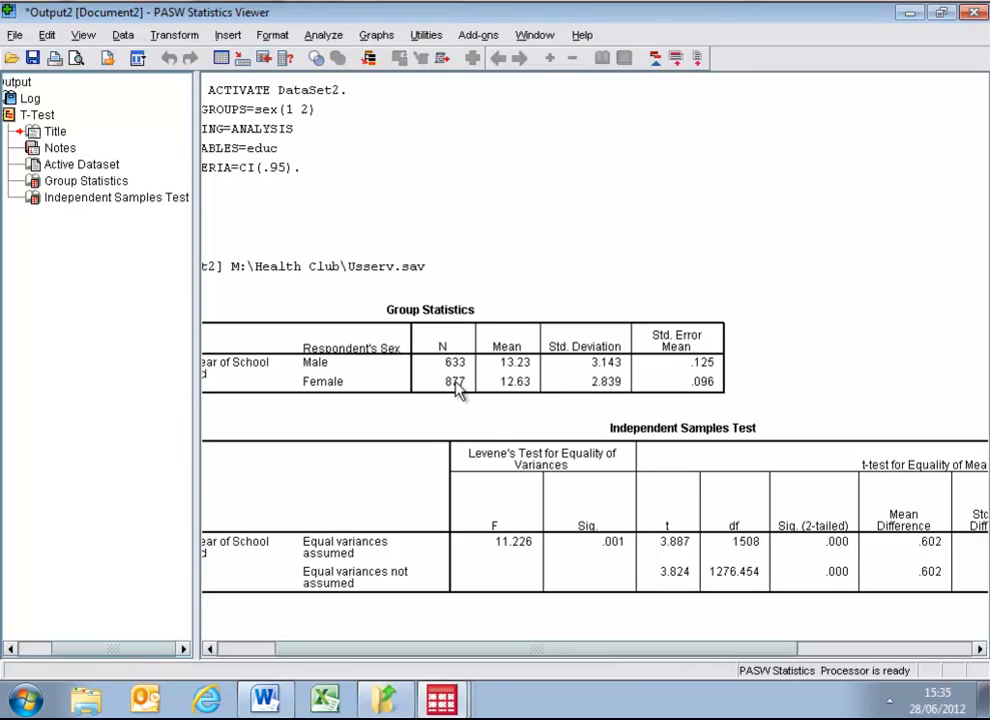
mouse_move(456, 396)
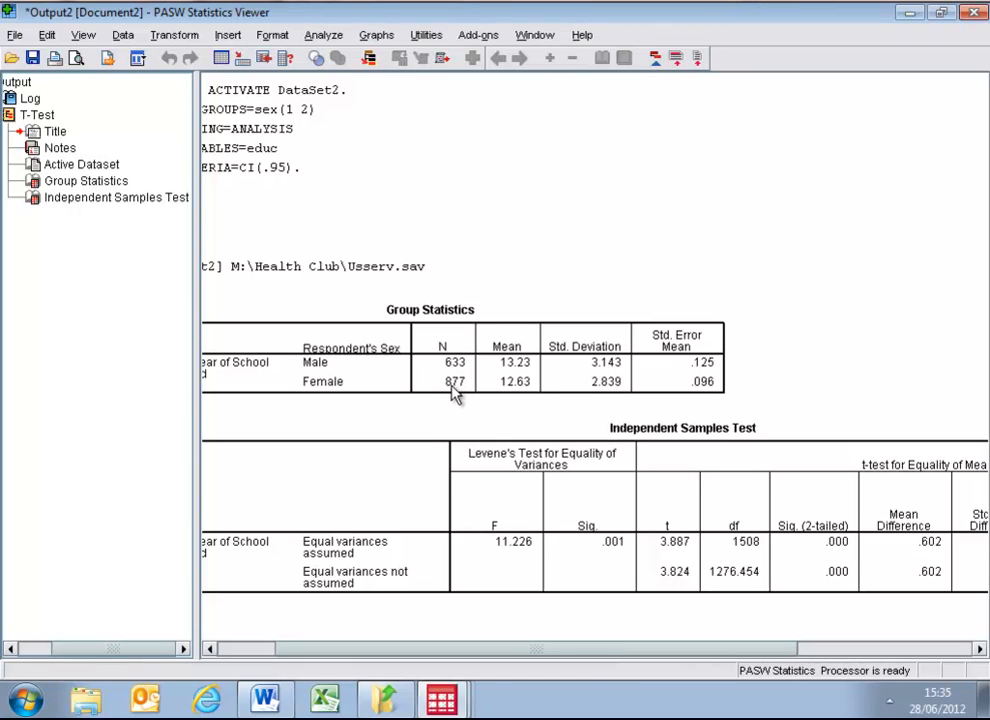
mouse_move(518, 376)
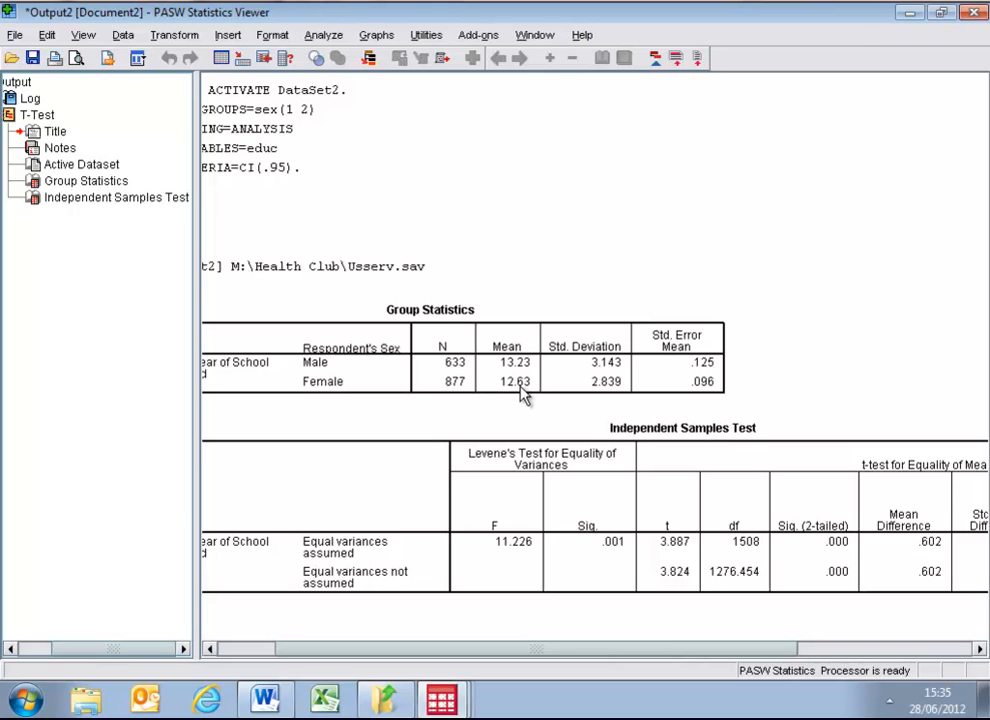
mouse_move(348, 608)
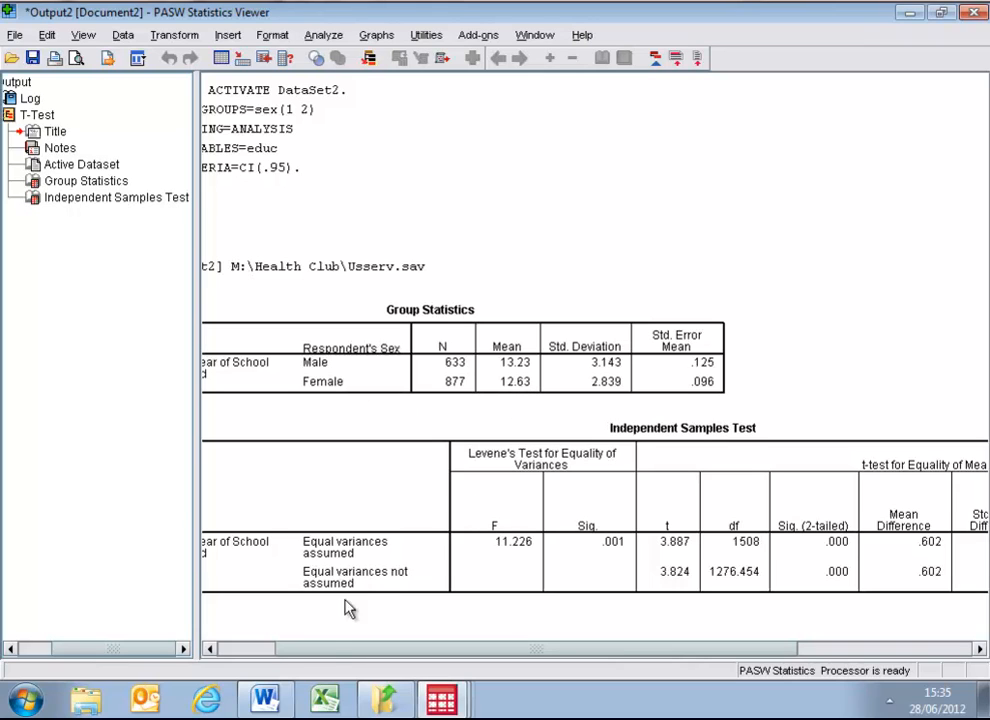
left_click(264, 698)
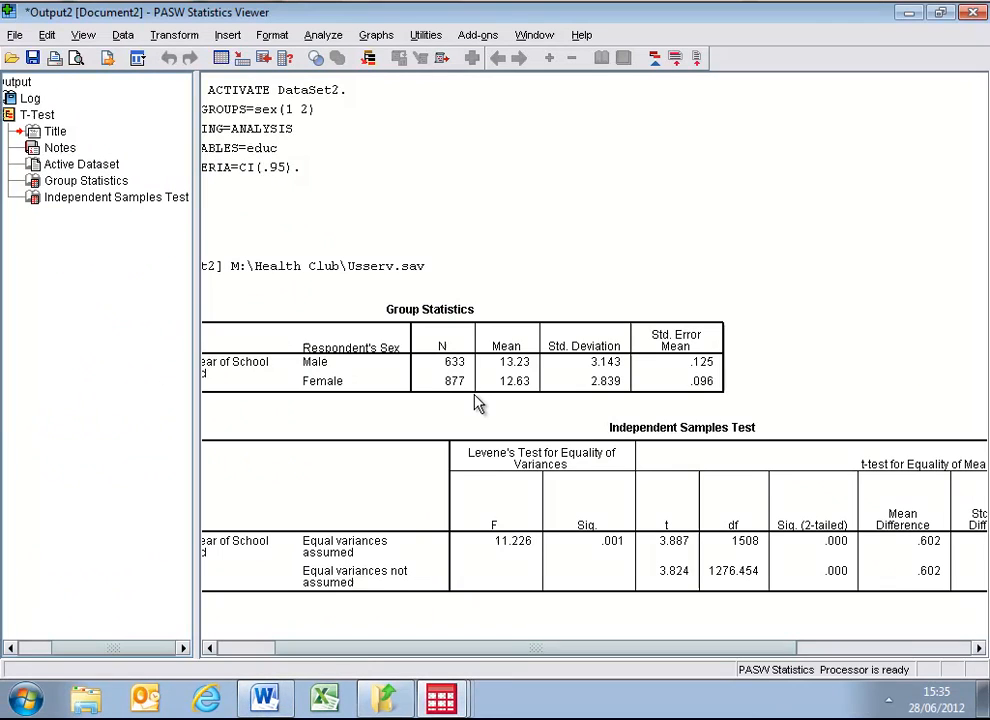
mouse_move(510, 374)
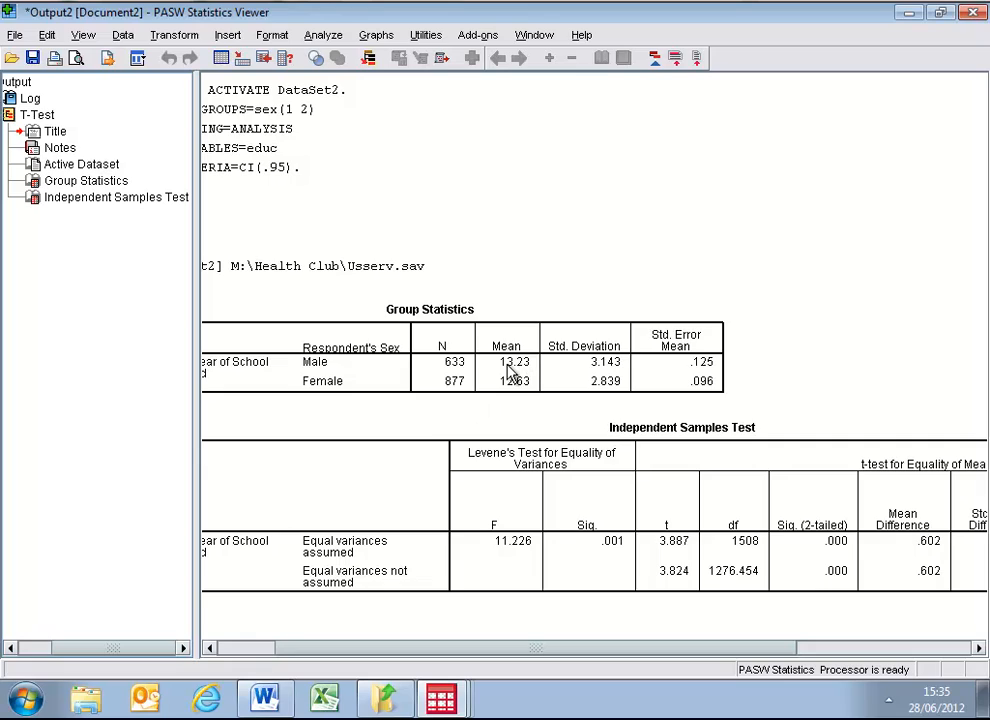
mouse_move(512, 376)
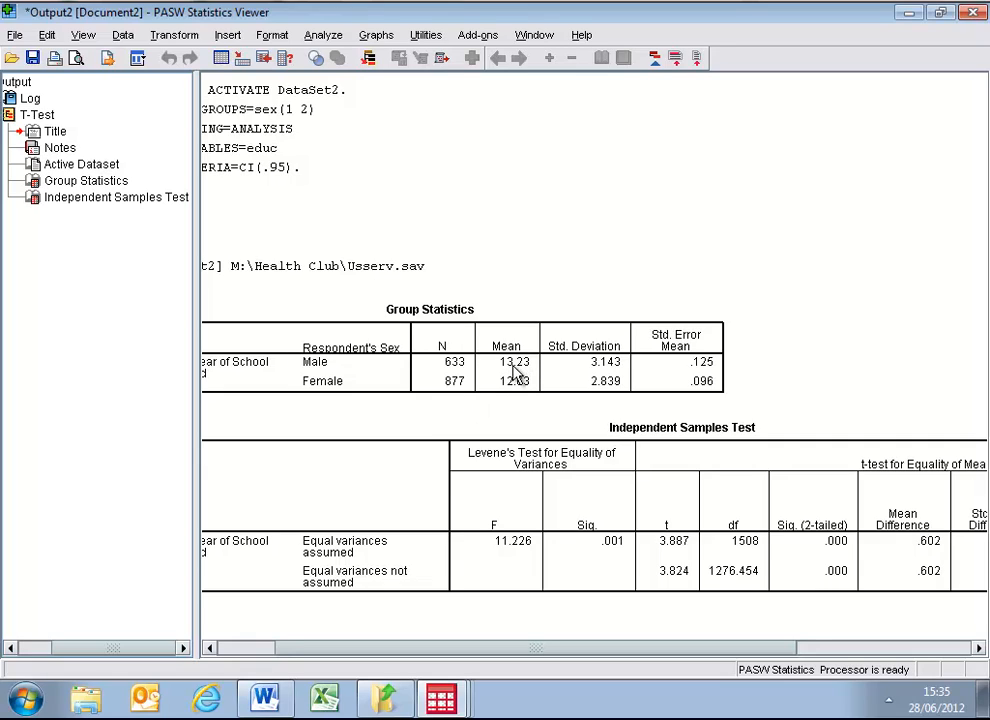
mouse_move(520, 396)
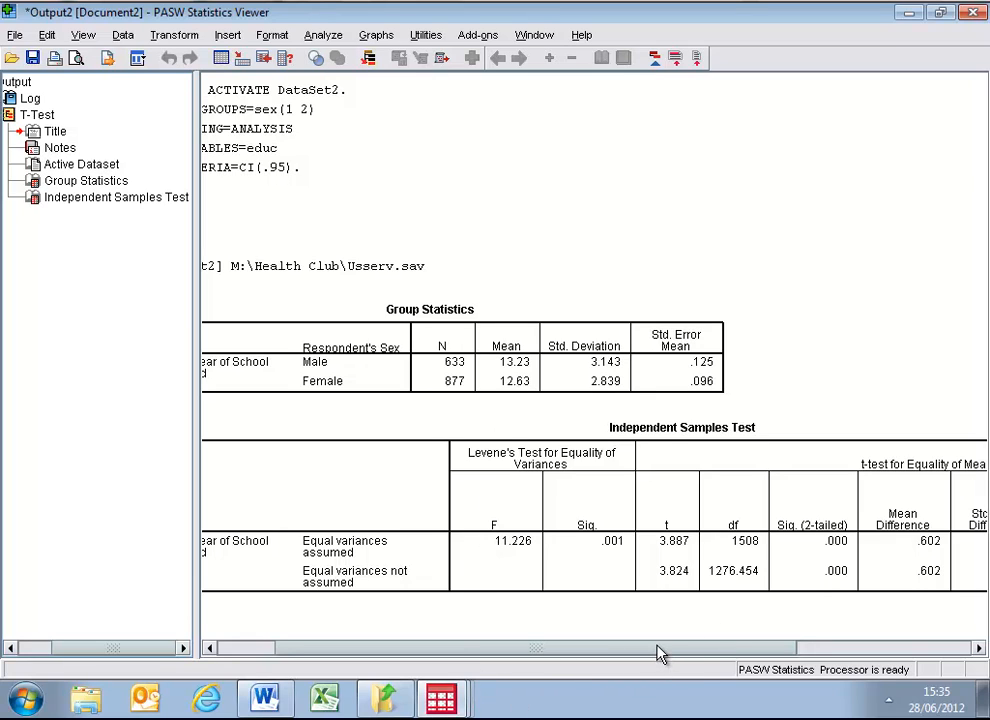
scroll("right", 3)
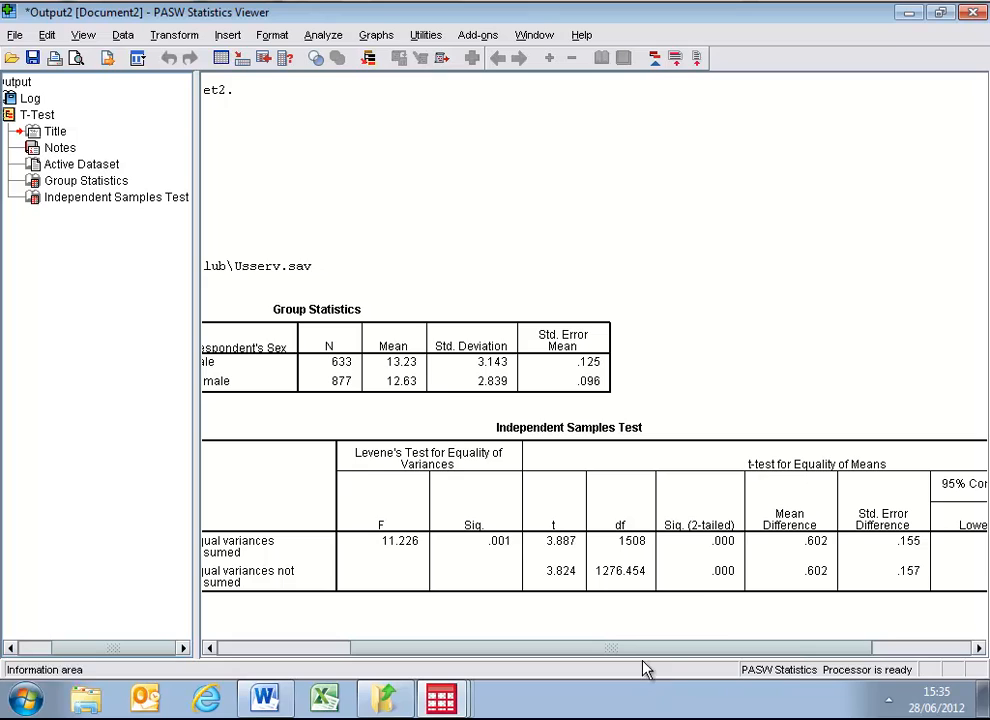
left_click(700, 524)
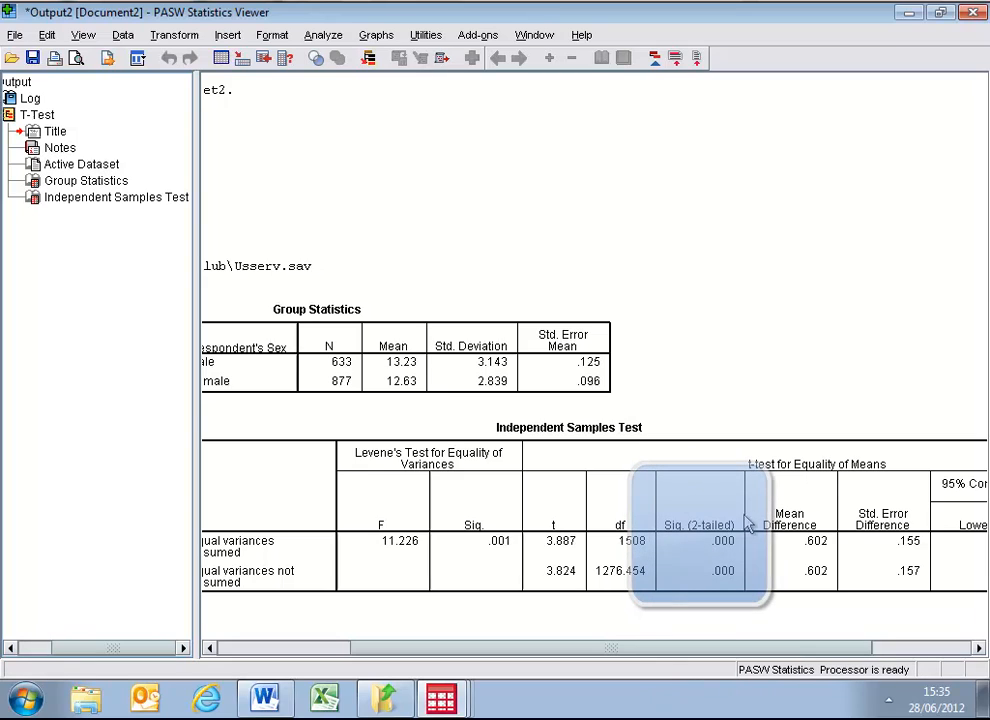
mouse_move(648, 558)
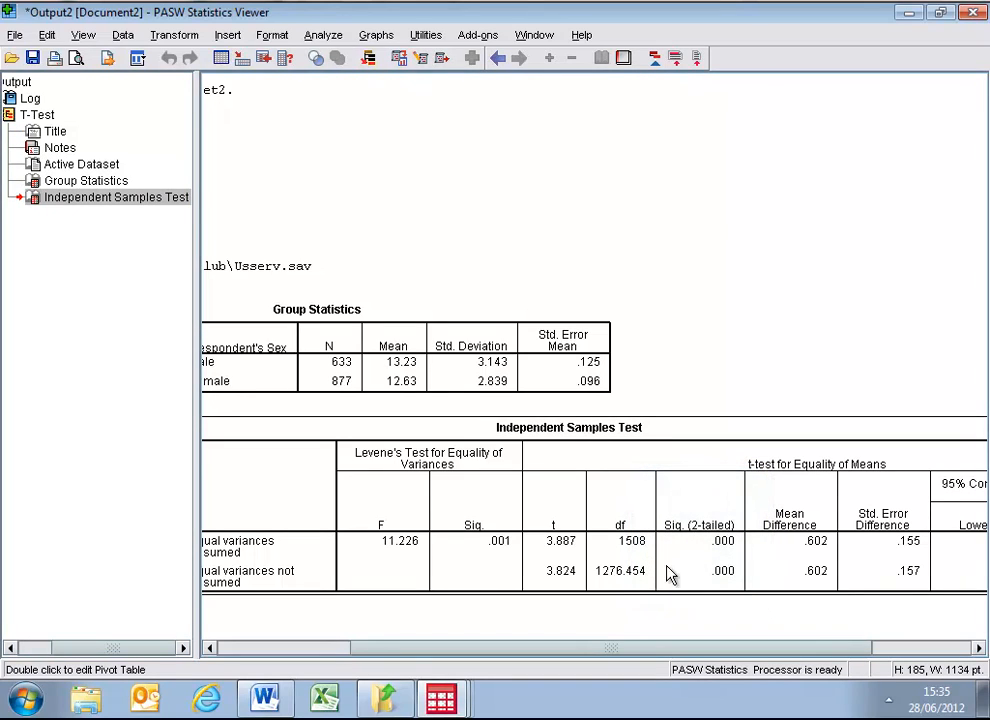
mouse_move(660, 536)
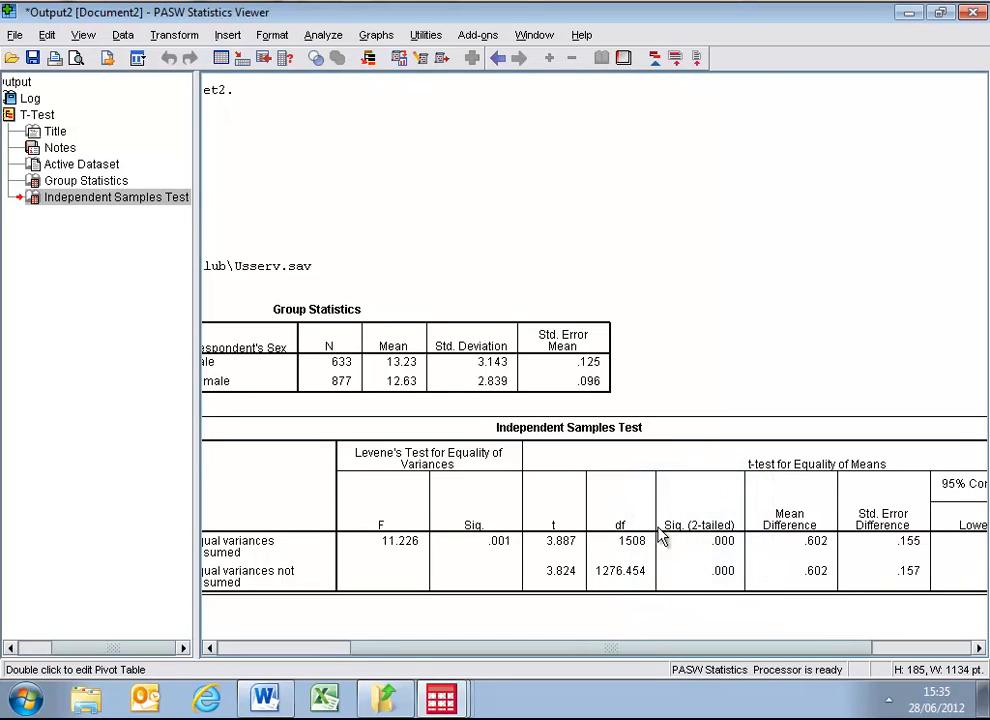
mouse_move(738, 550)
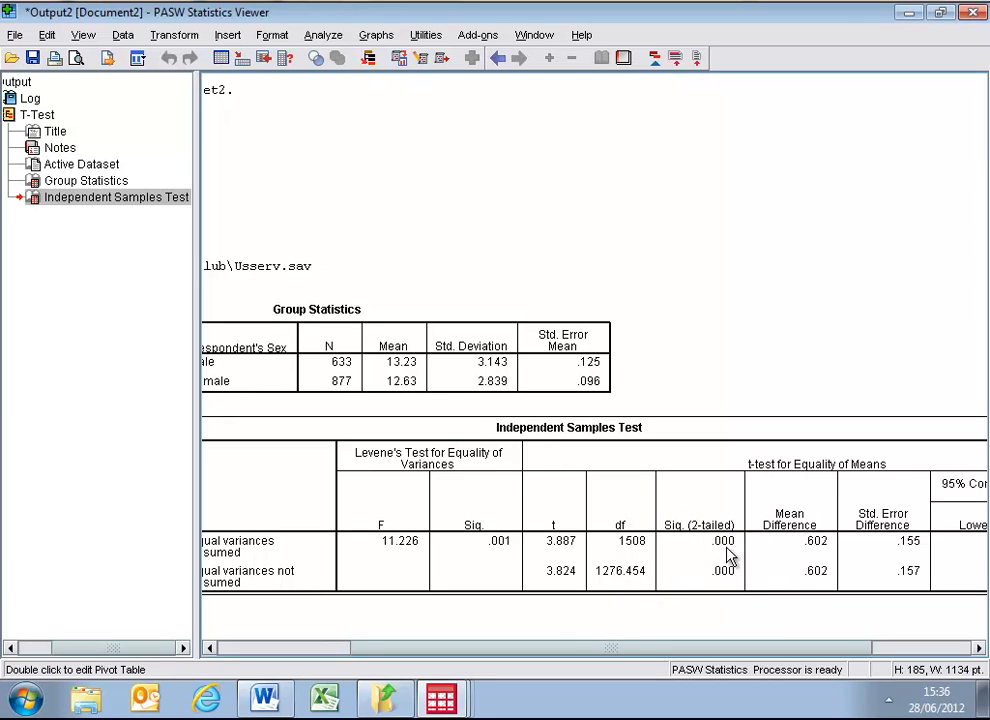
mouse_move(732, 604)
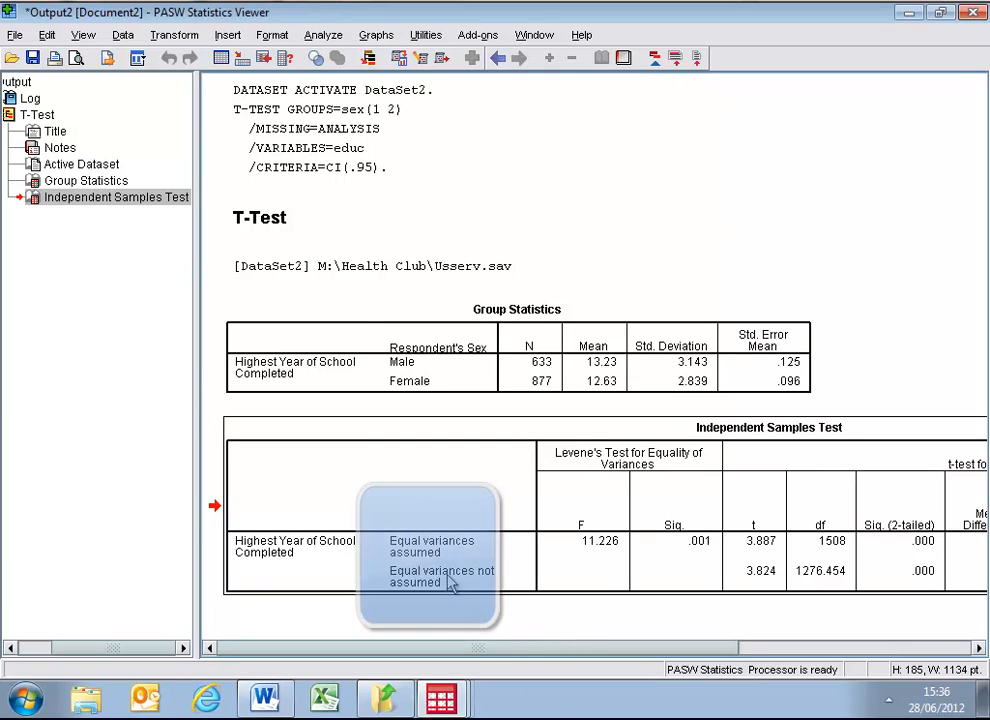
mouse_move(436, 568)
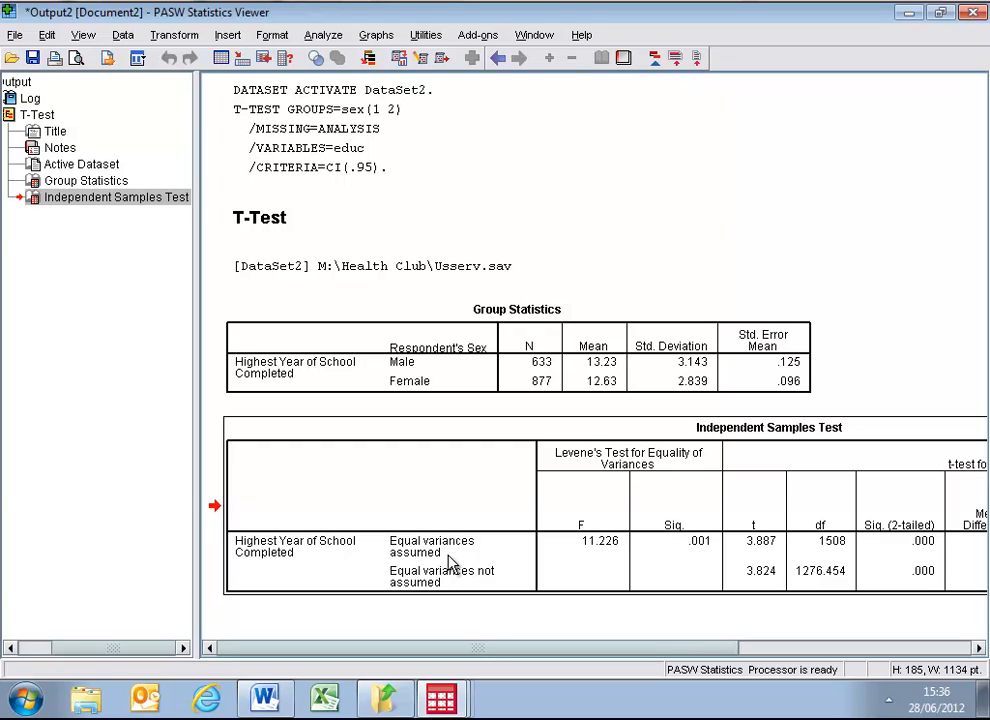
mouse_move(452, 568)
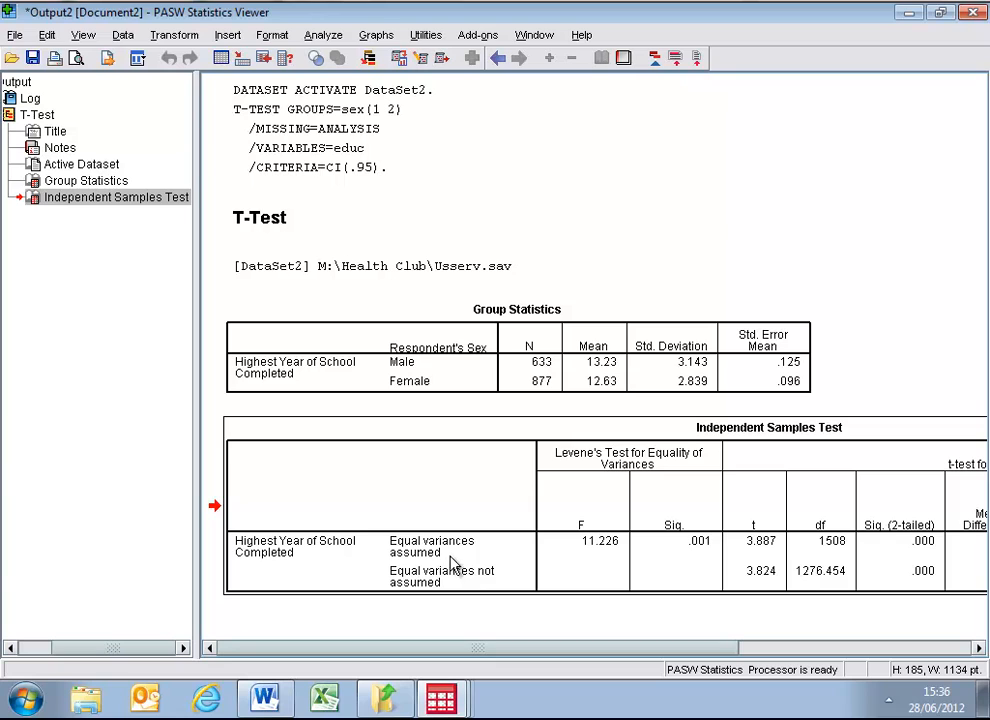
mouse_move(444, 654)
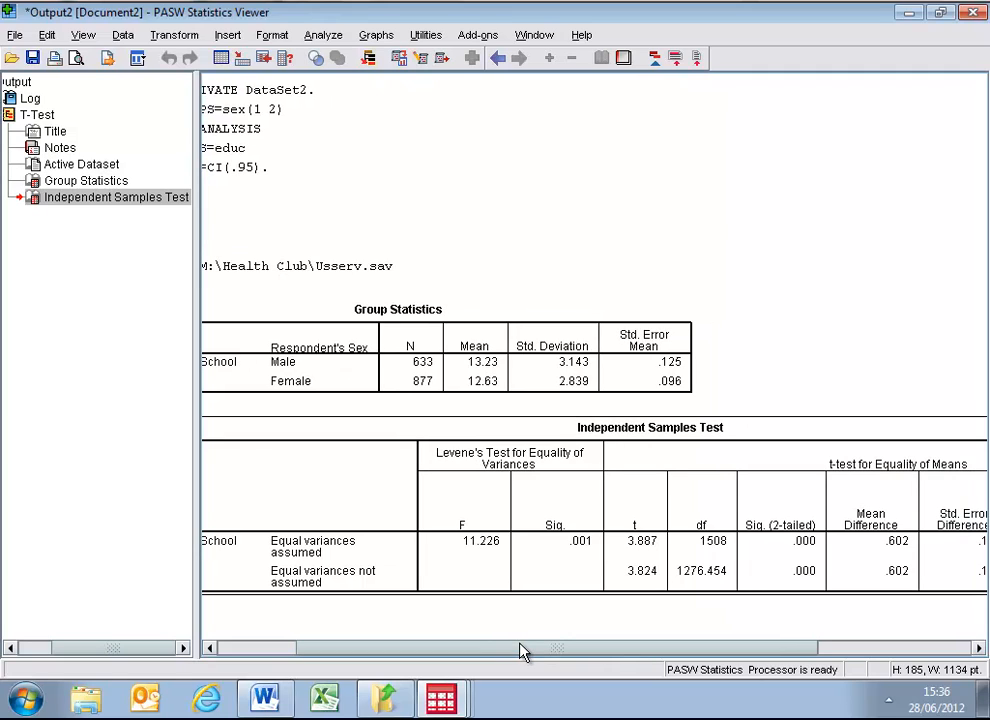
mouse_move(380, 556)
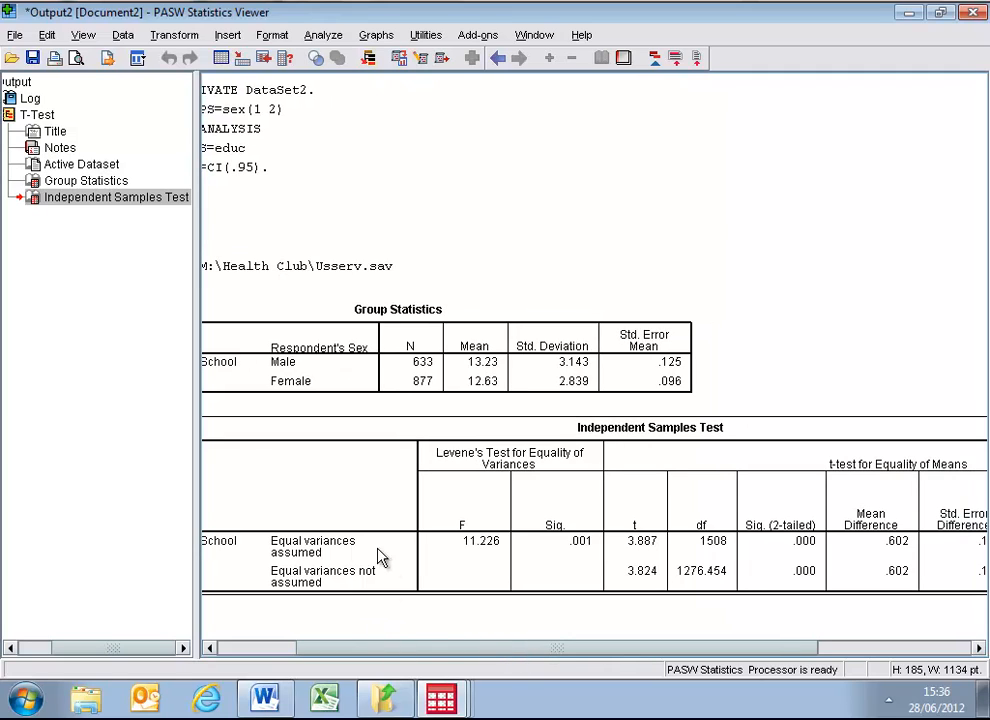
mouse_move(322, 564)
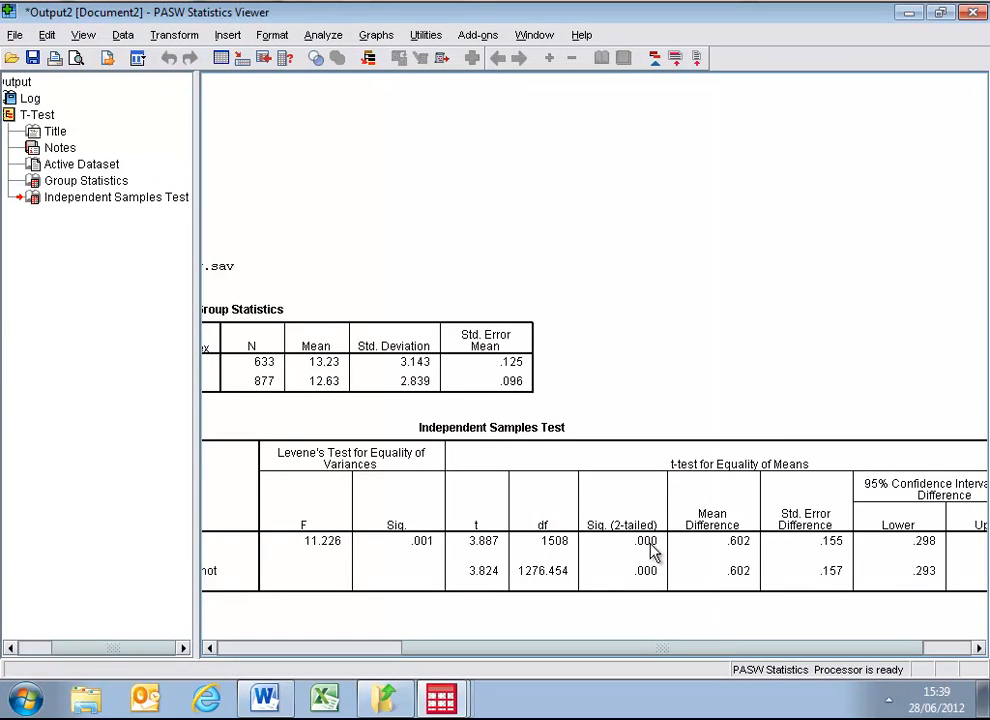
mouse_move(656, 552)
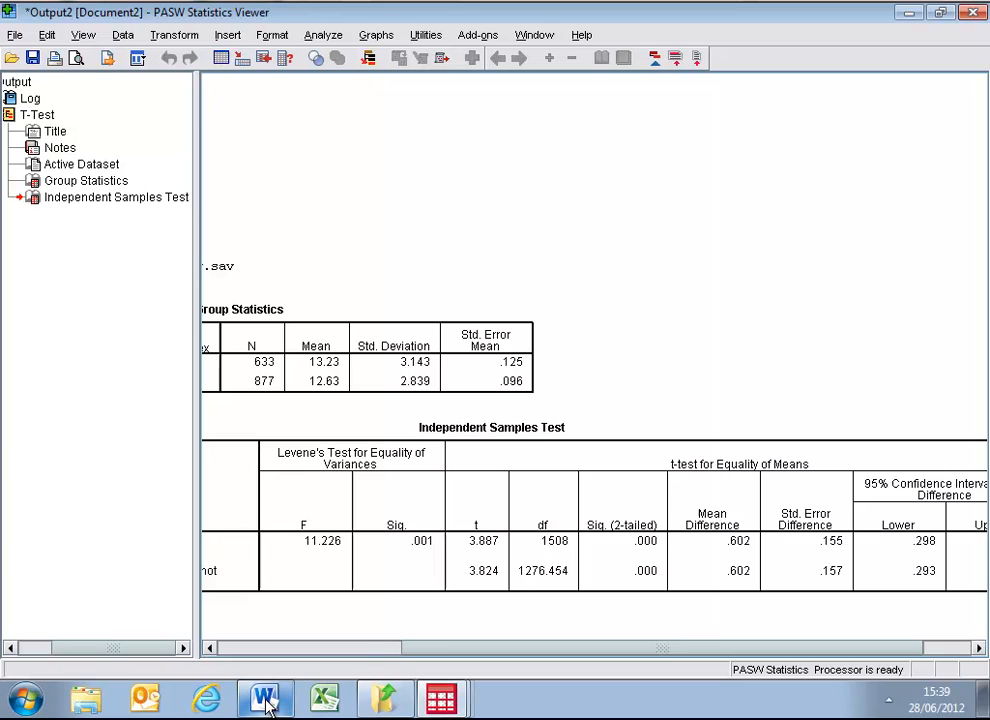
Return to the Word ttest document showing the hypotheses and significance acceptance rules
left_click(264, 696)
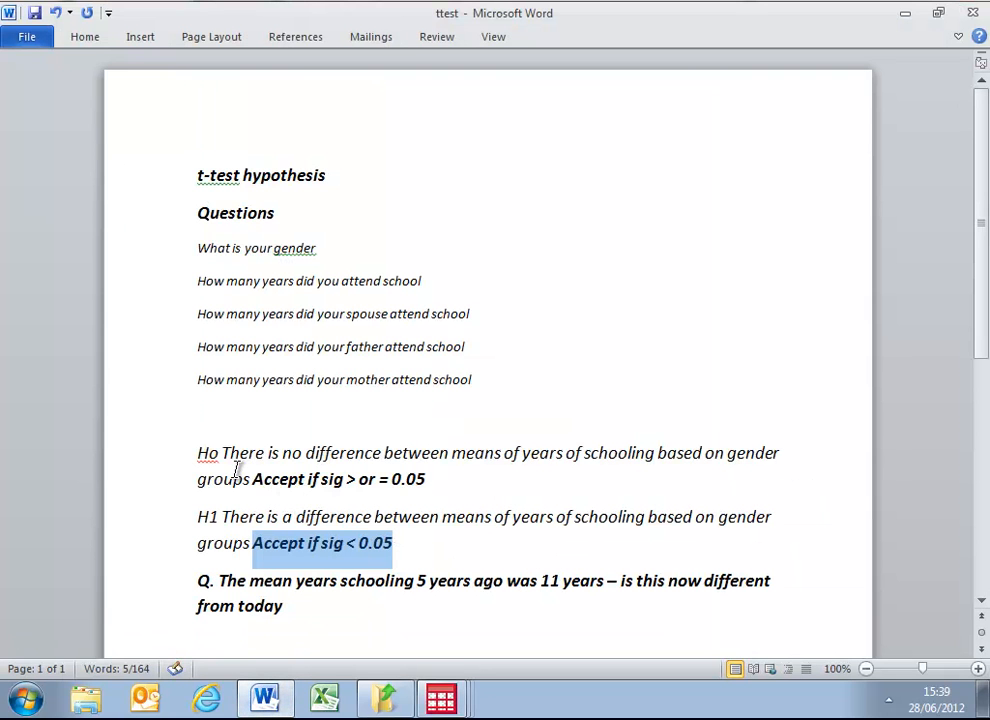